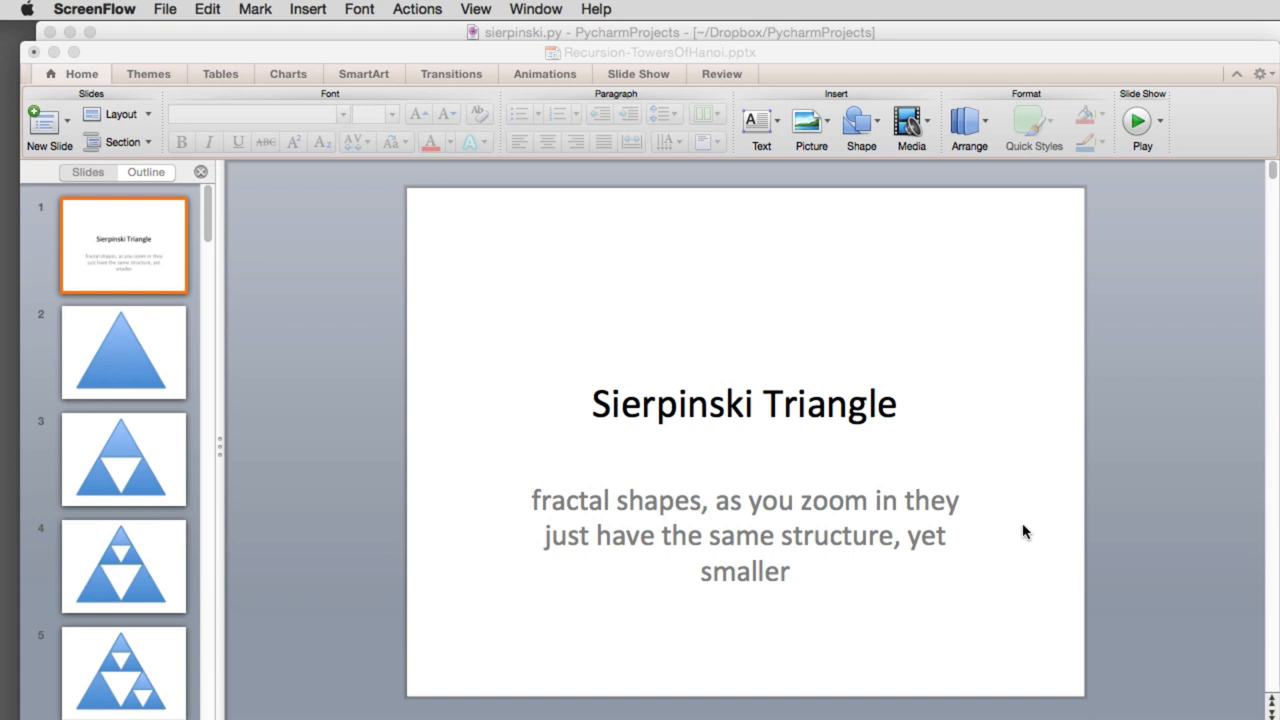
Step from the single blue triangle through the cut-out slides to slide 16.
left_click(123, 352)
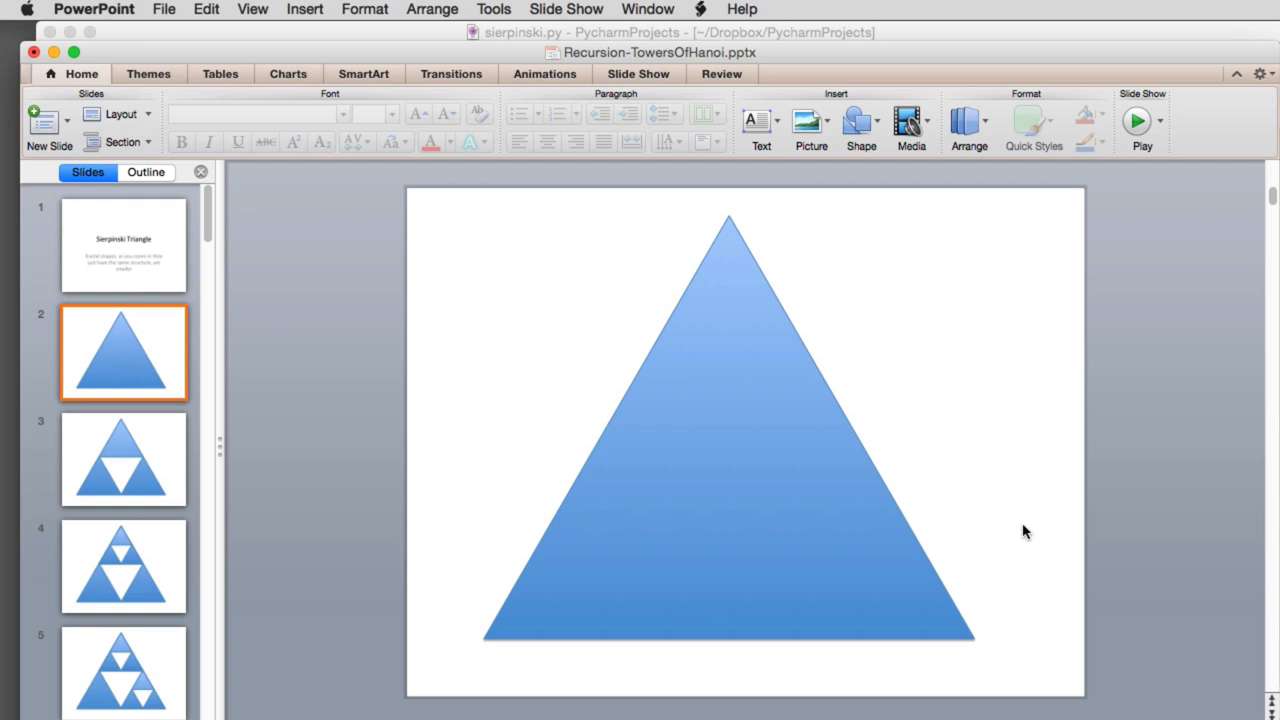
left_click(123, 460)
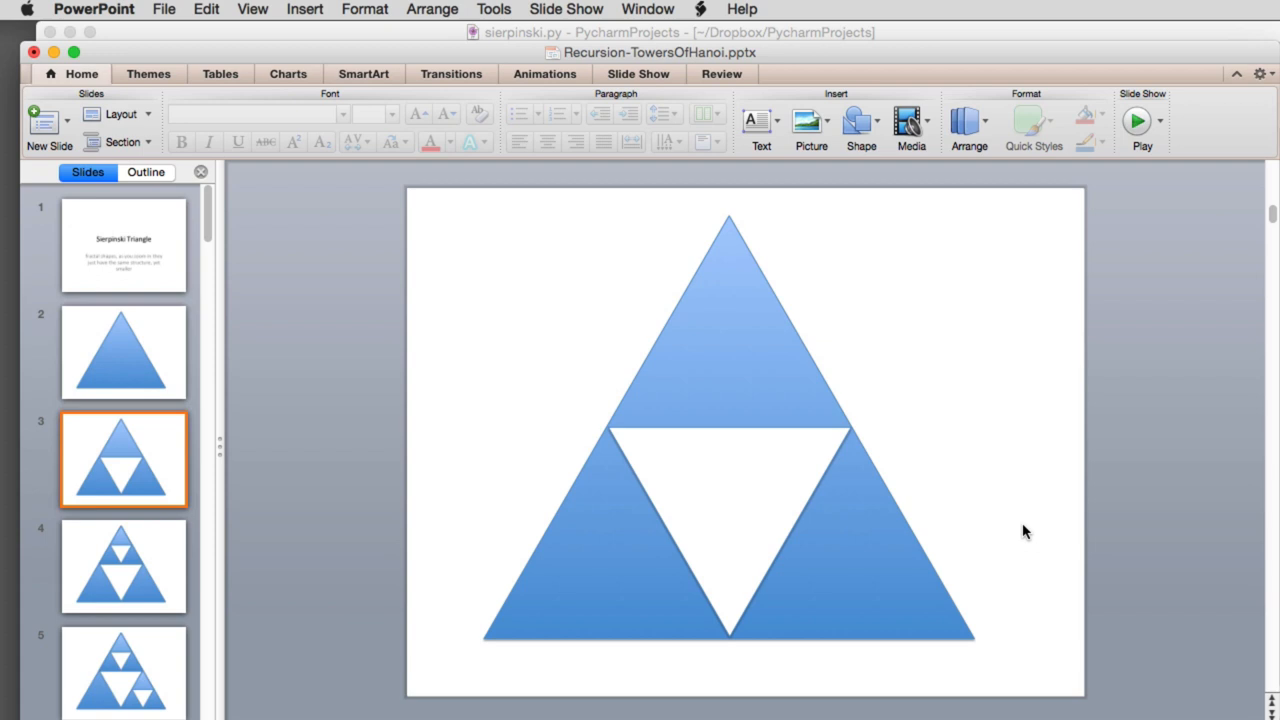
mouse_move(1022, 532)
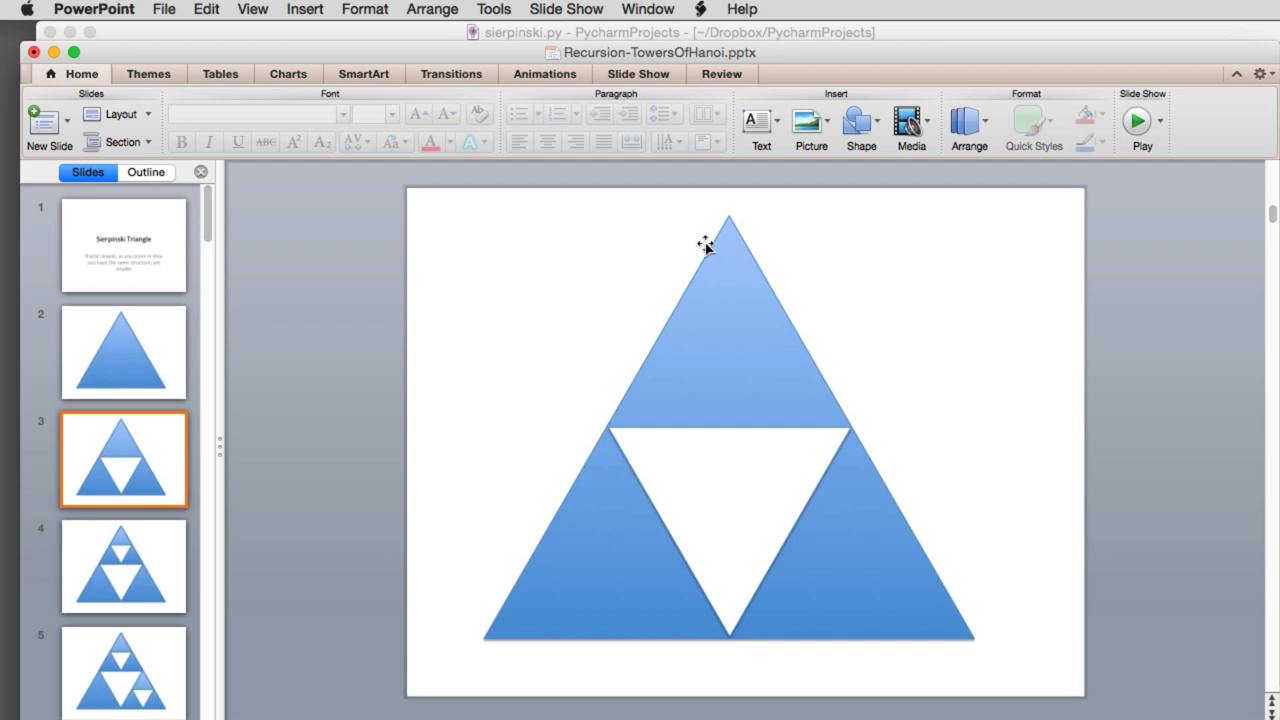
mouse_move(715, 362)
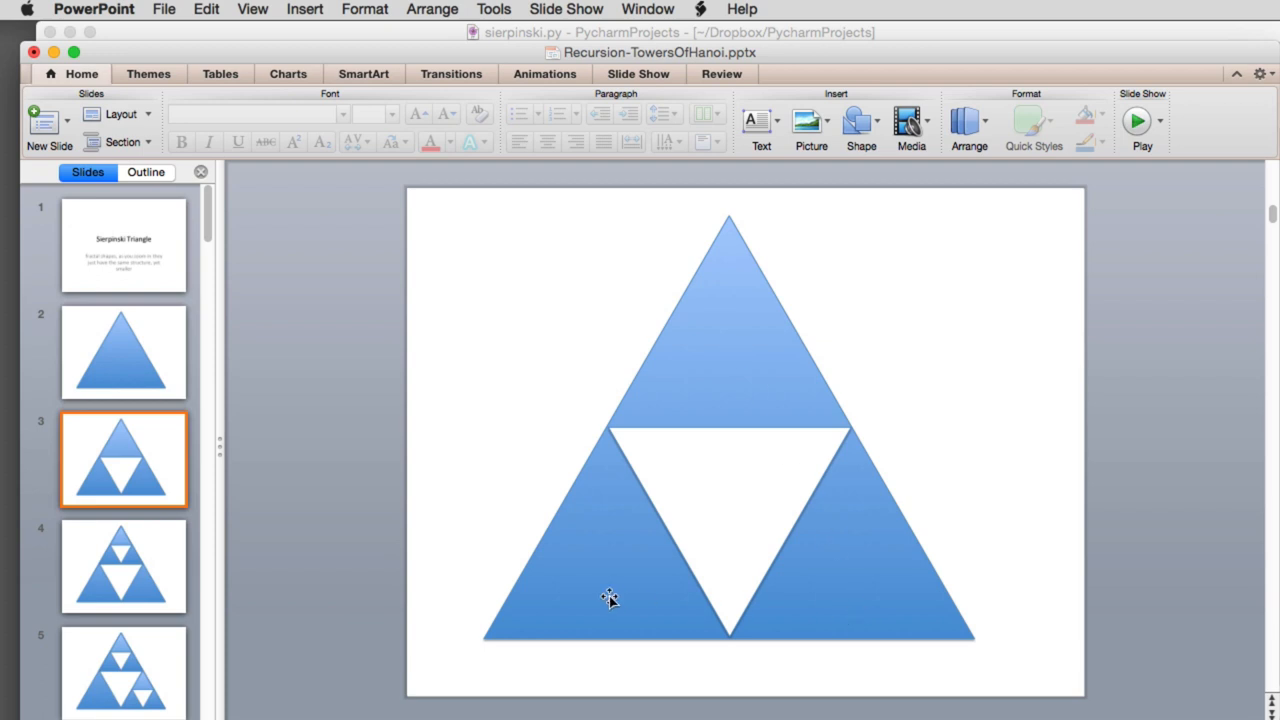
mouse_move(768, 420)
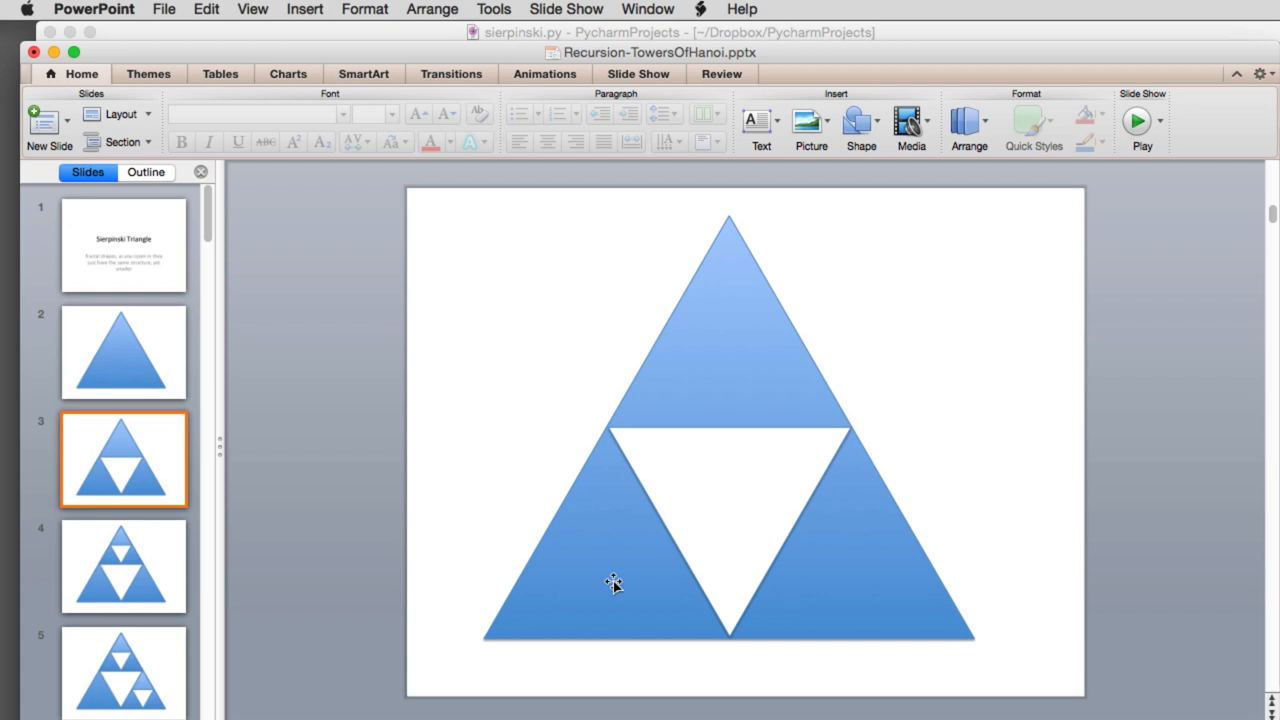
mouse_move(681, 377)
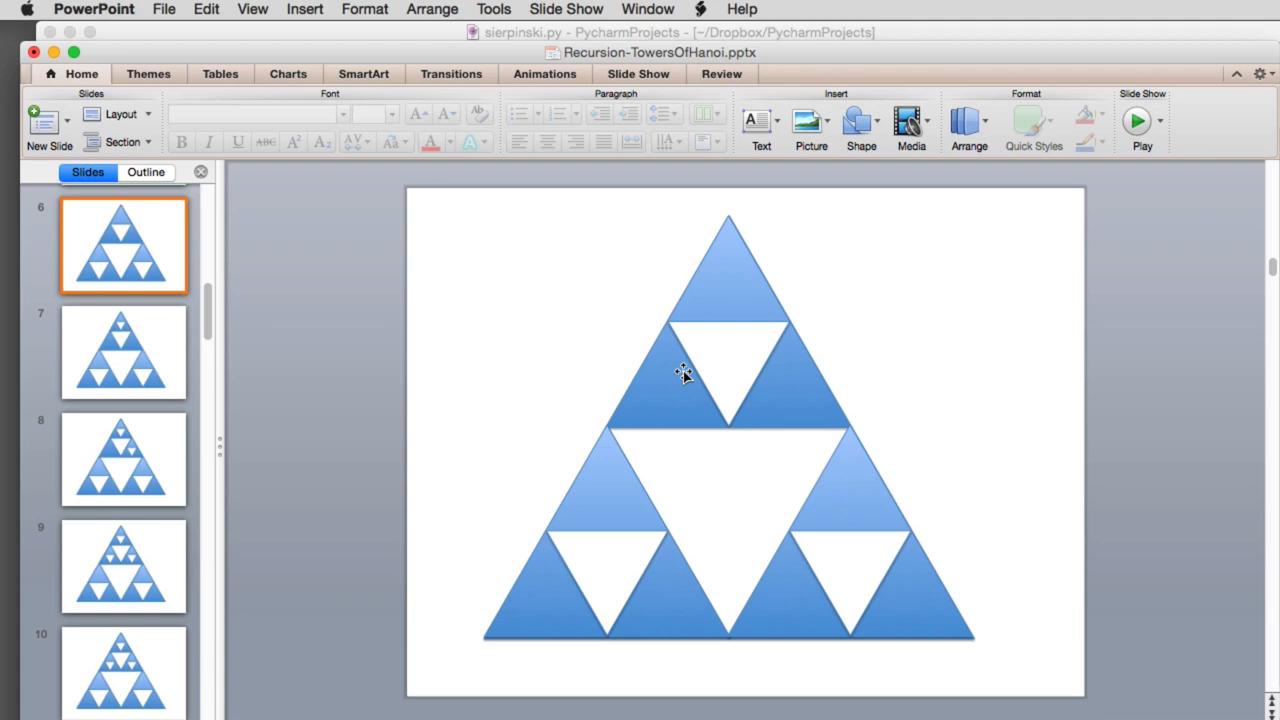
left_click(123, 352)
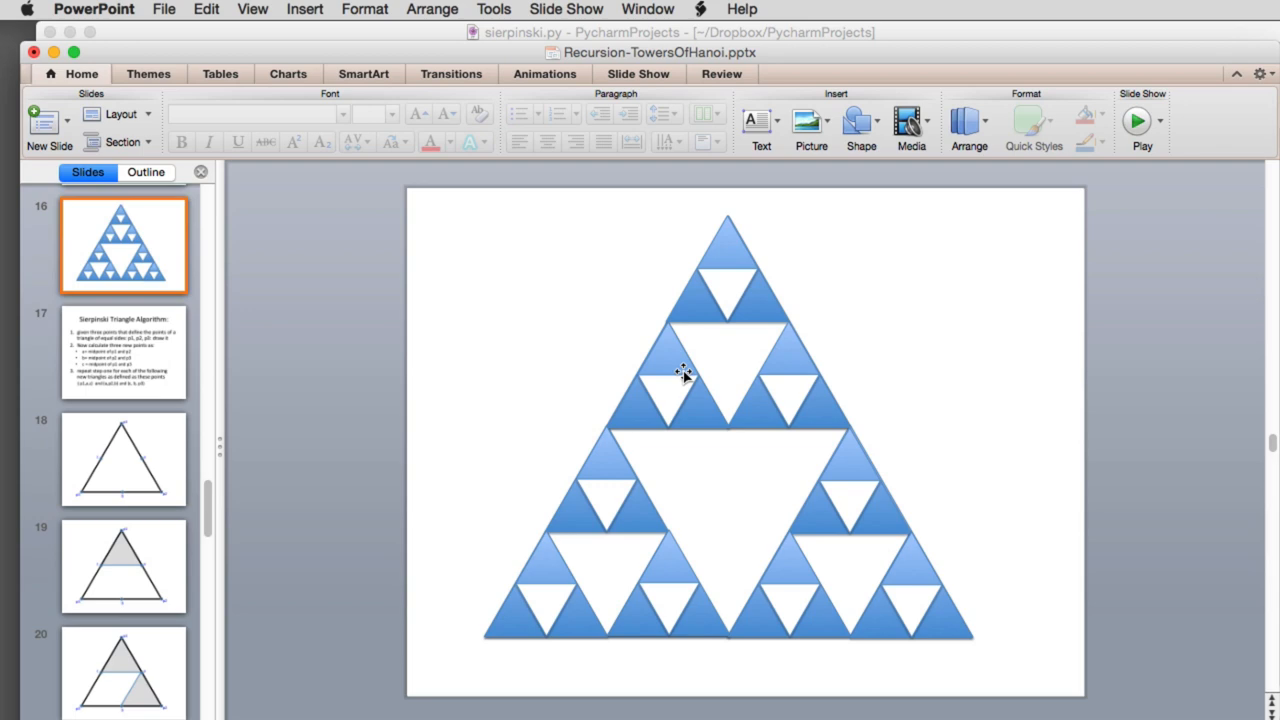
Show slide 17 with the three-step Sierpinski Triangle Algorithm.
left_click(123, 352)
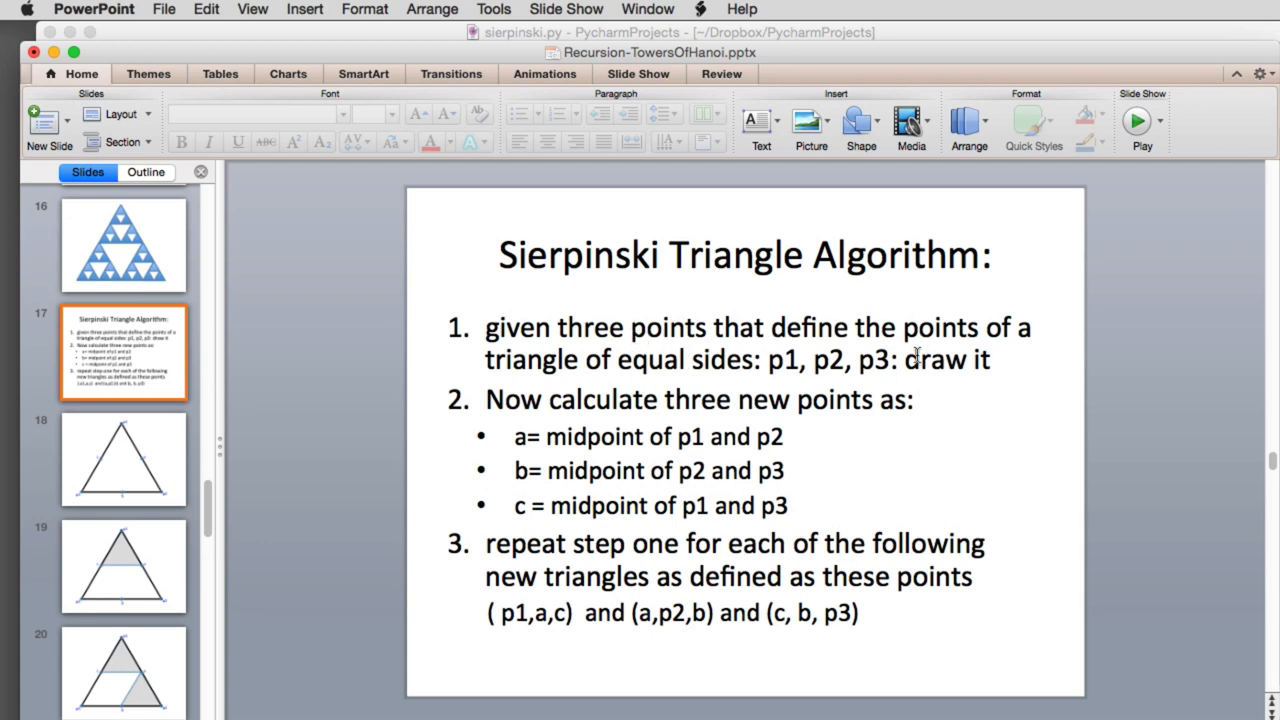
mouse_move(760, 361)
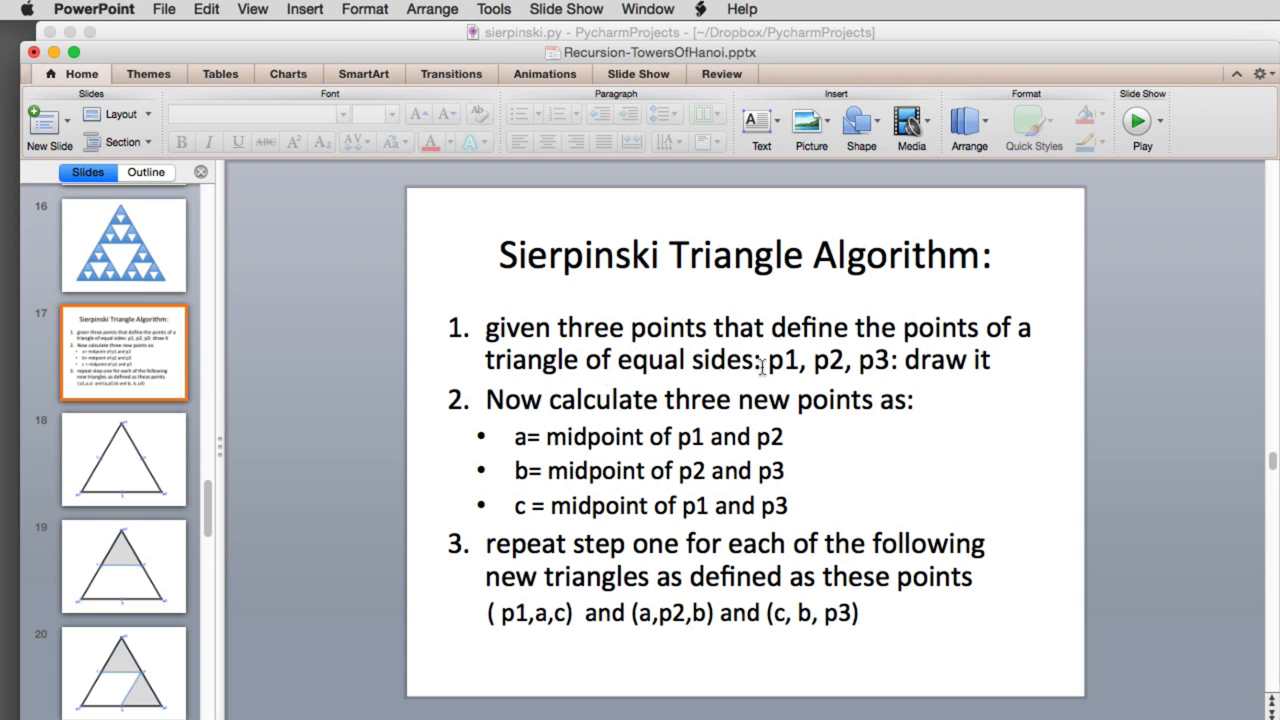
mouse_move(975, 365)
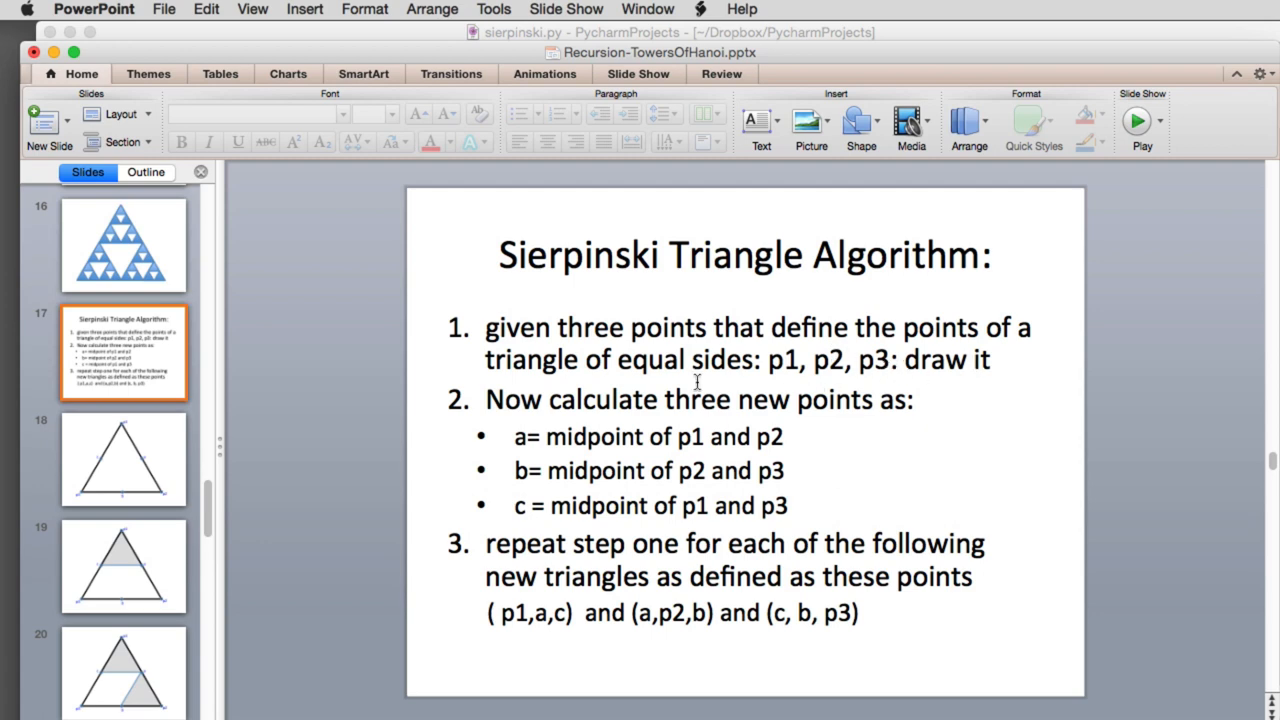
mouse_move(867, 403)
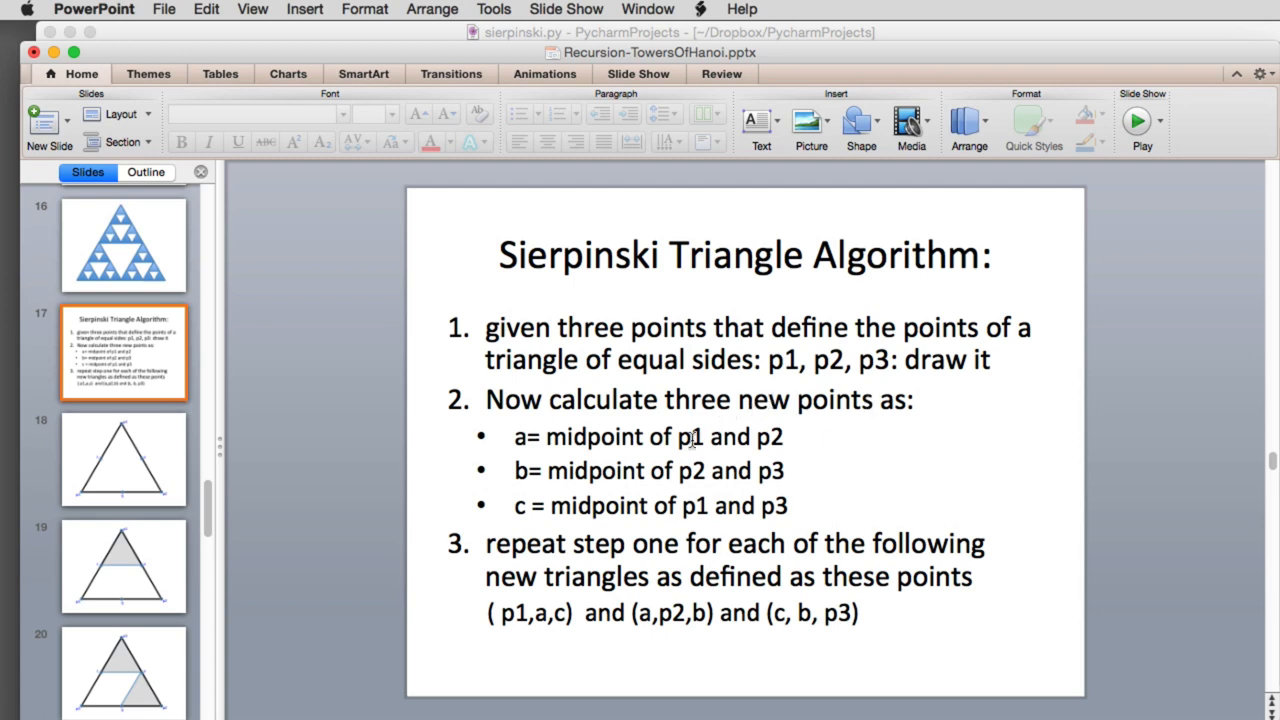
mouse_move(776, 440)
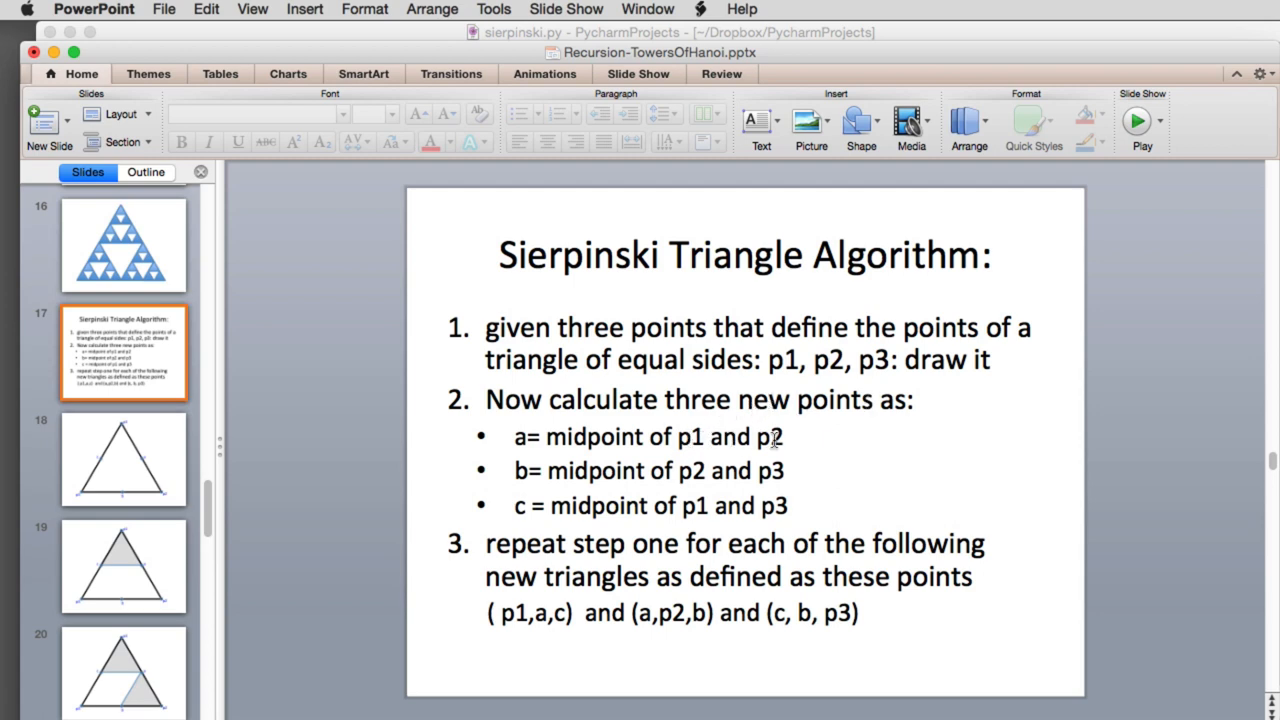
mouse_move(696, 475)
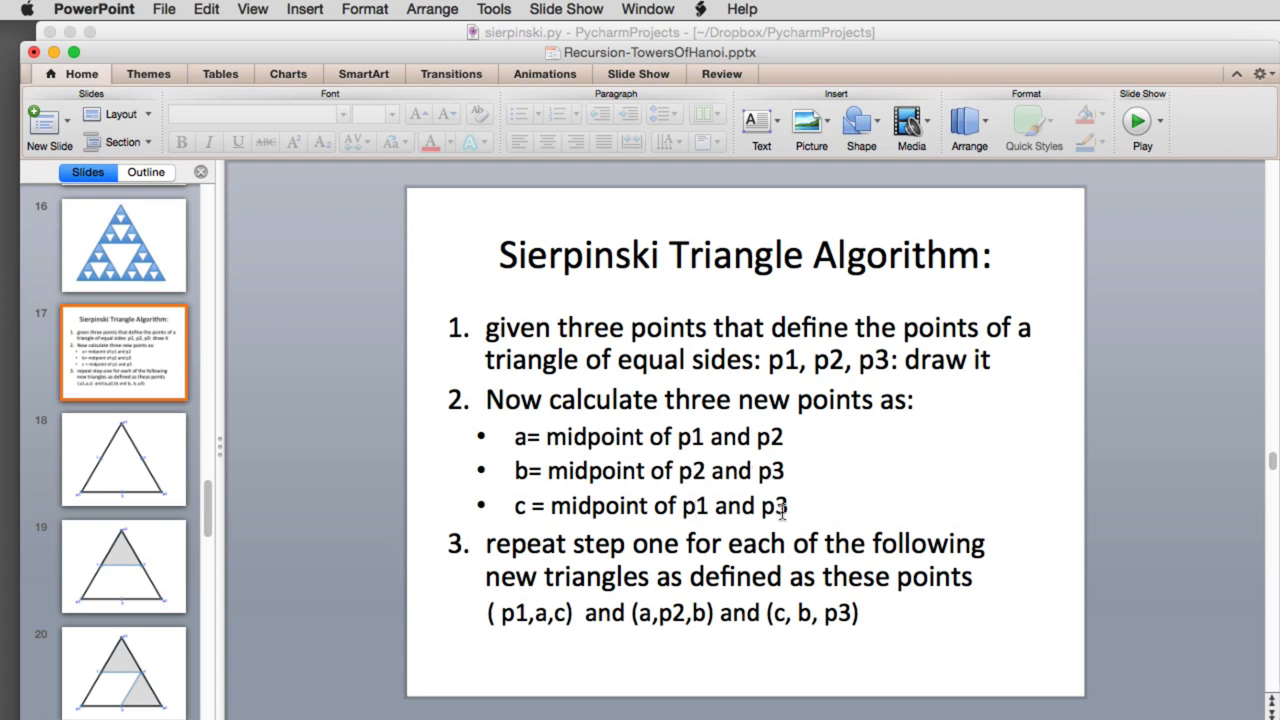
mouse_move(660, 501)
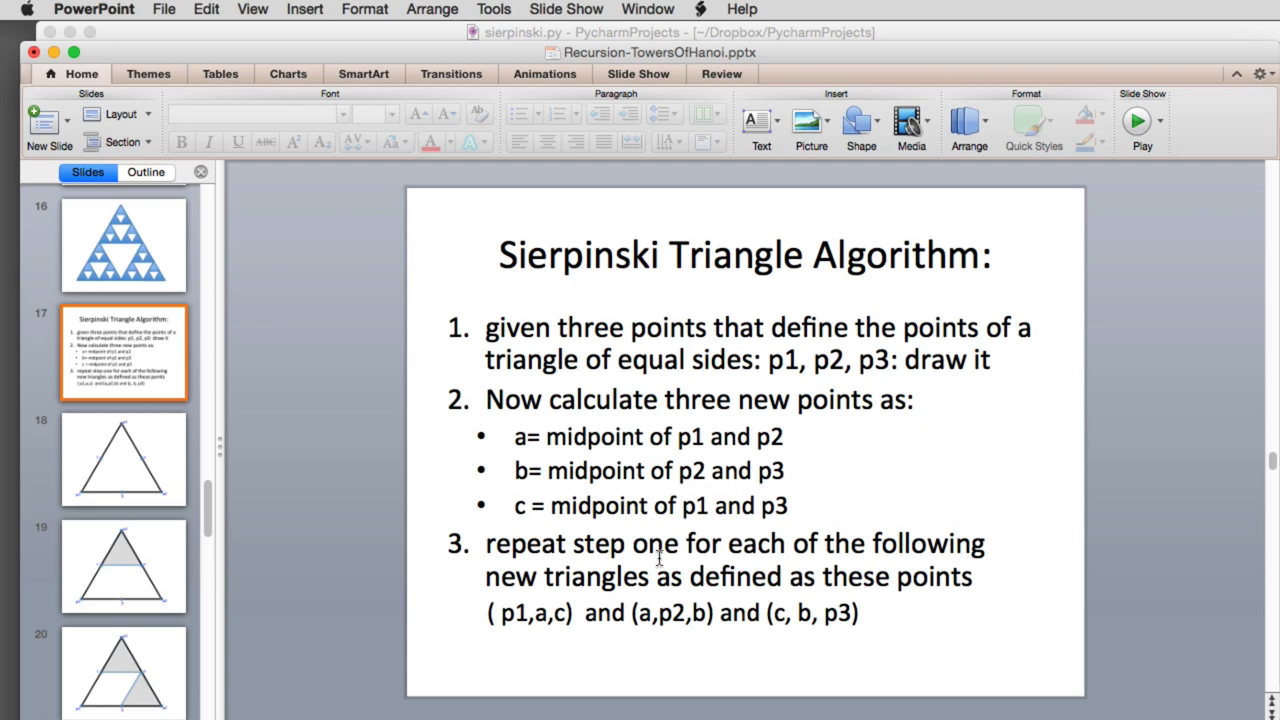
mouse_move(961, 595)
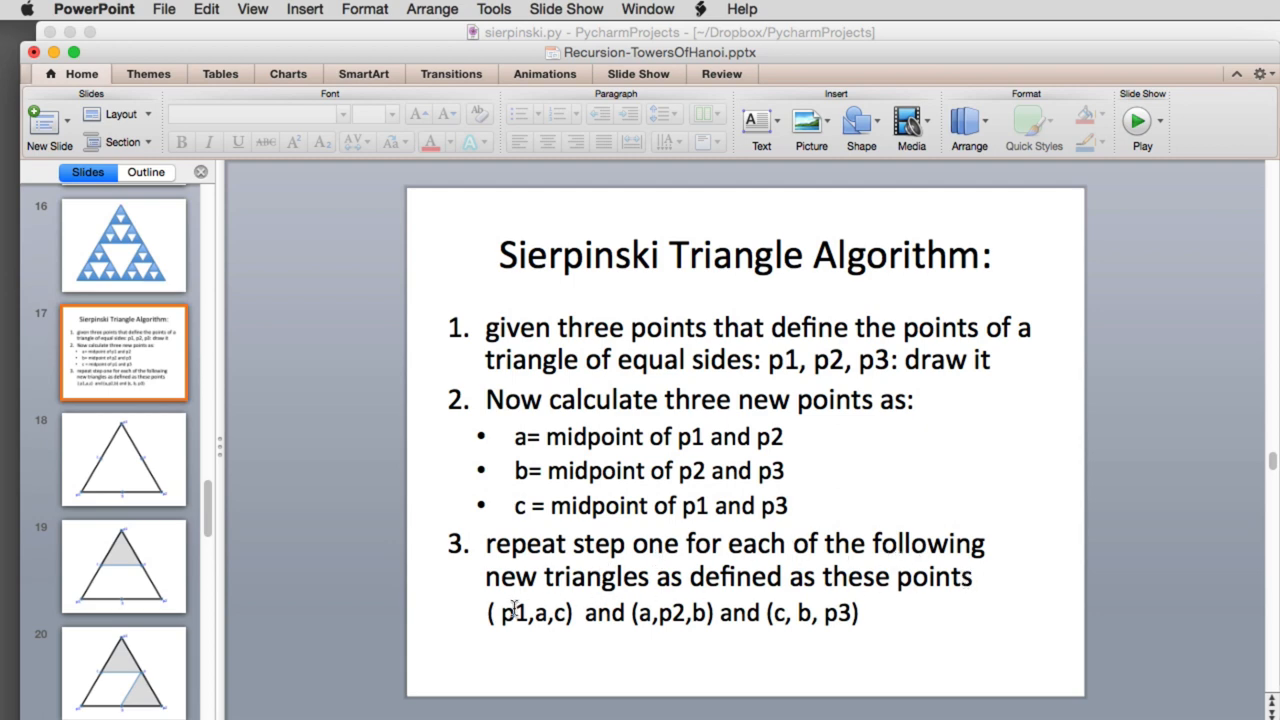
mouse_move(510, 622)
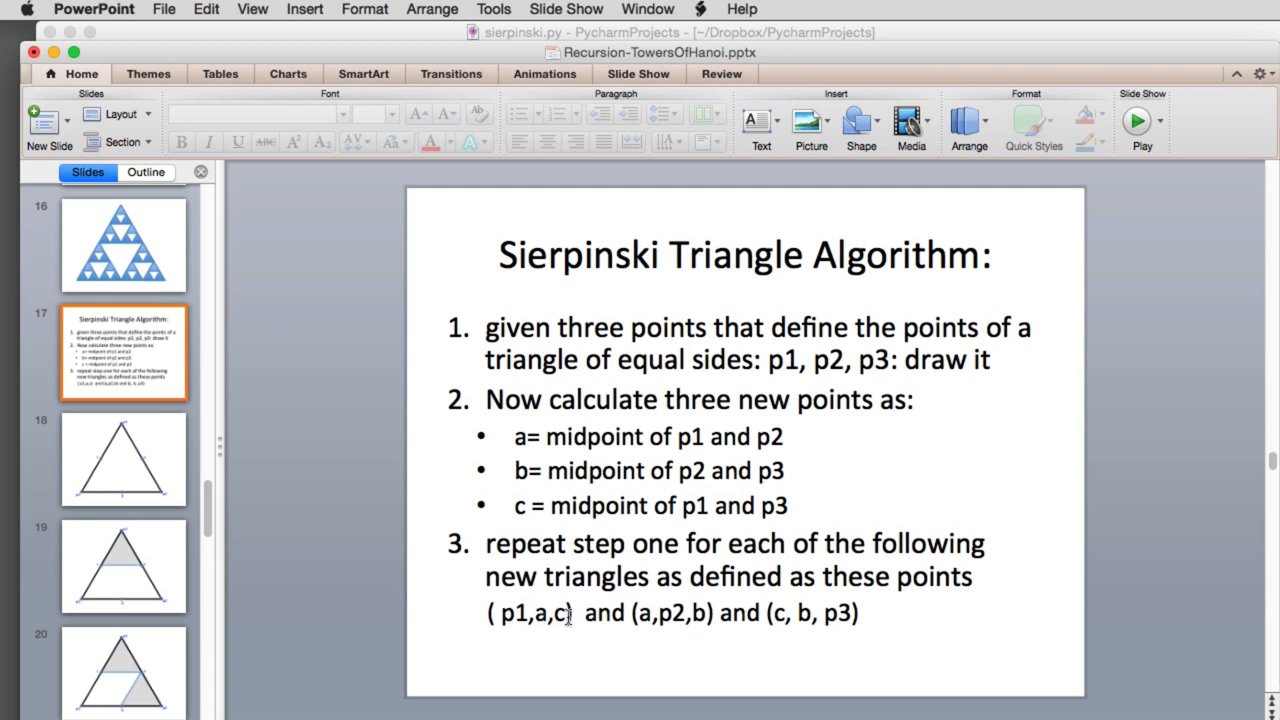
mouse_move(815, 618)
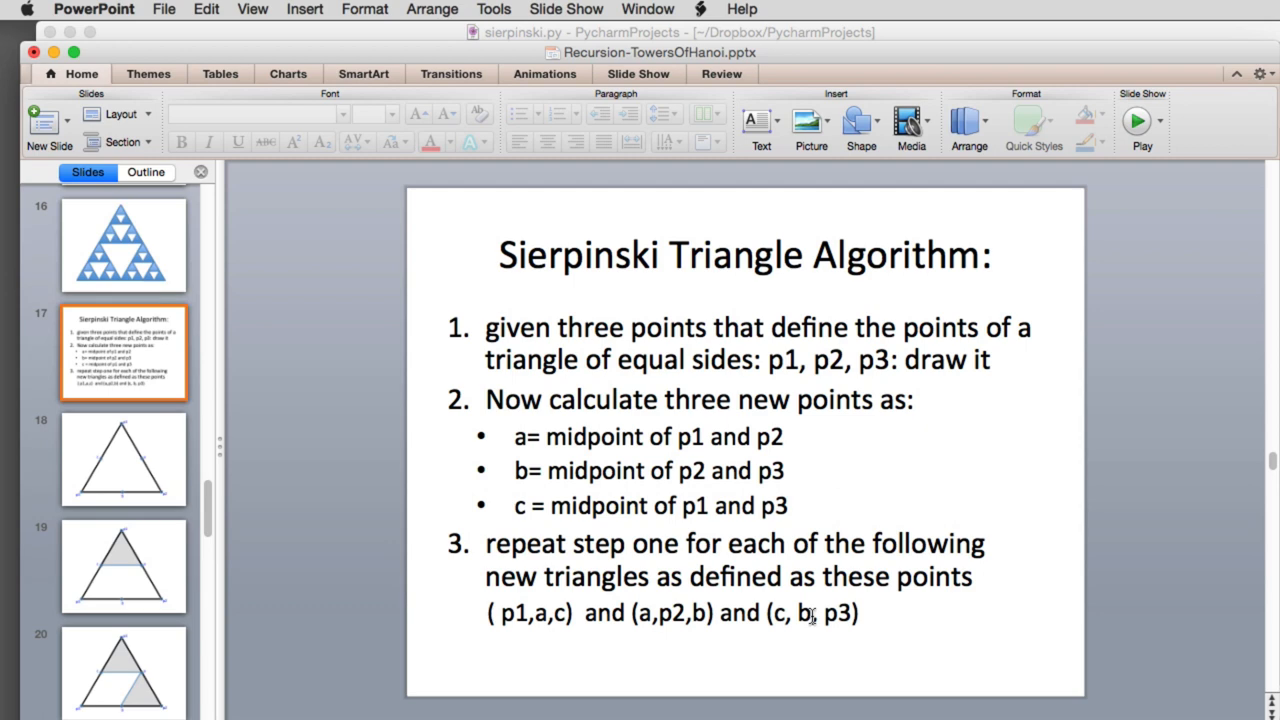
Revisit slide 3's one-cut-out triangle, then jump to slide 13's many-level triangle.
left_click(123, 245)
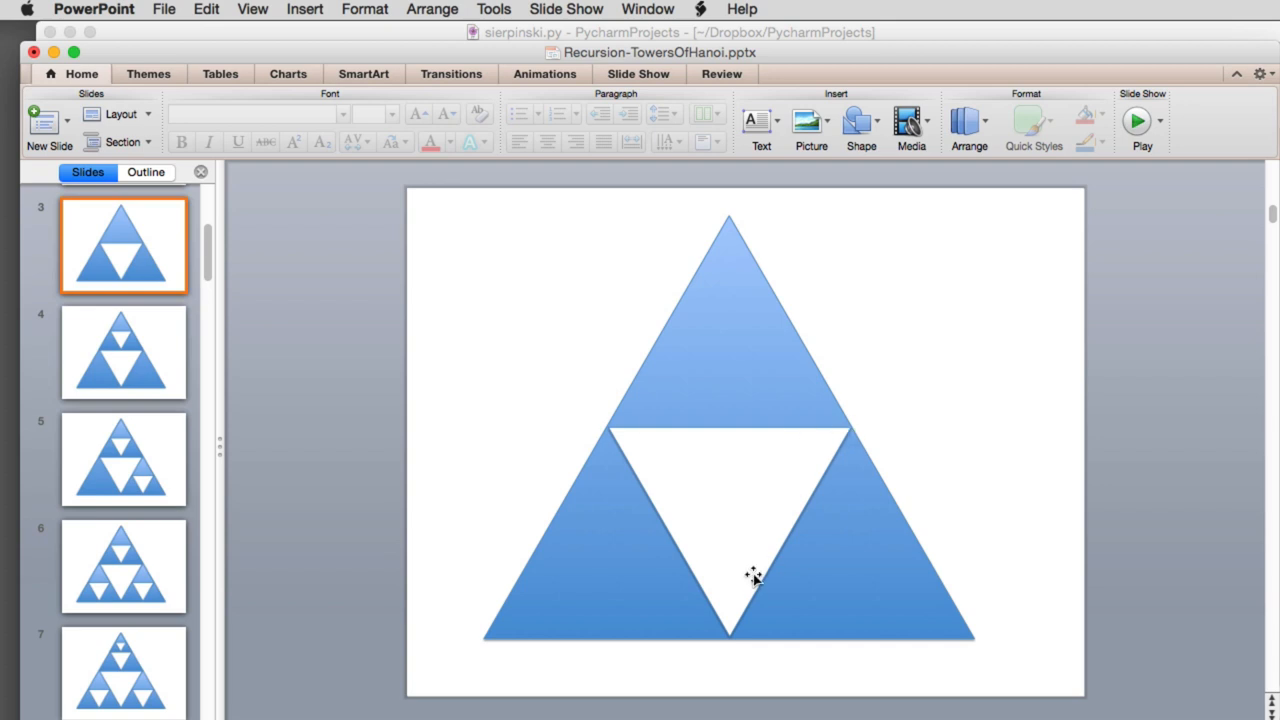
mouse_move(686, 286)
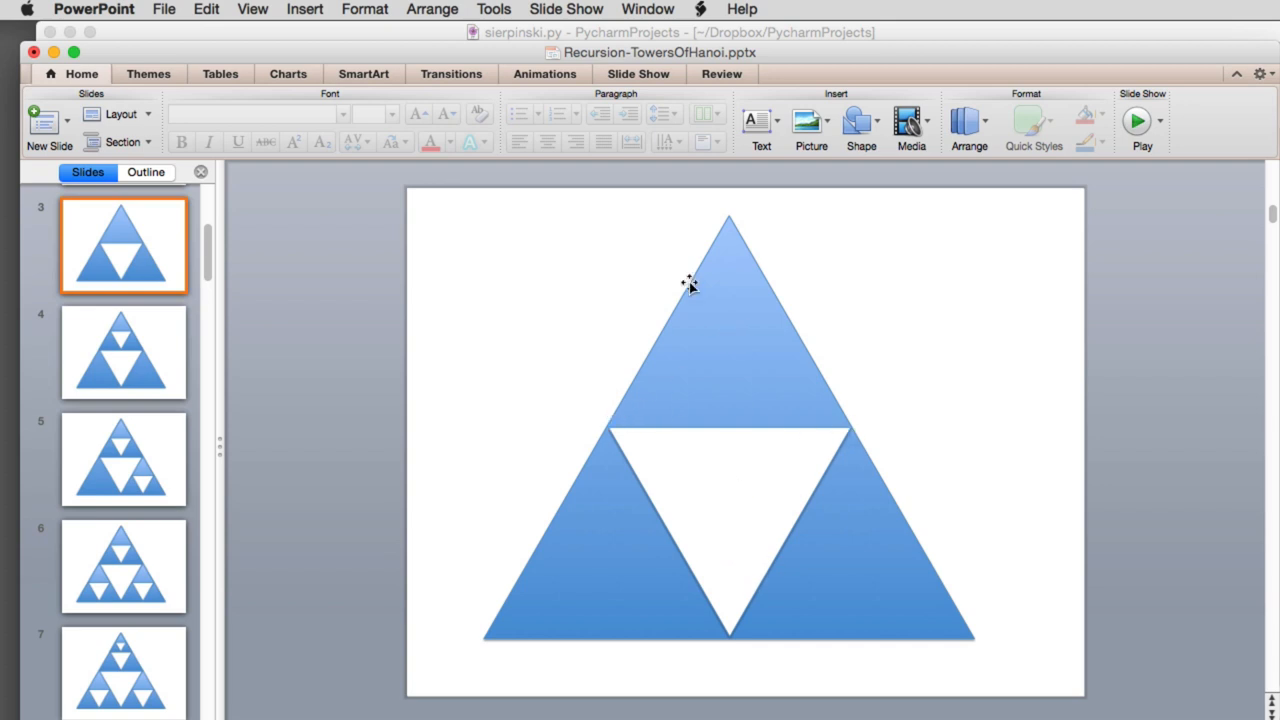
mouse_move(640, 400)
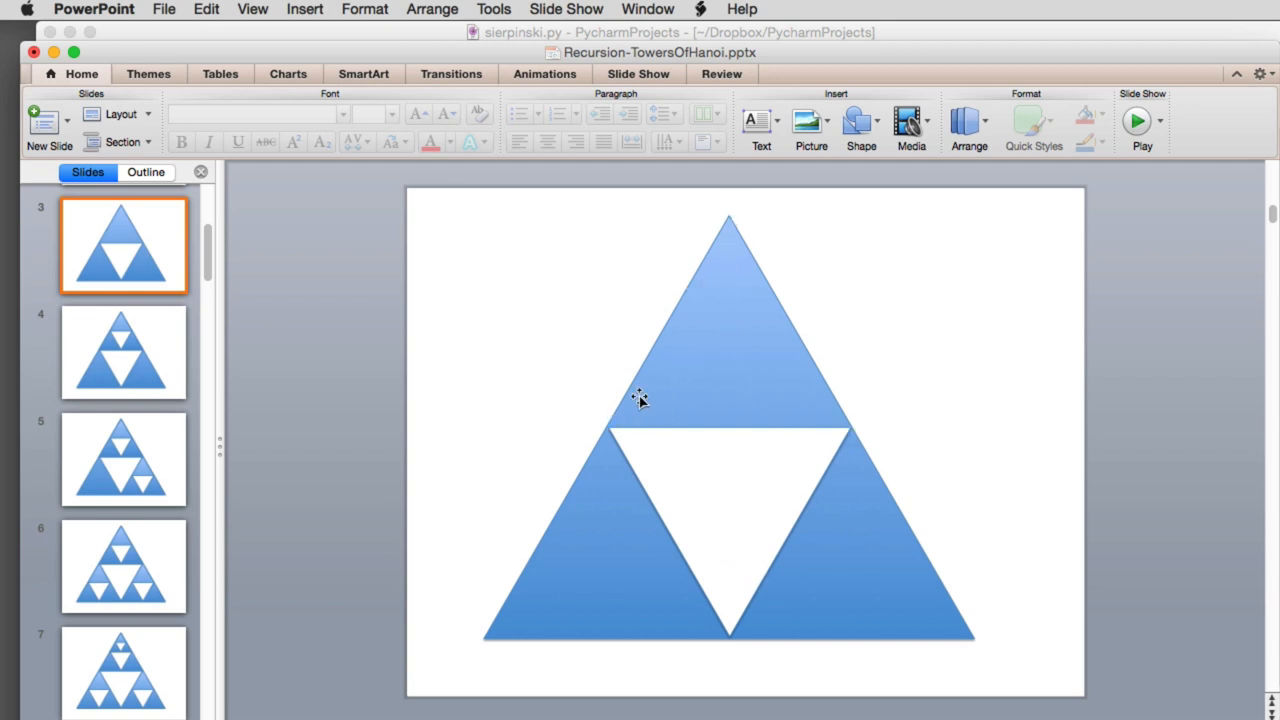
mouse_move(678, 397)
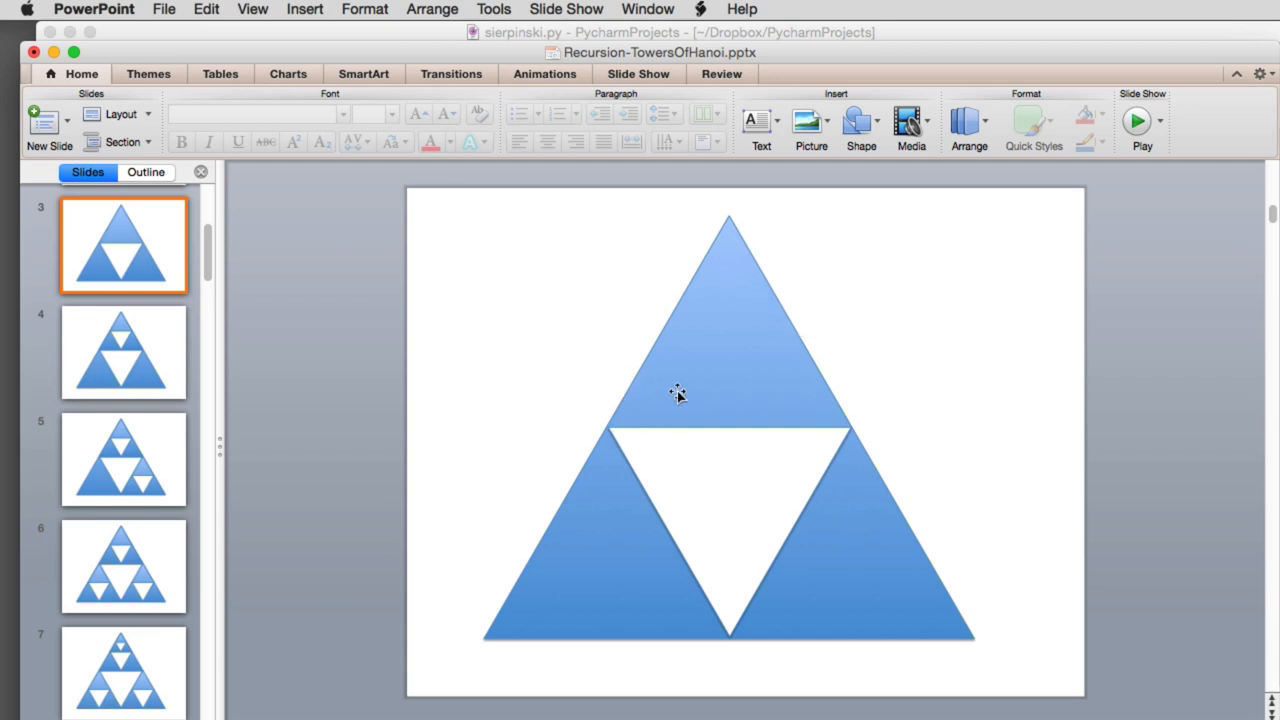
left_click(123, 351)
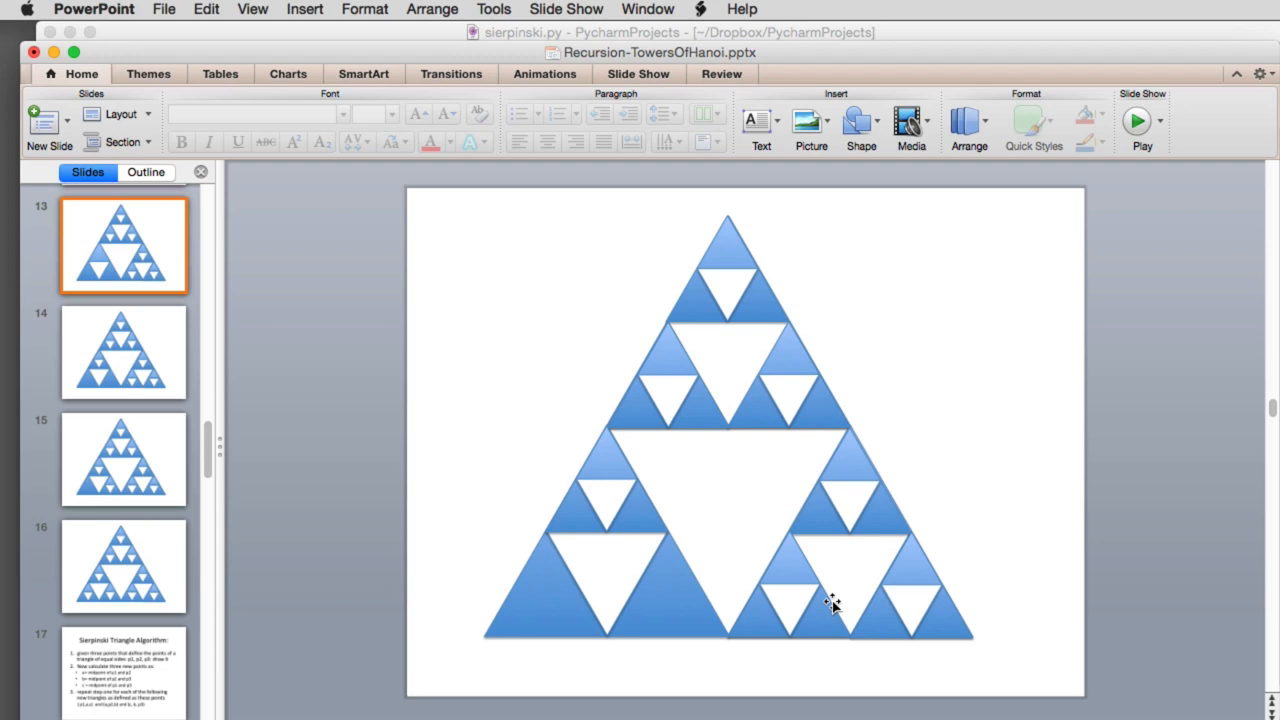
Show slide 18, the triangle with corners p1, p2, p3 and midpoints a, b, c.
left_click(123, 680)
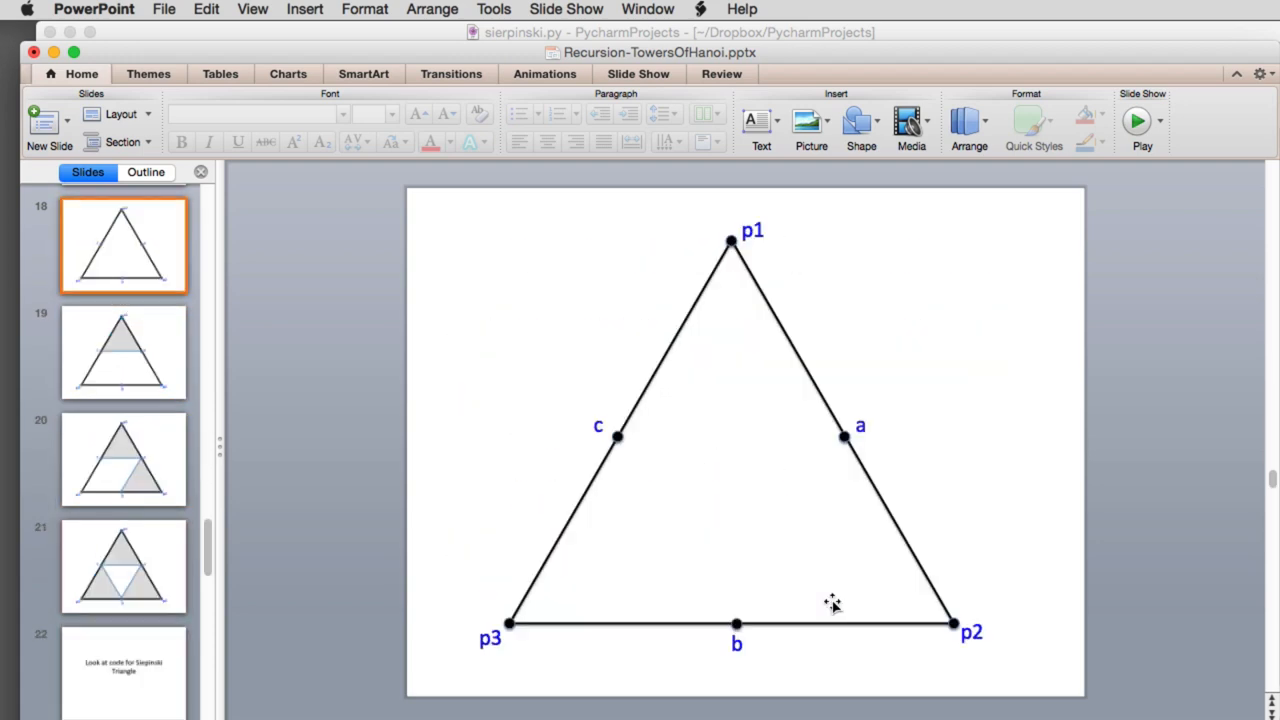
mouse_move(854, 571)
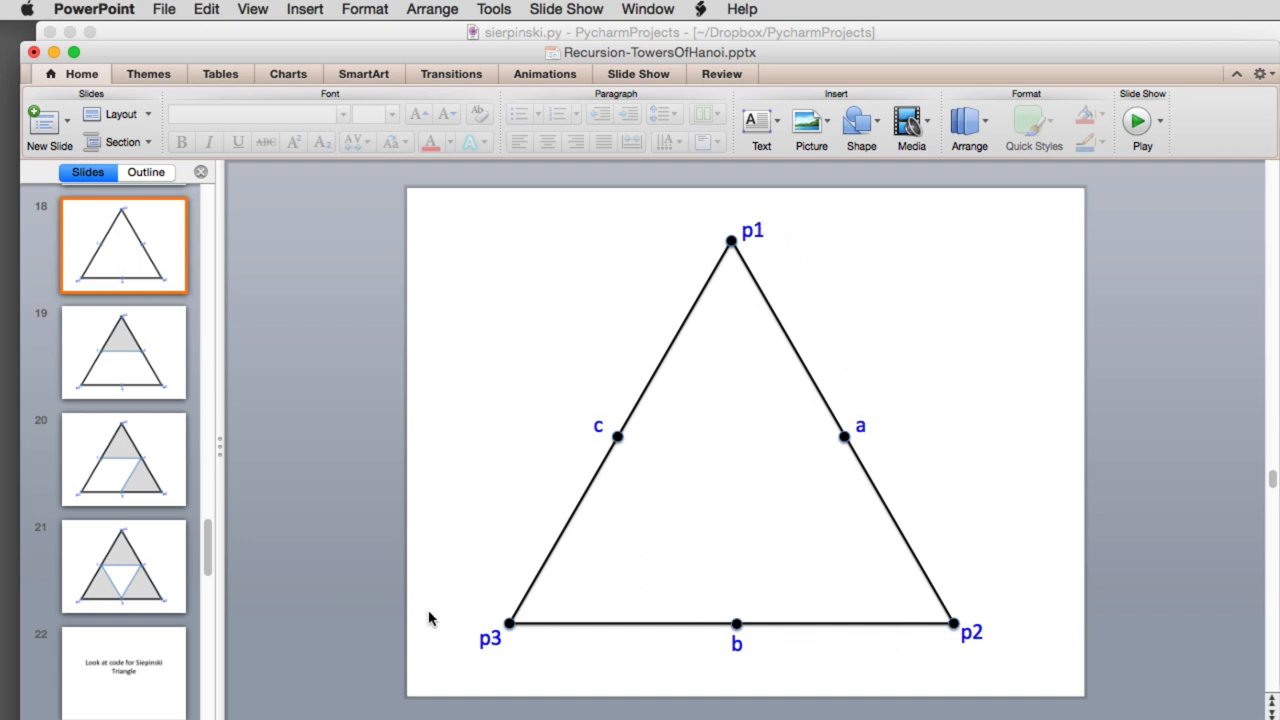
mouse_move(785, 475)
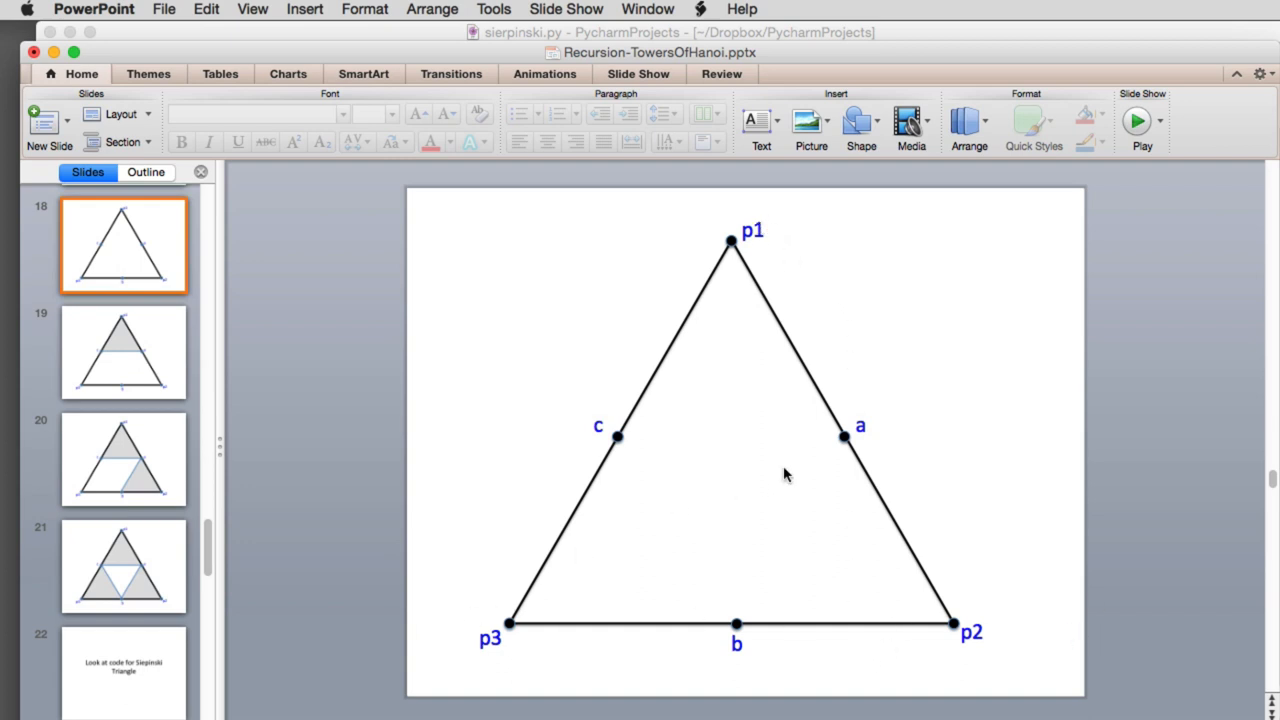
mouse_move(583, 417)
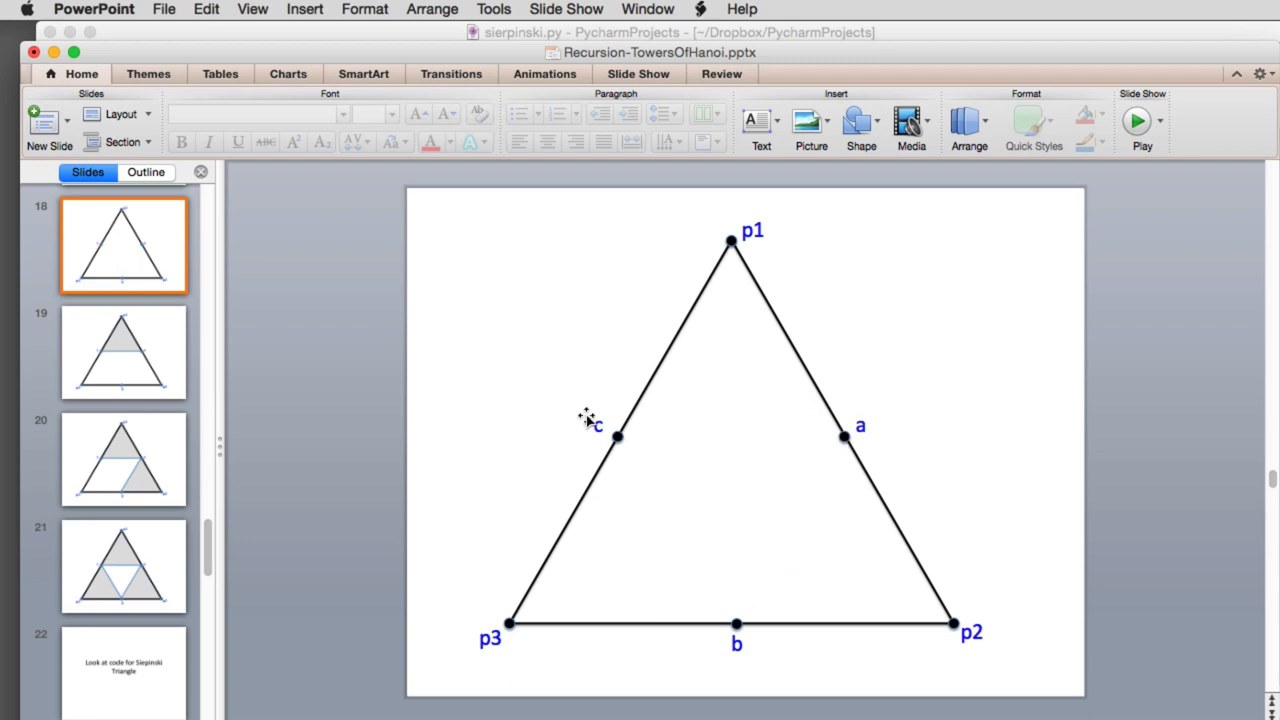
mouse_move(615, 435)
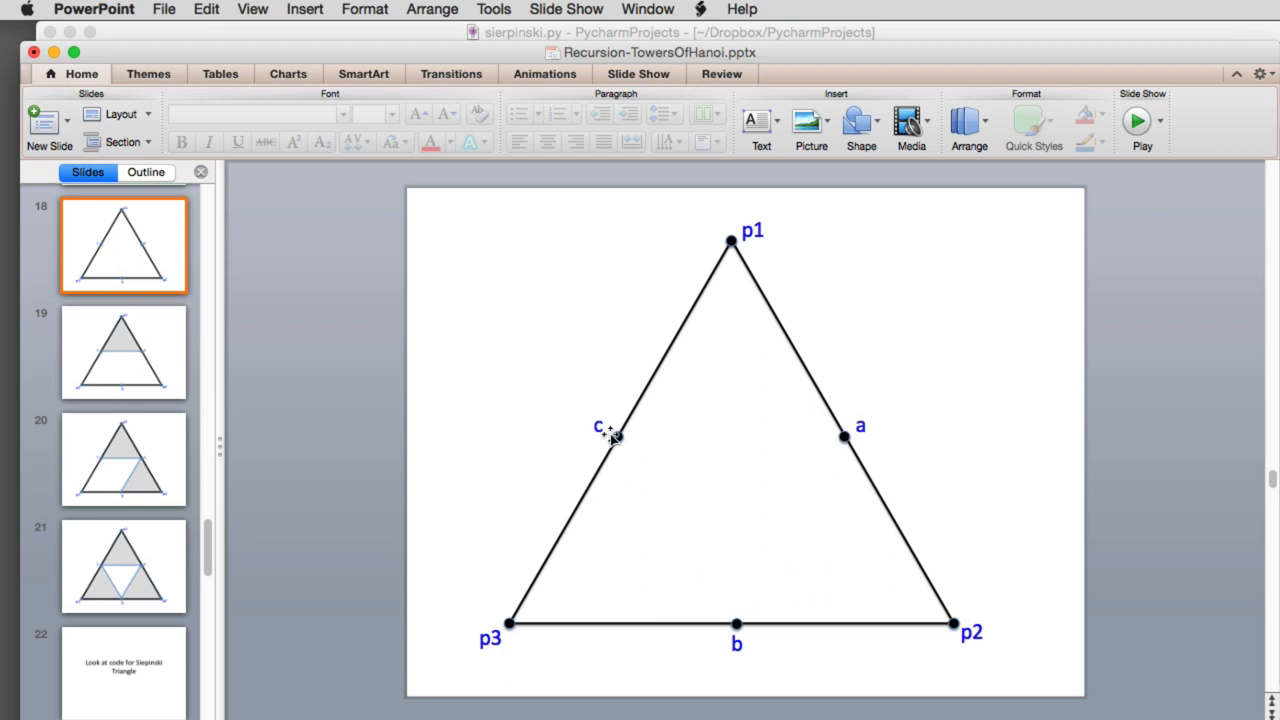
mouse_move(747, 337)
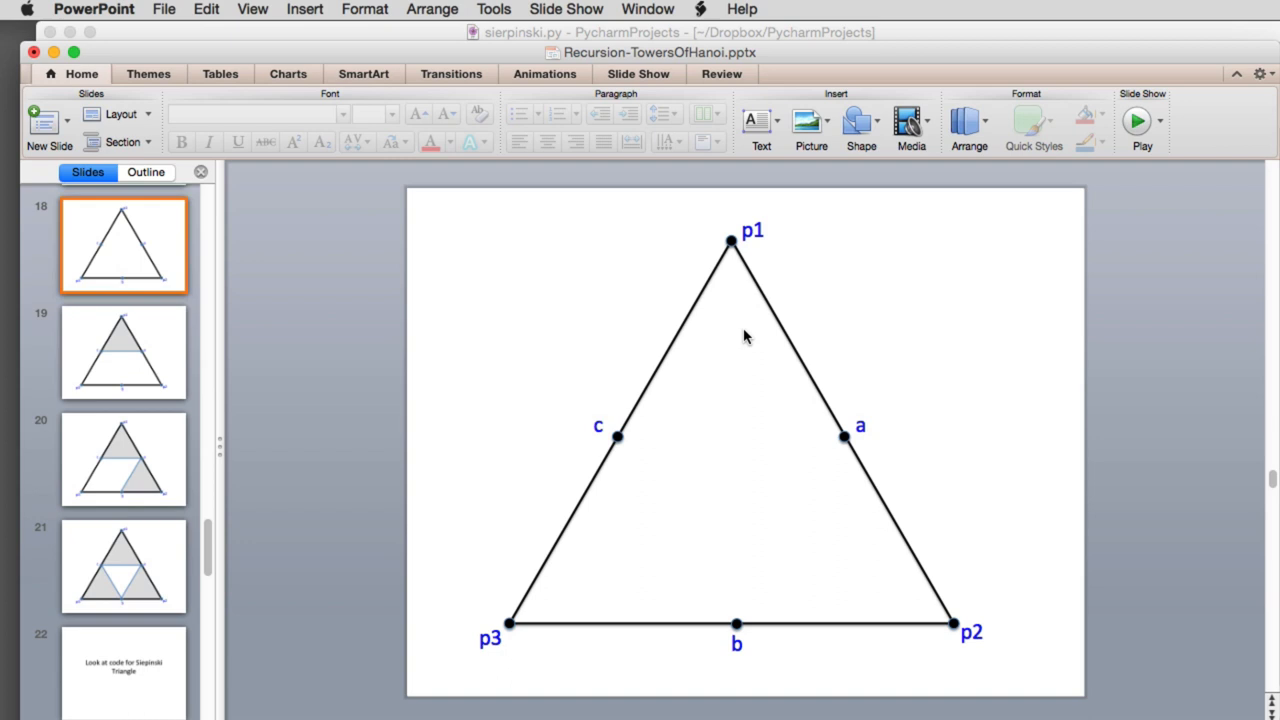
mouse_move(699, 715)
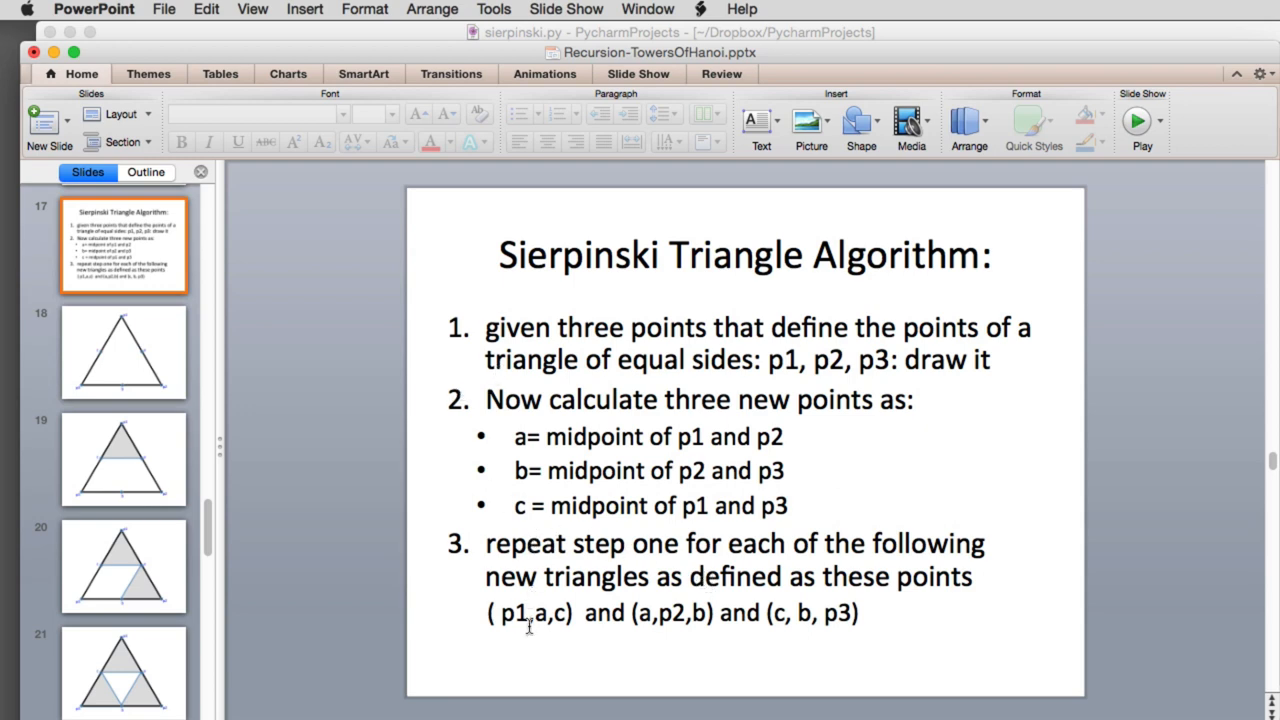
mouse_move(653, 396)
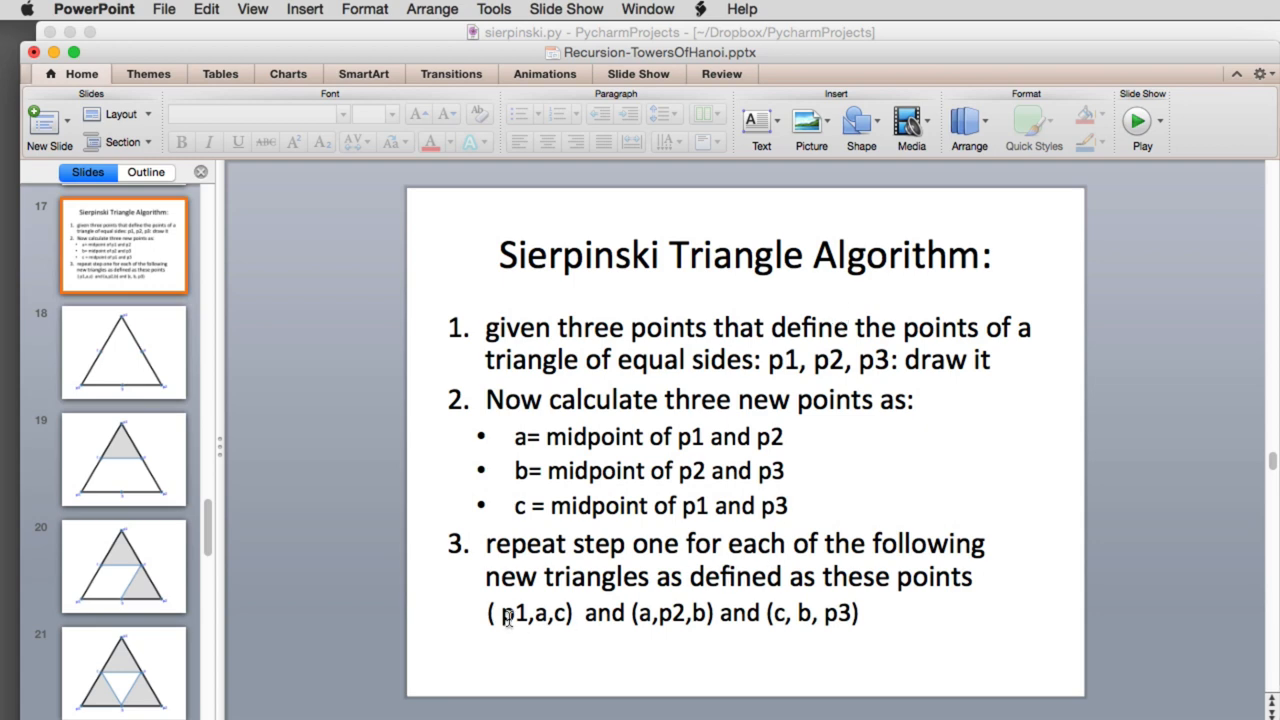
mouse_move(774, 364)
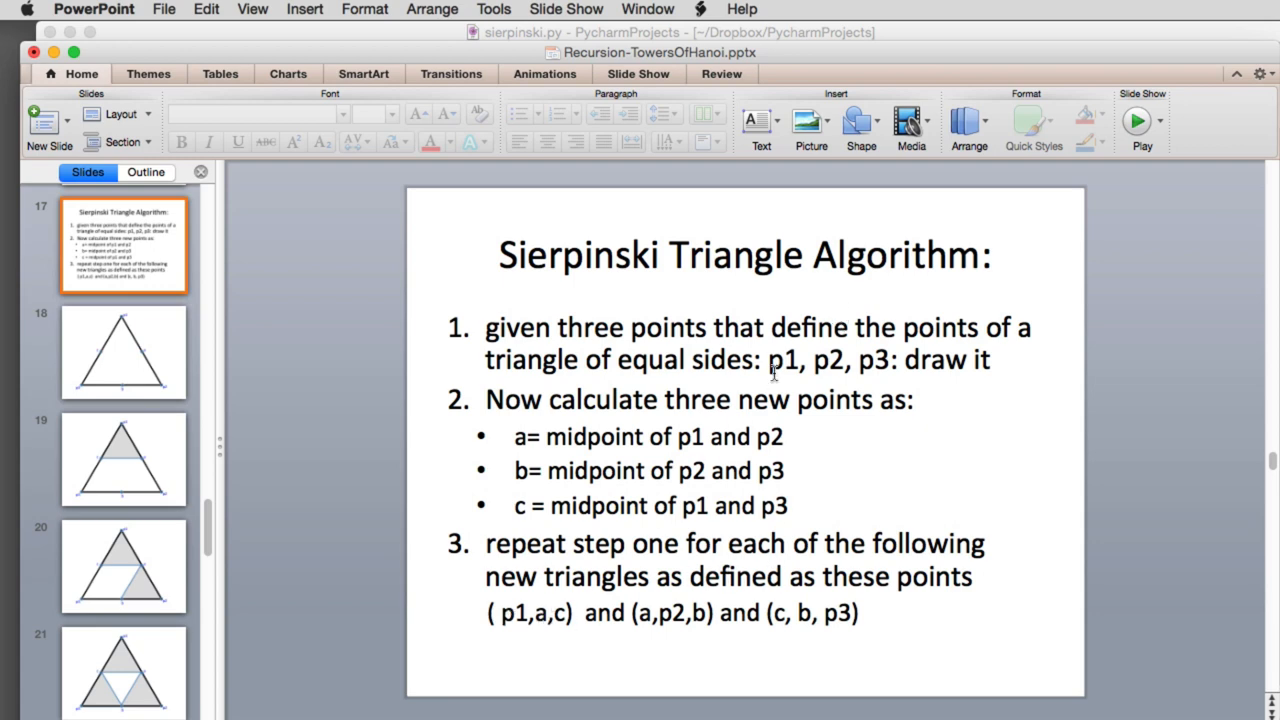
mouse_move(878, 364)
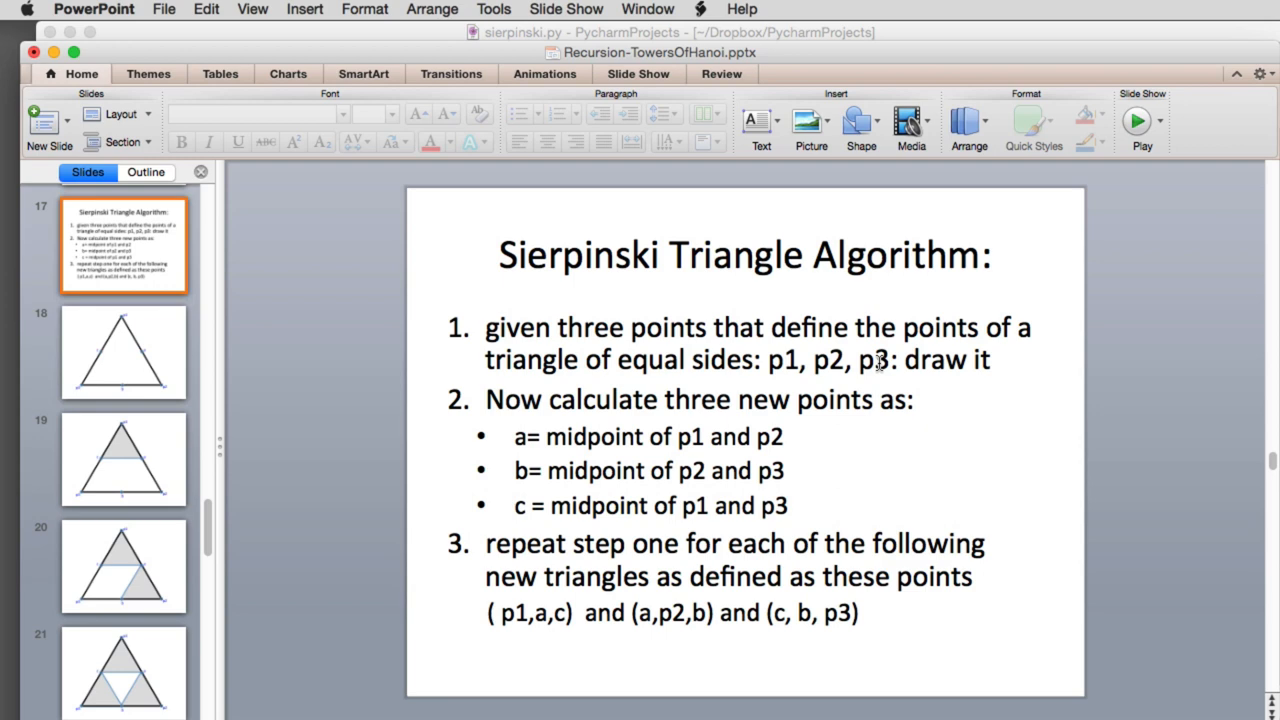
Step through slides 18–22's shaded sub-triangle diagrams, then switch to sierpinski.py in PyCharm.
left_click(123, 352)
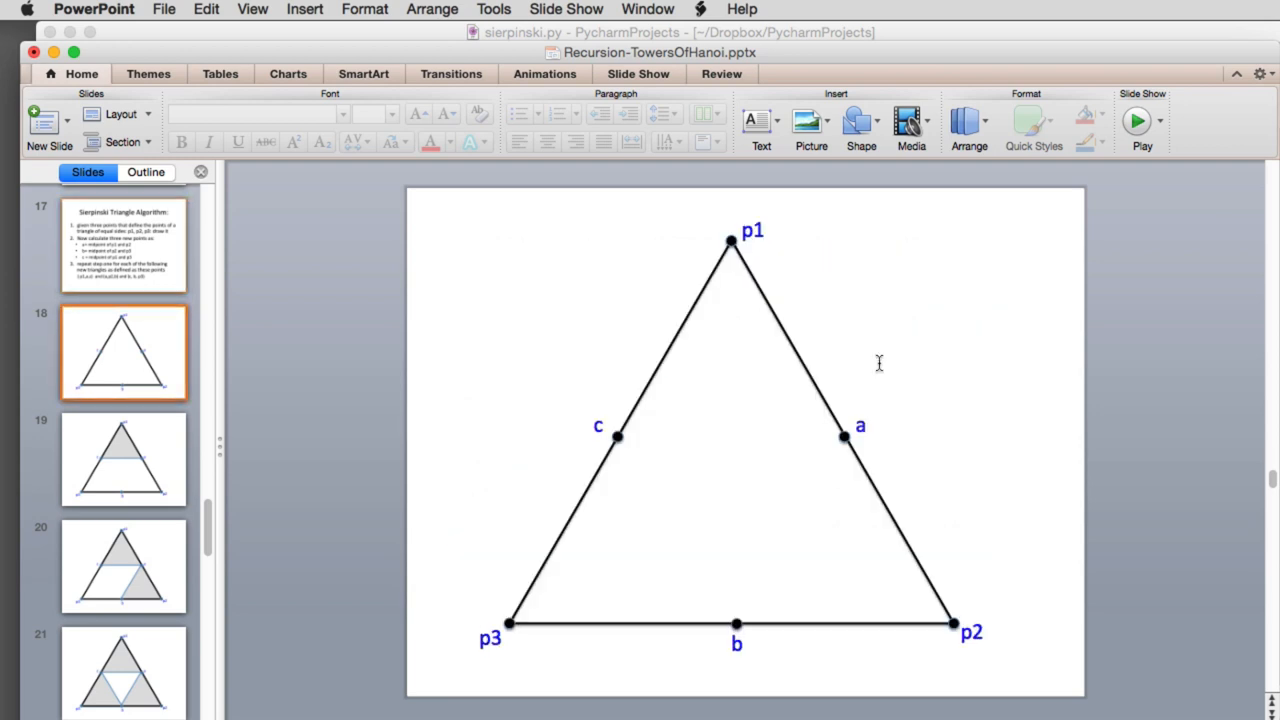
left_click(123, 460)
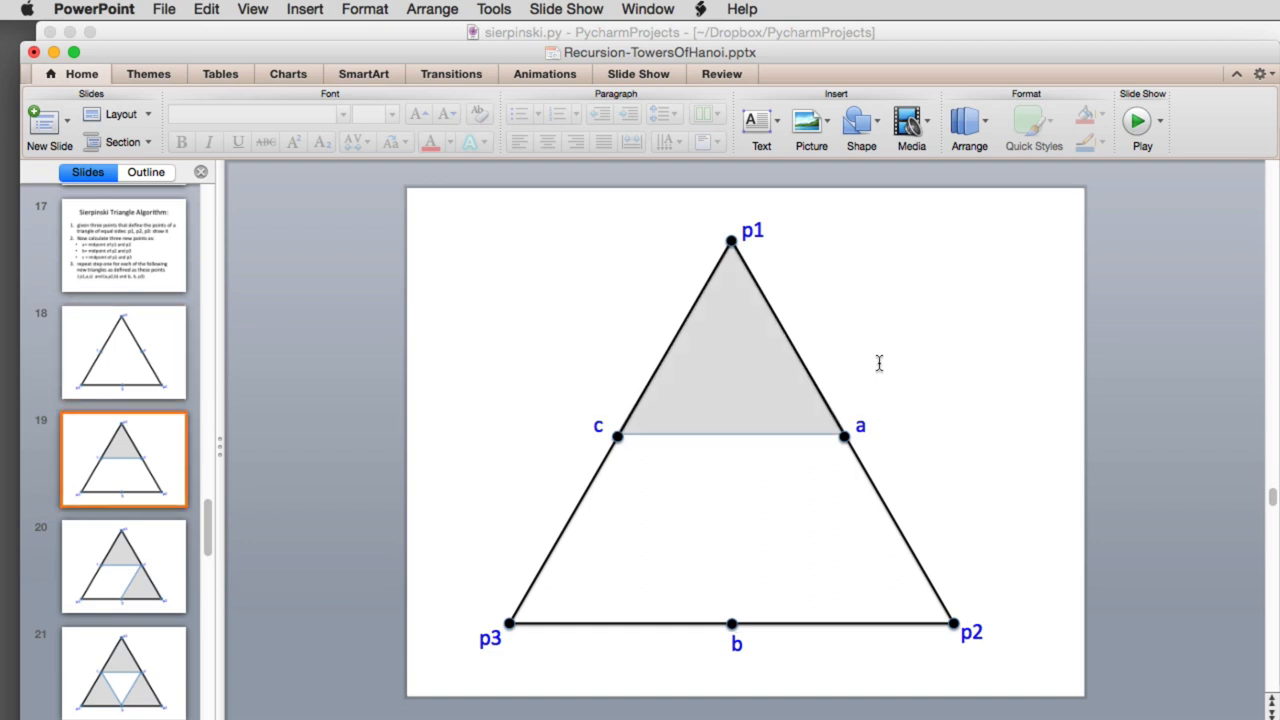
left_click(120, 680)
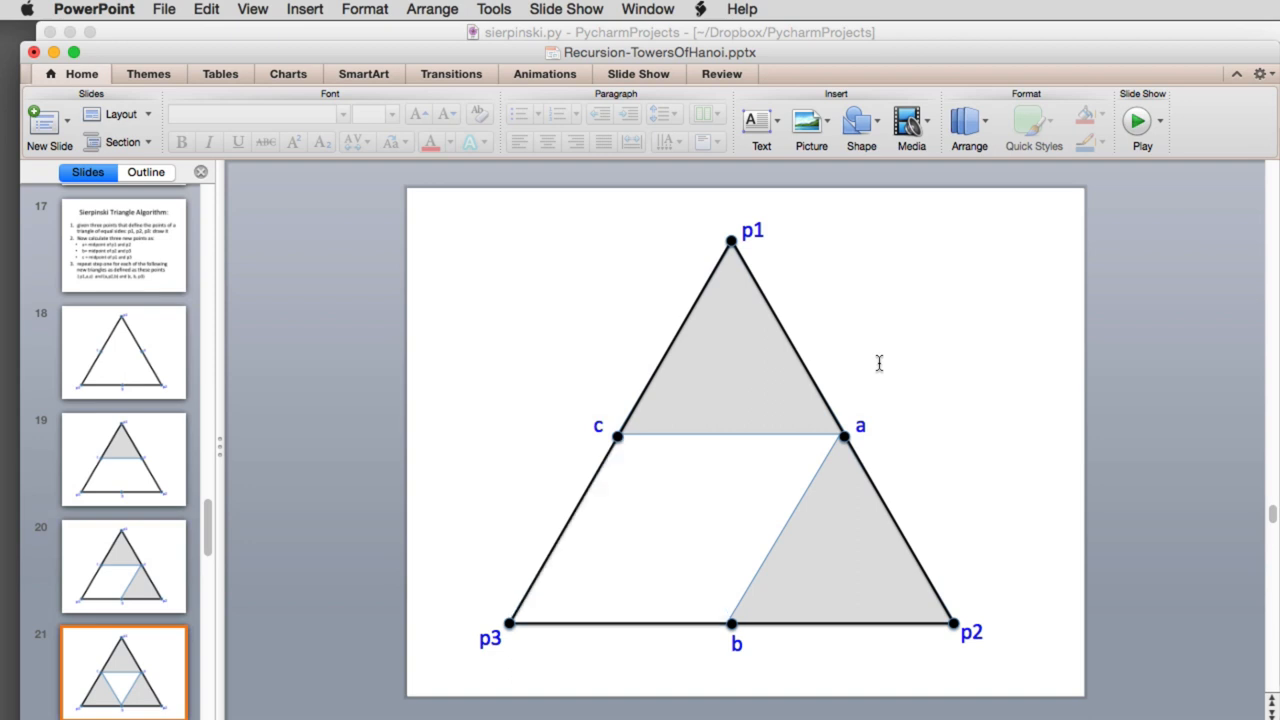
left_click(123, 351)
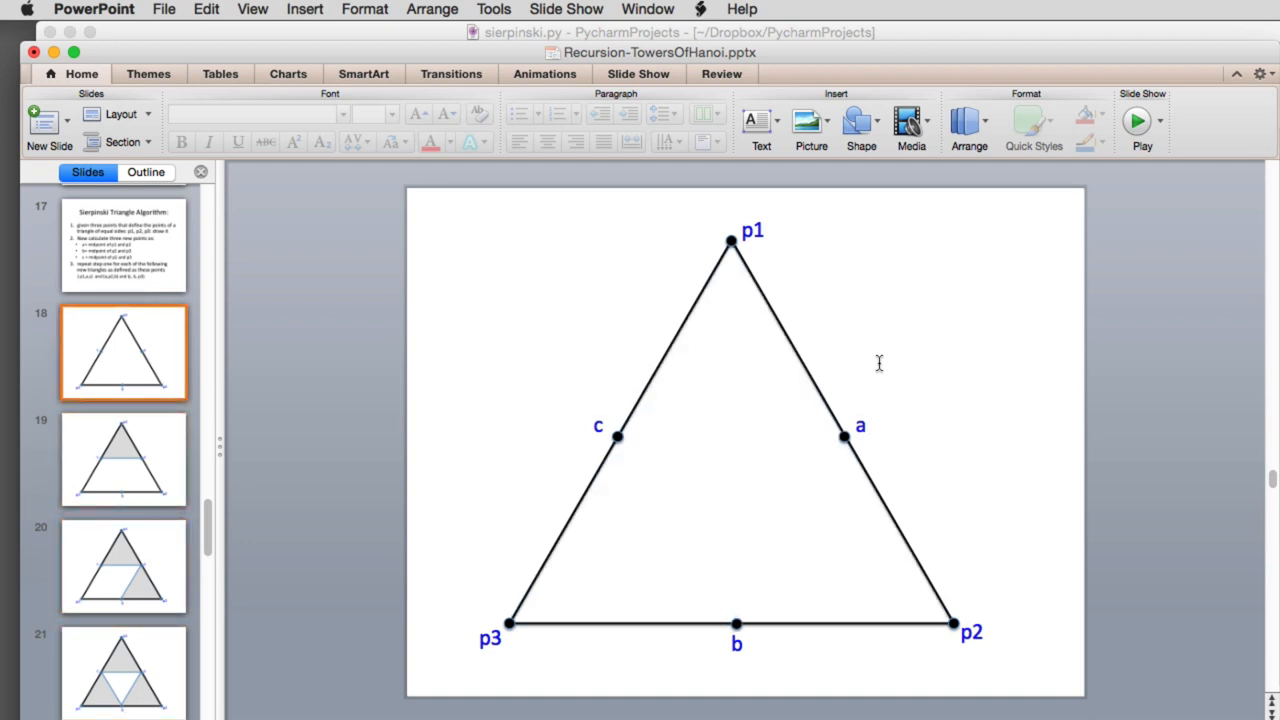
left_click(123, 567)
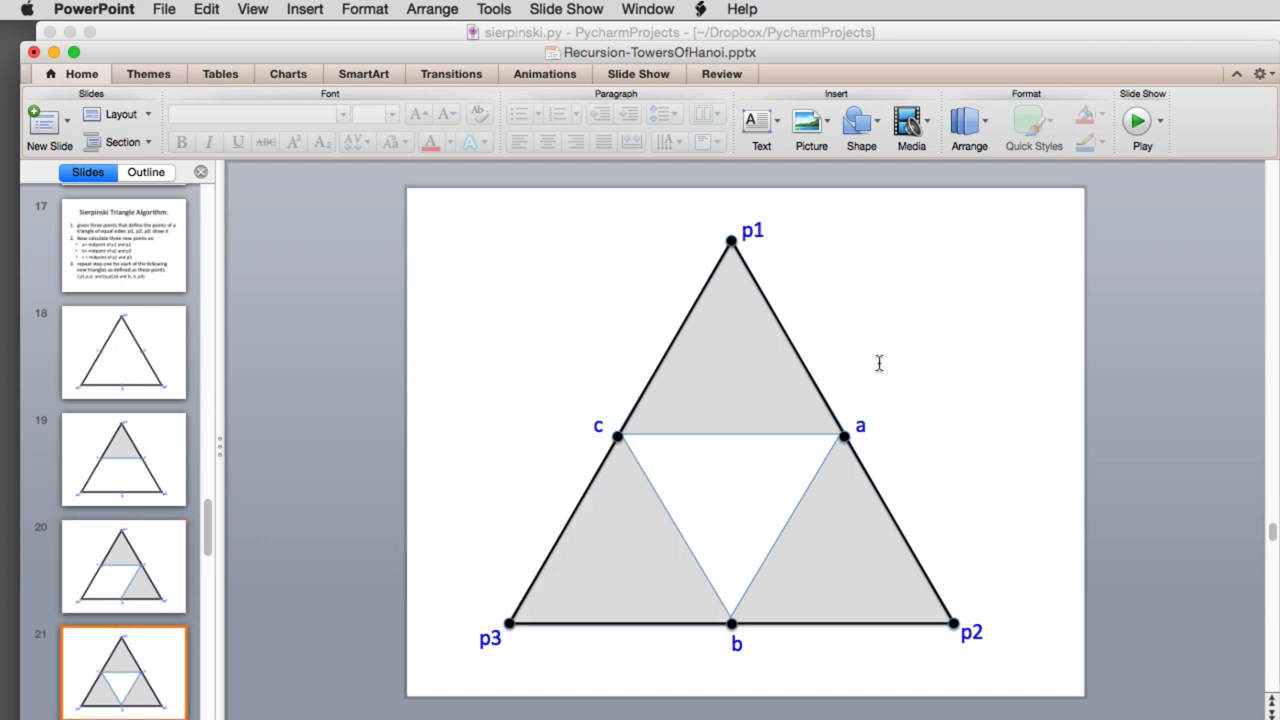
left_click(123, 352)
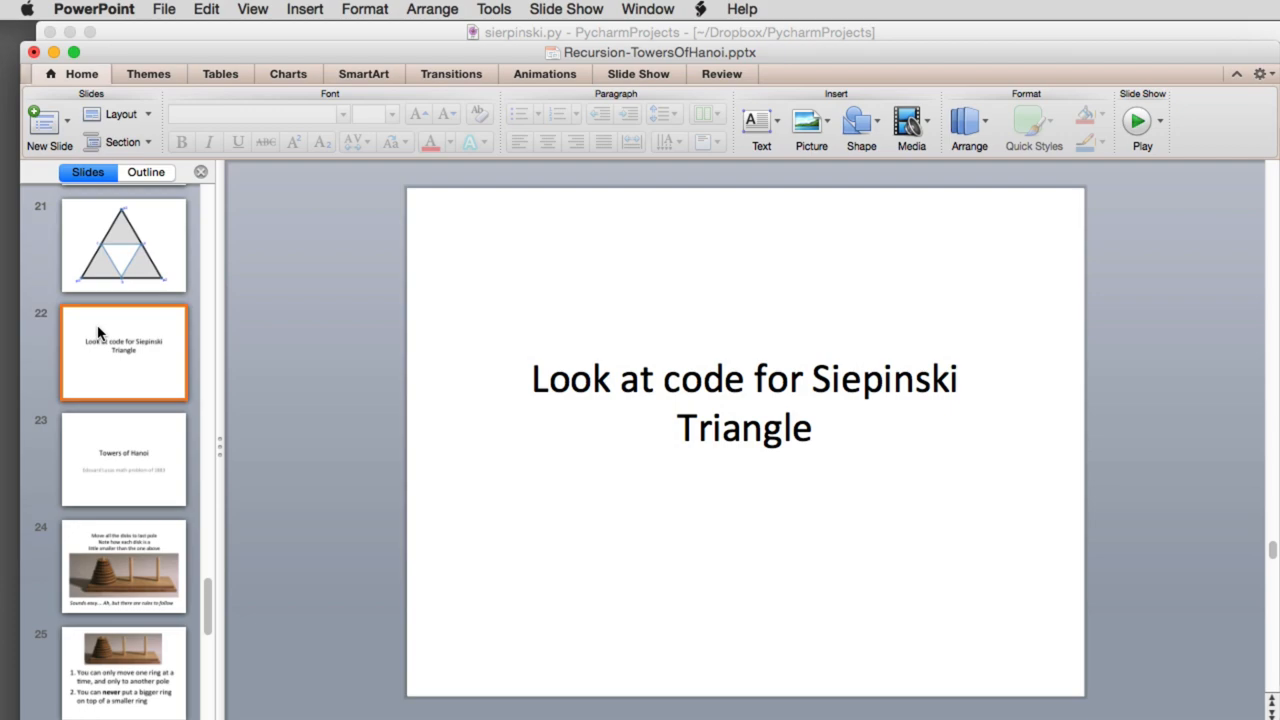
key("cmd+tab")
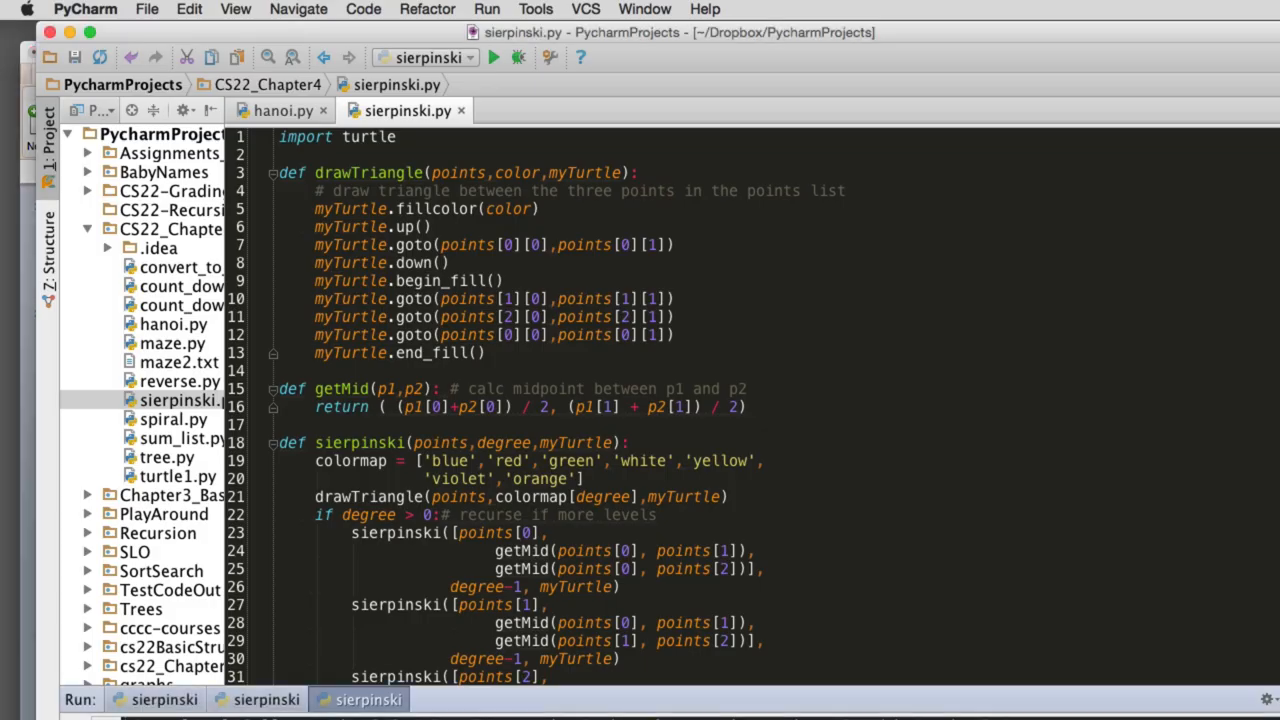
mouse_move(747, 444)
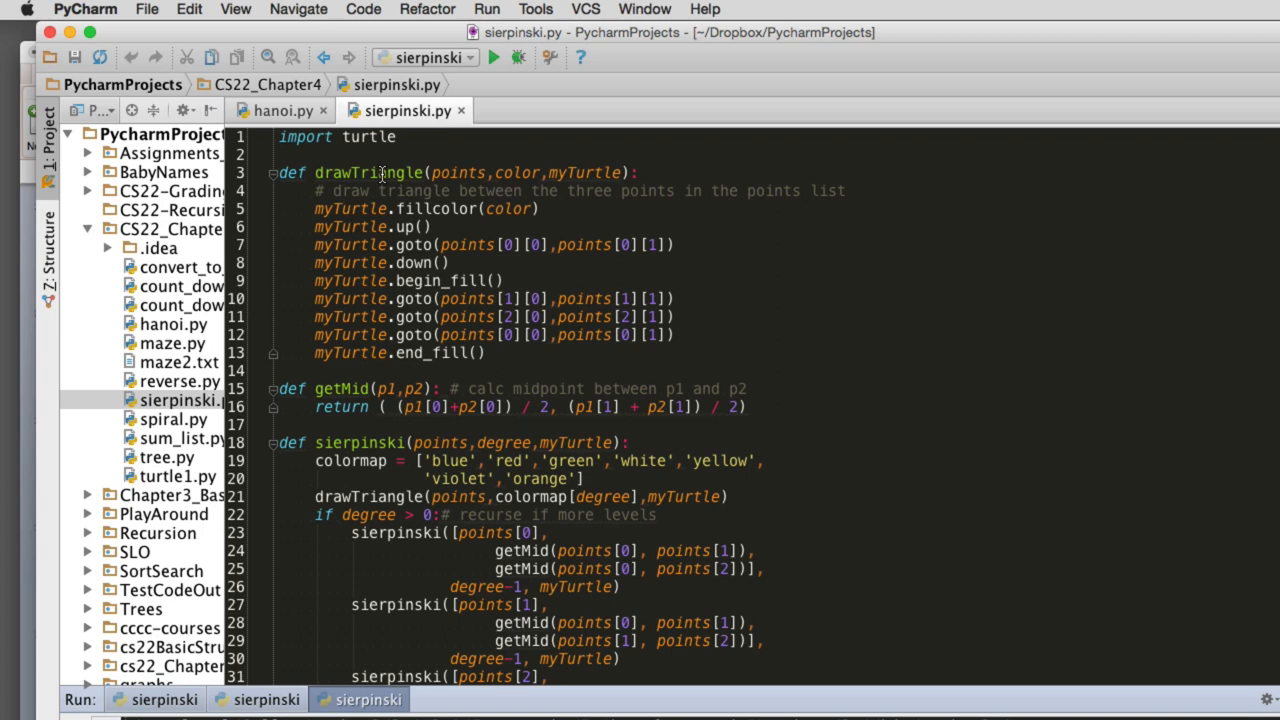
mouse_move(485, 172)
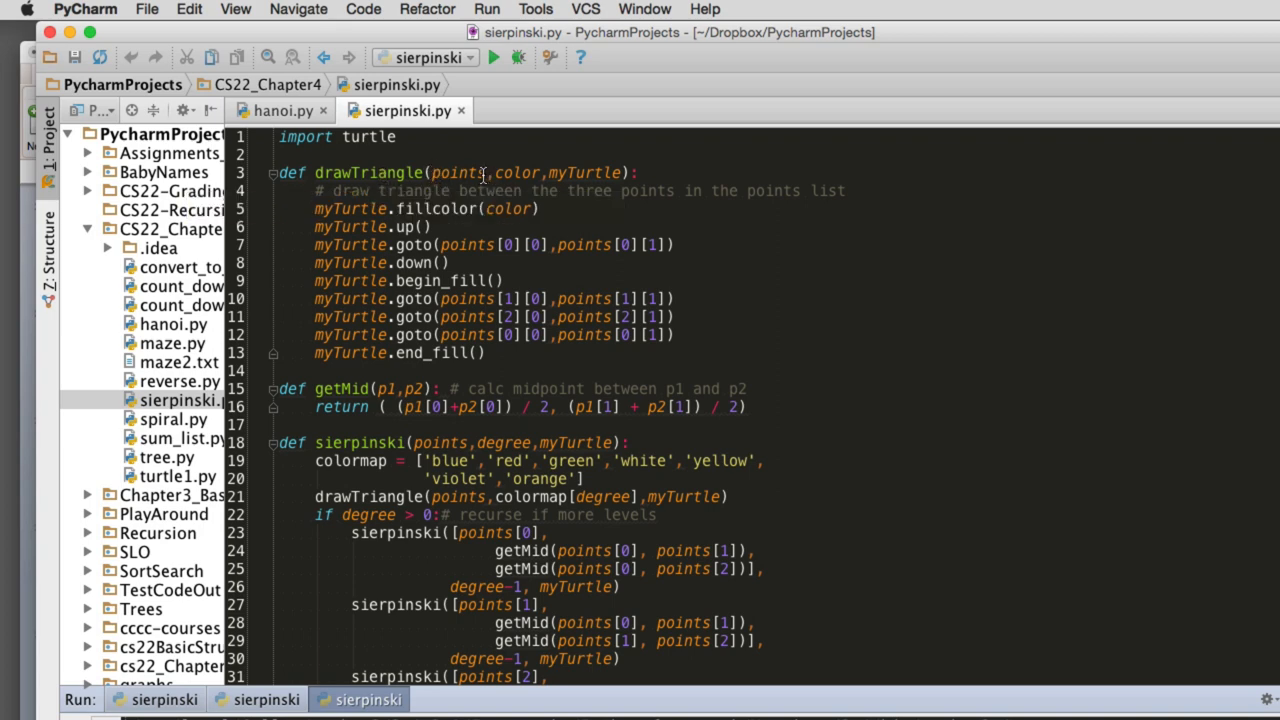
mouse_move(465, 175)
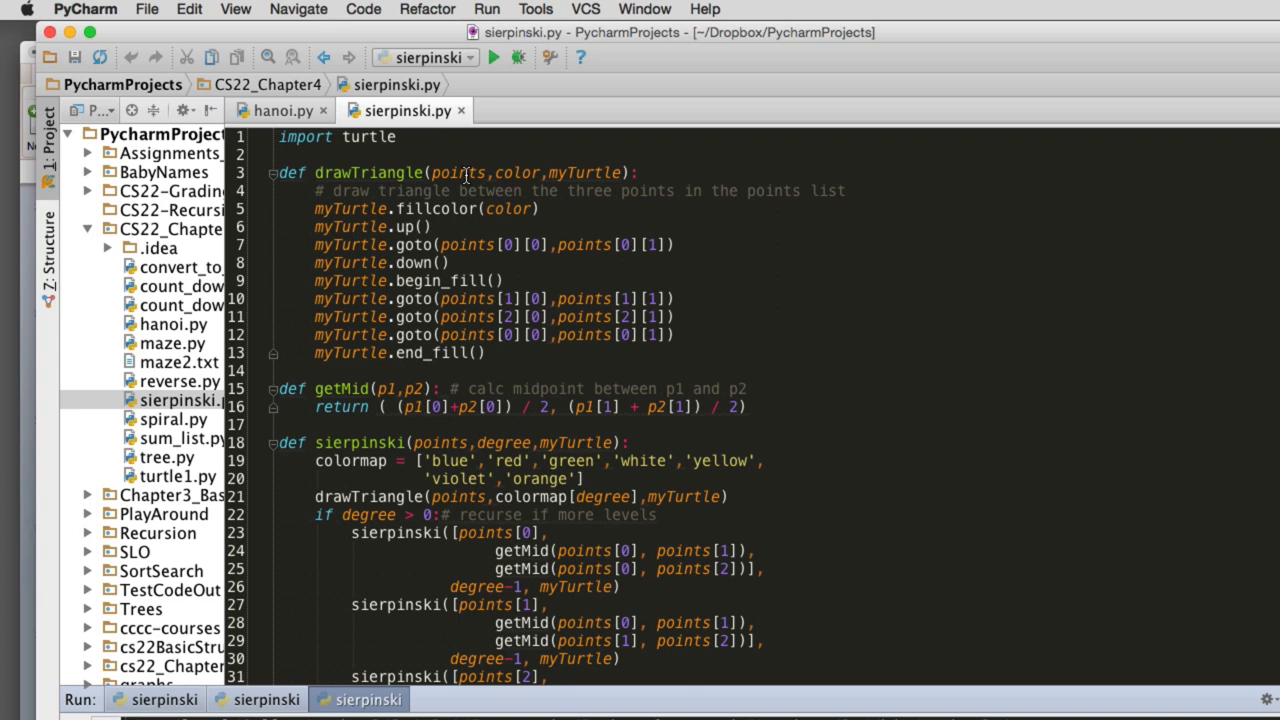
mouse_move(527, 172)
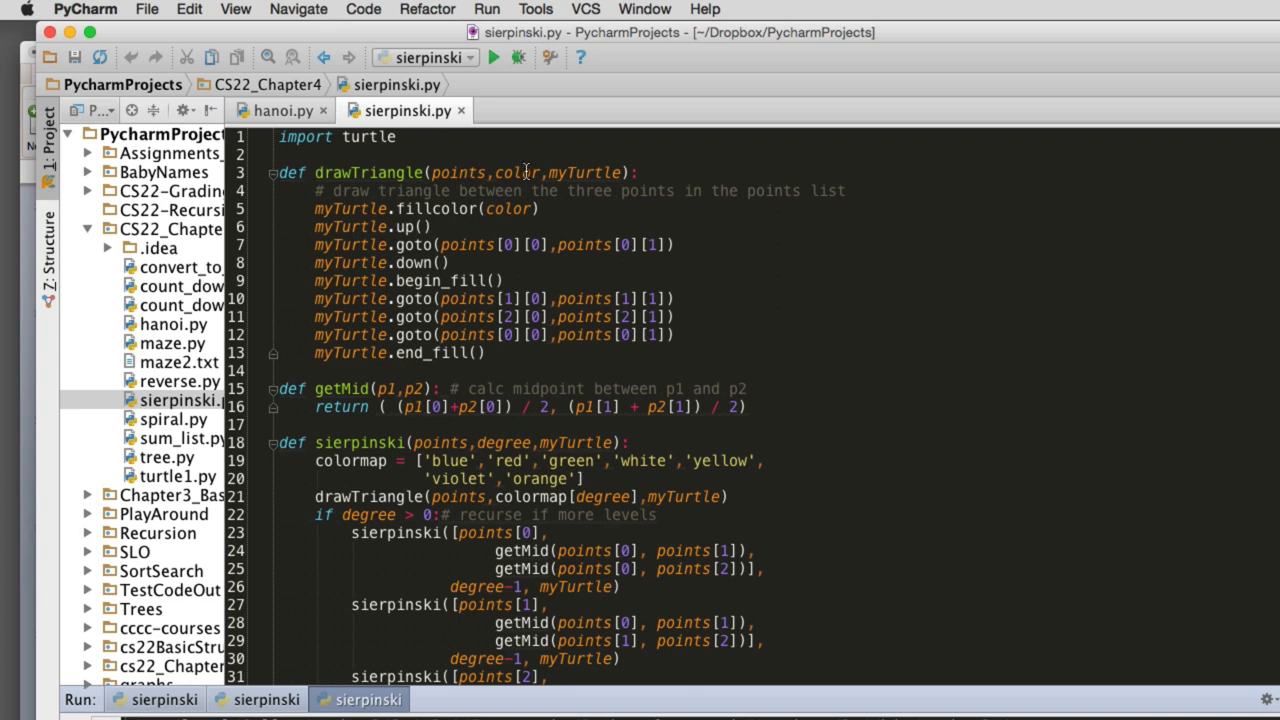
mouse_move(526, 172)
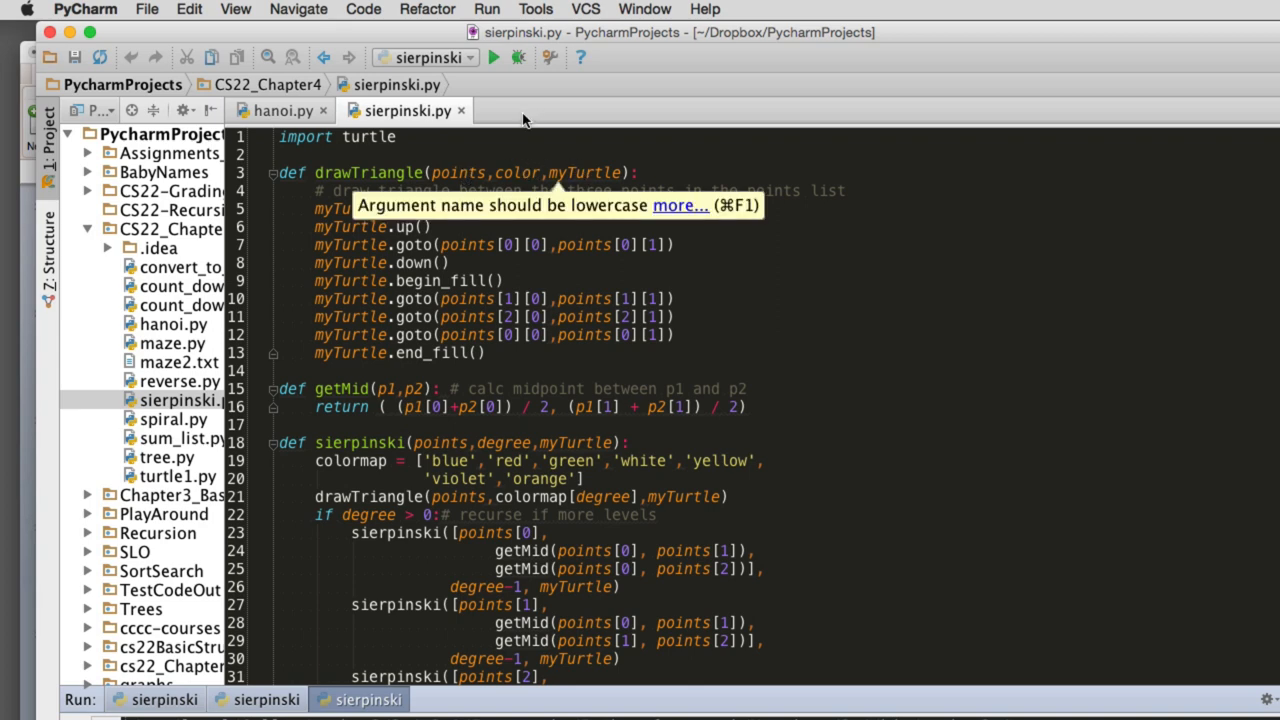
mouse_move(408, 210)
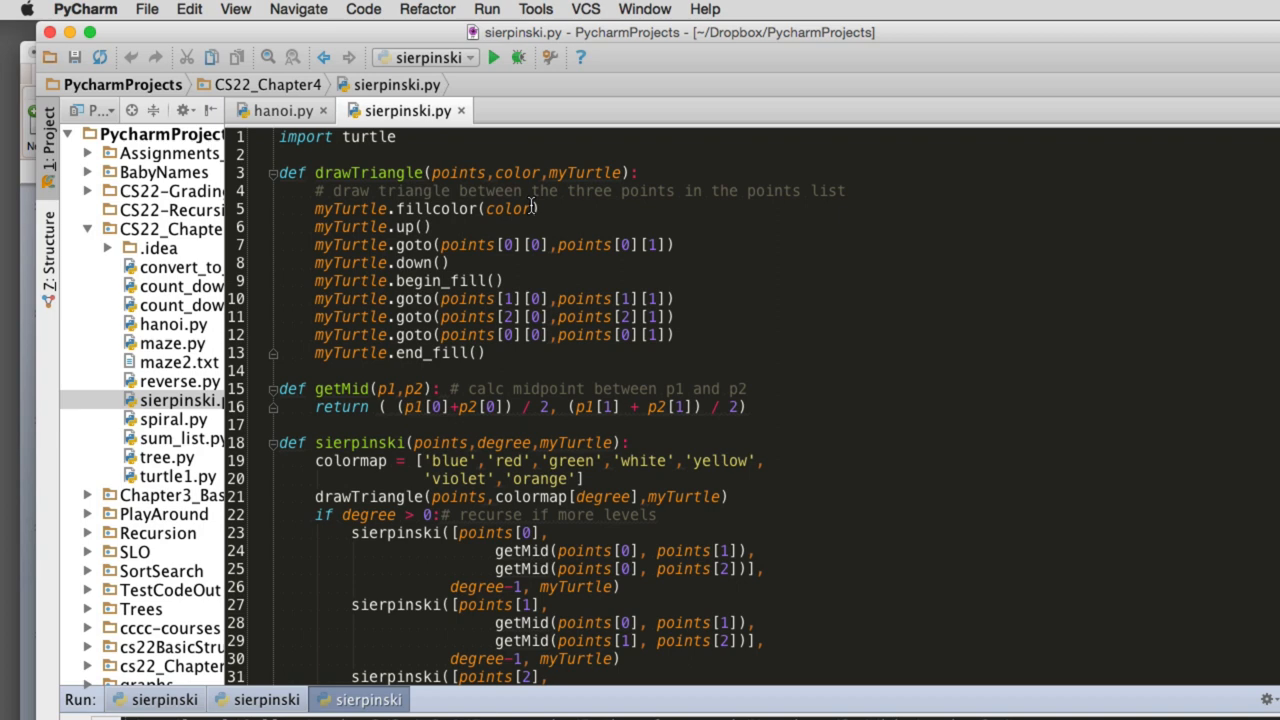
mouse_move(379, 227)
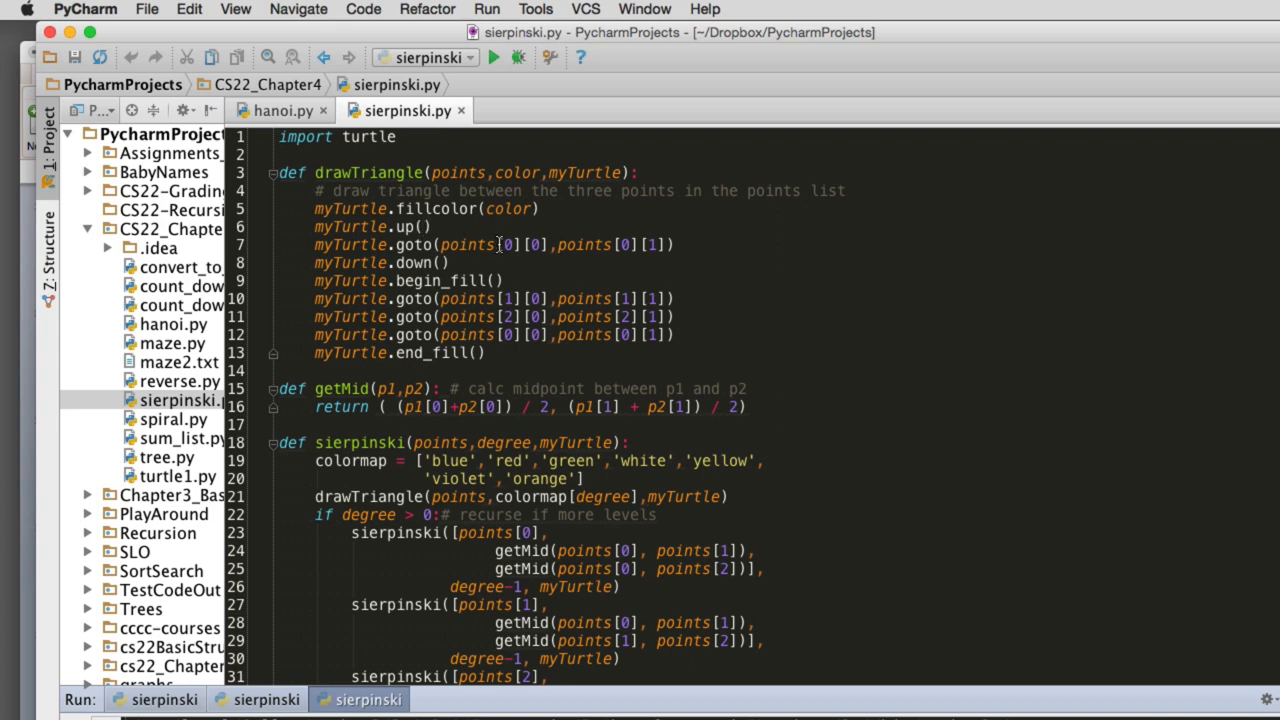
mouse_move(507, 244)
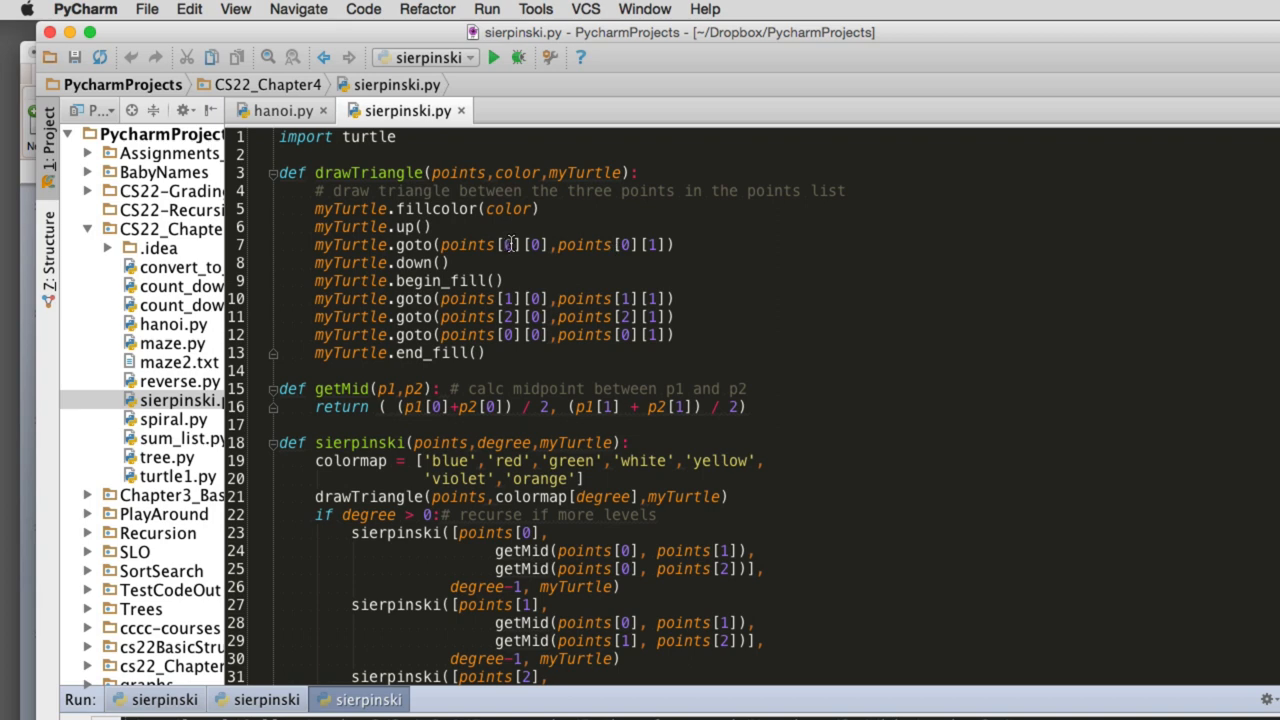
mouse_move(613, 244)
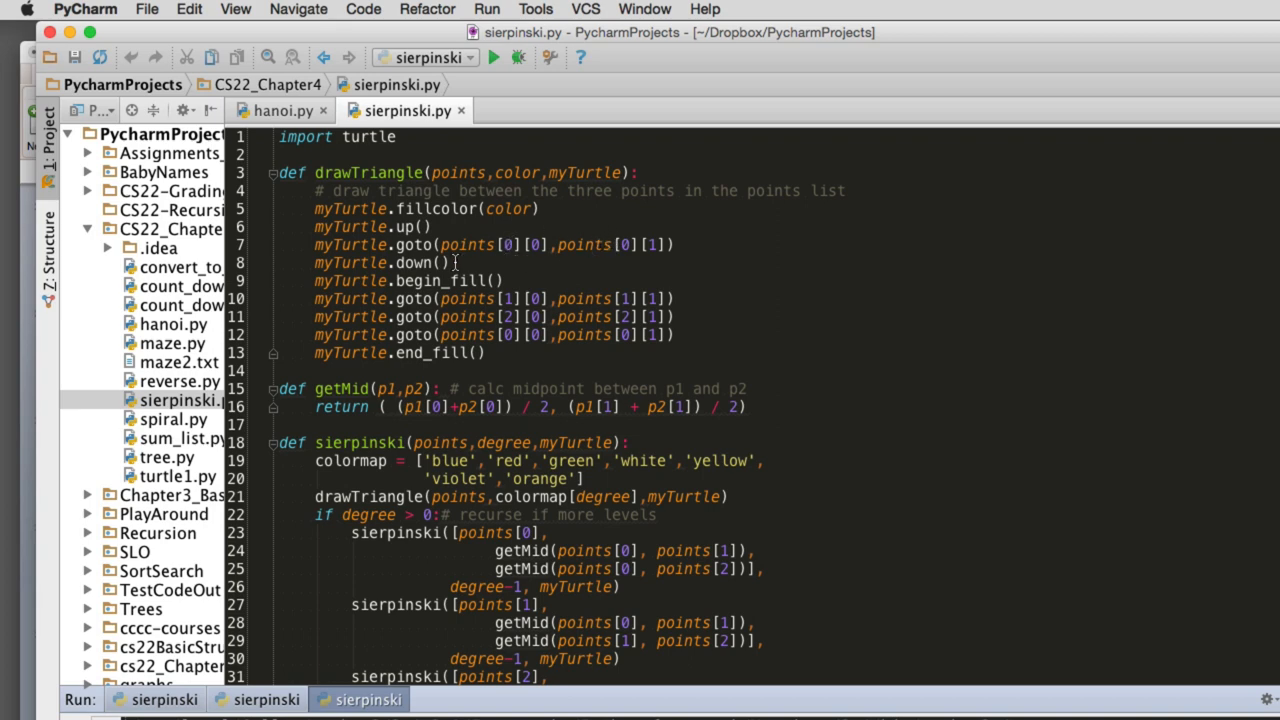
mouse_move(432, 280)
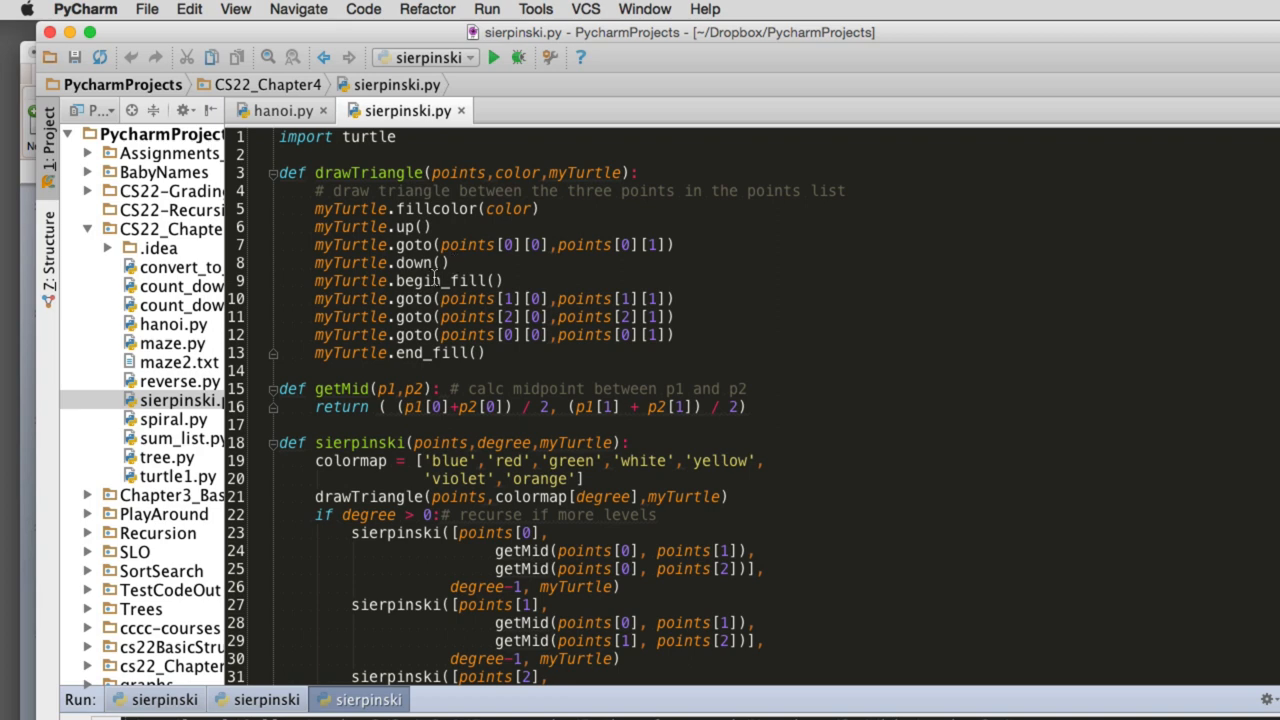
mouse_move(560, 298)
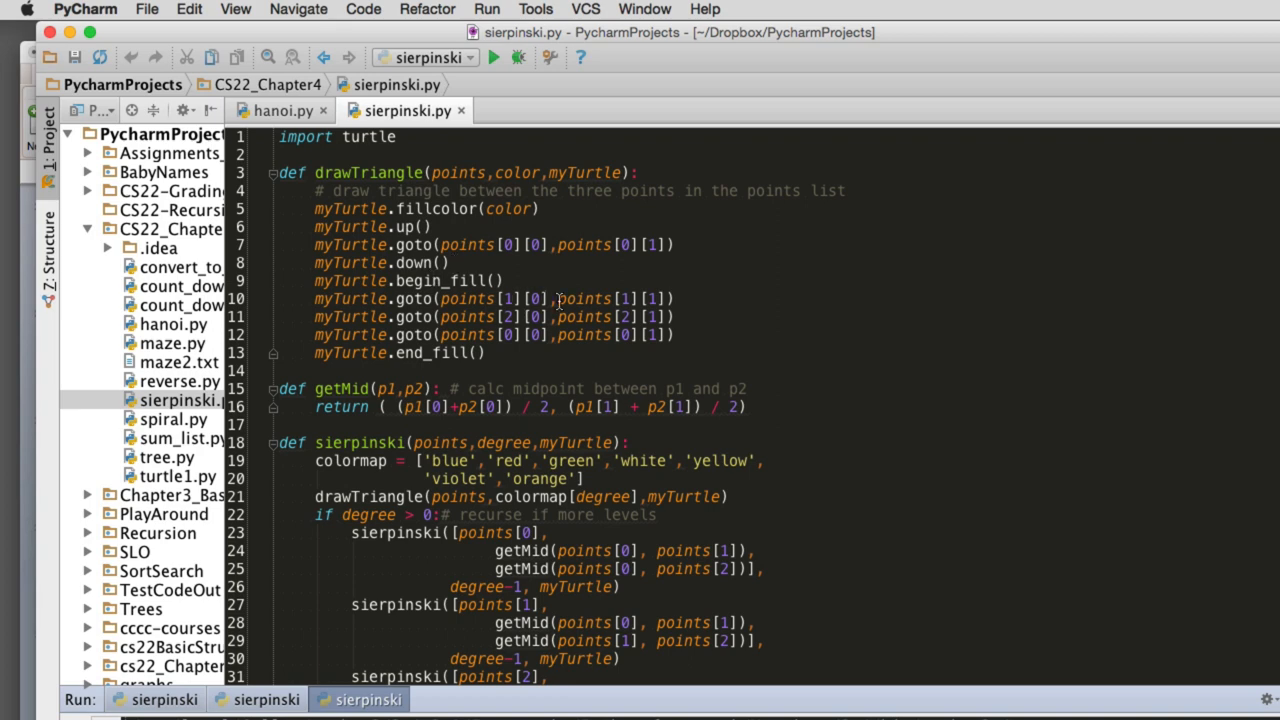
mouse_move(648, 335)
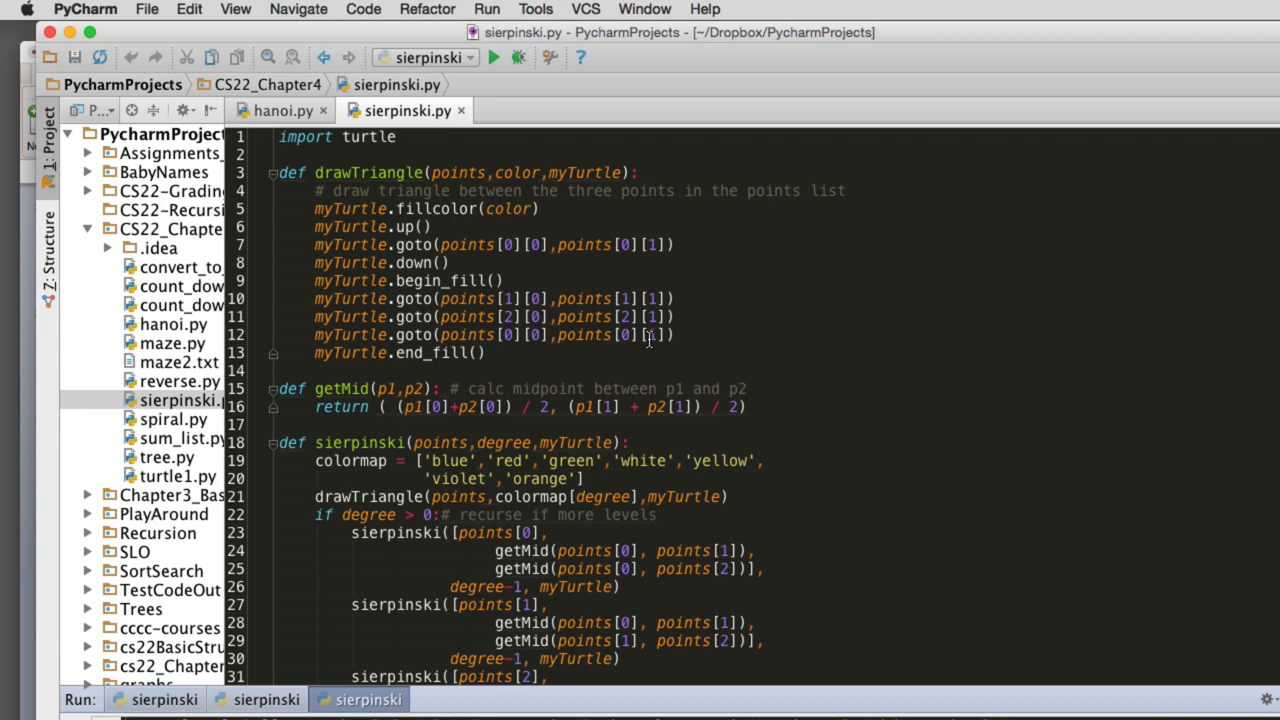
mouse_move(642, 335)
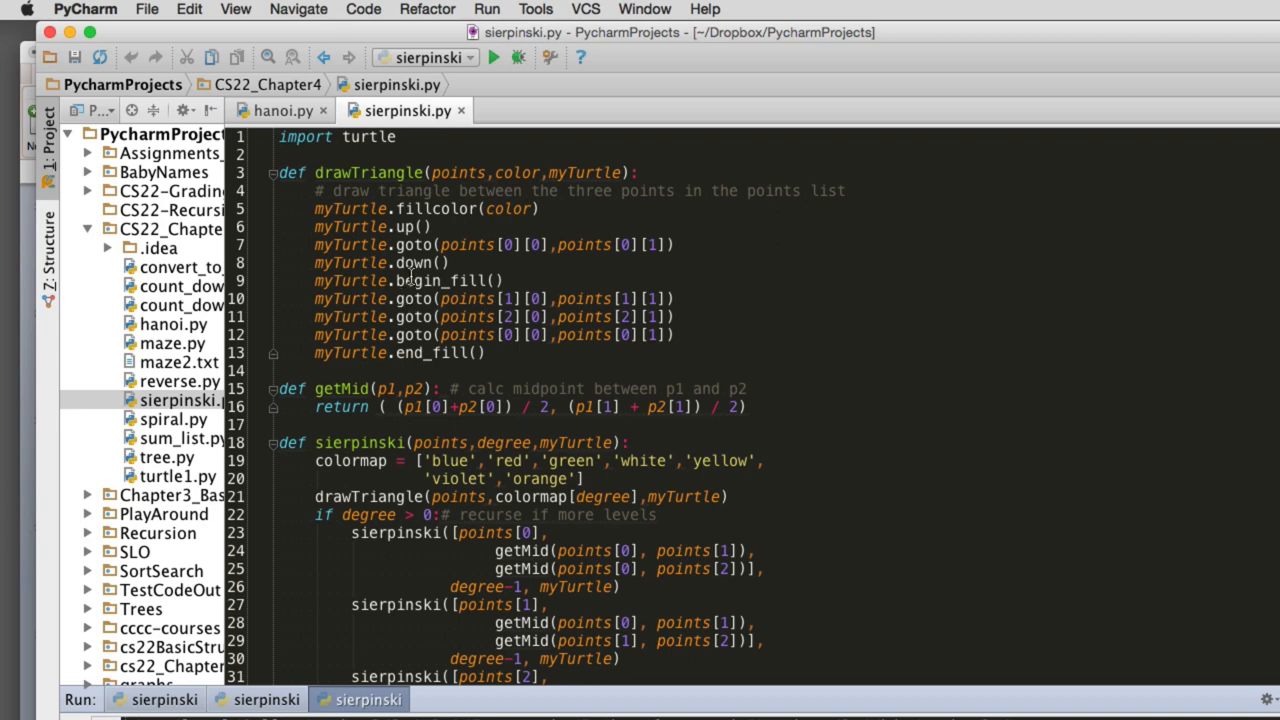
mouse_move(437, 298)
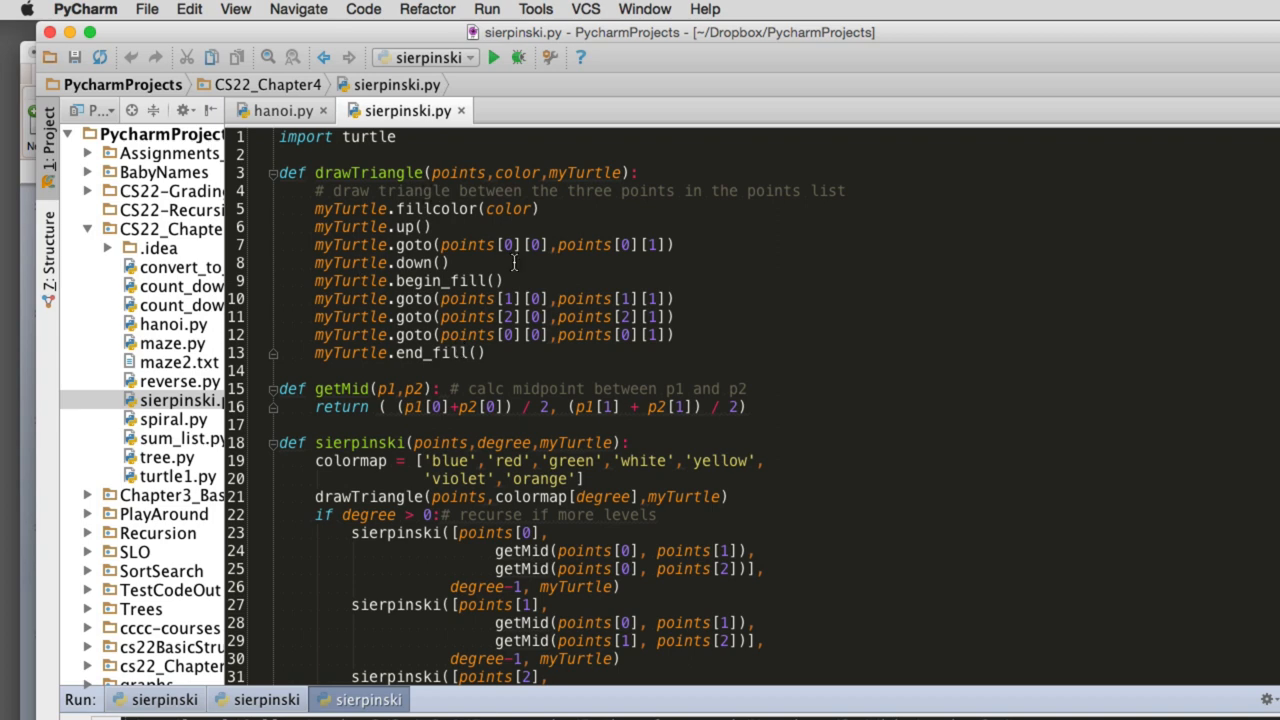
scroll("down", 3)
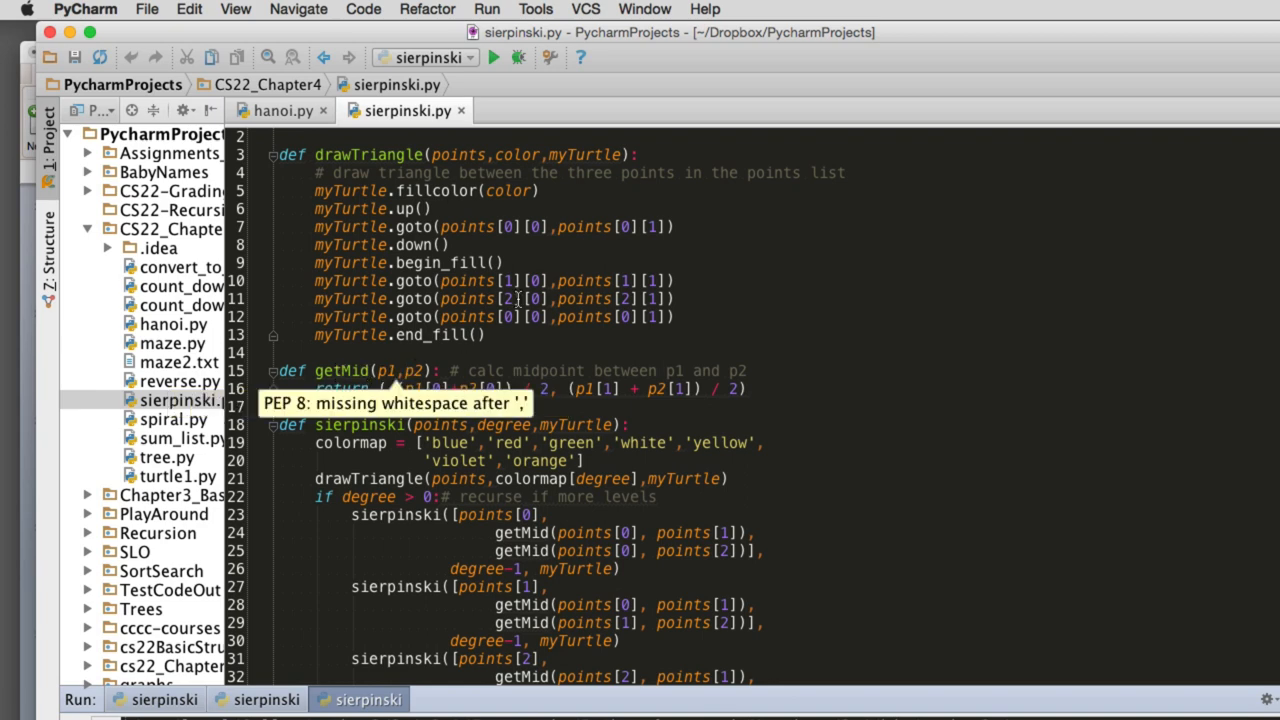
mouse_move(418, 394)
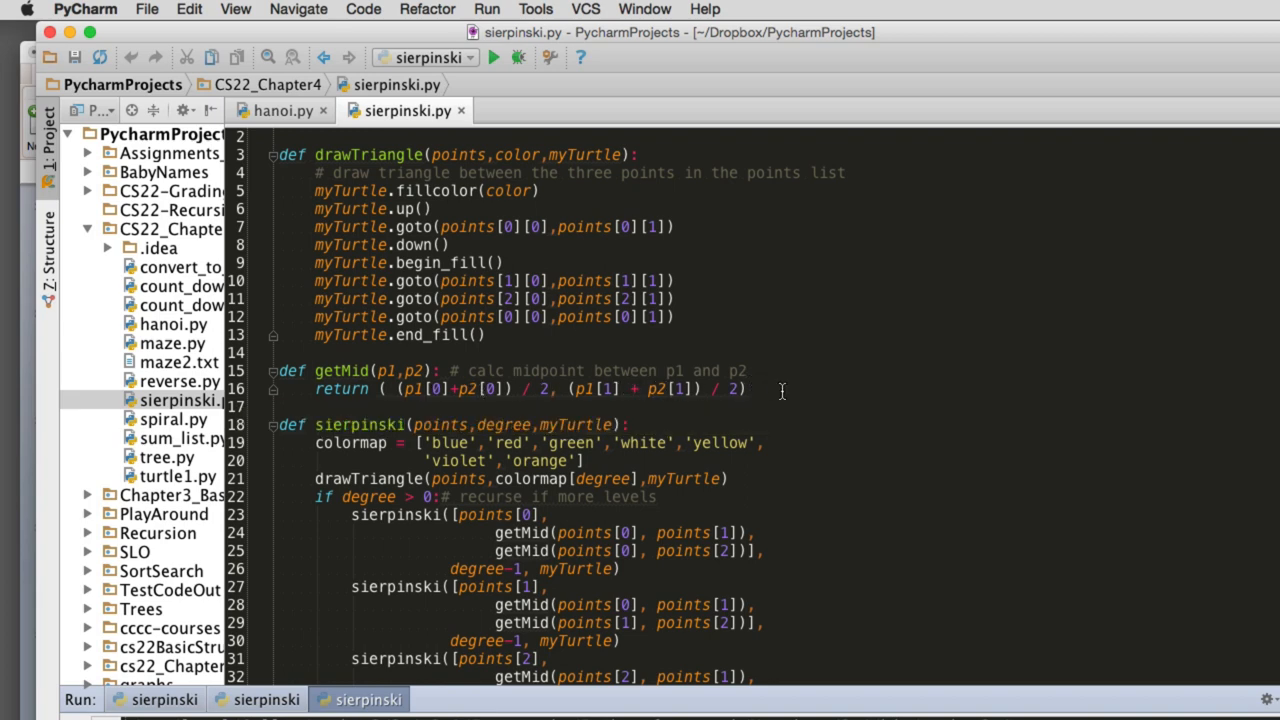
scroll("down", 3)
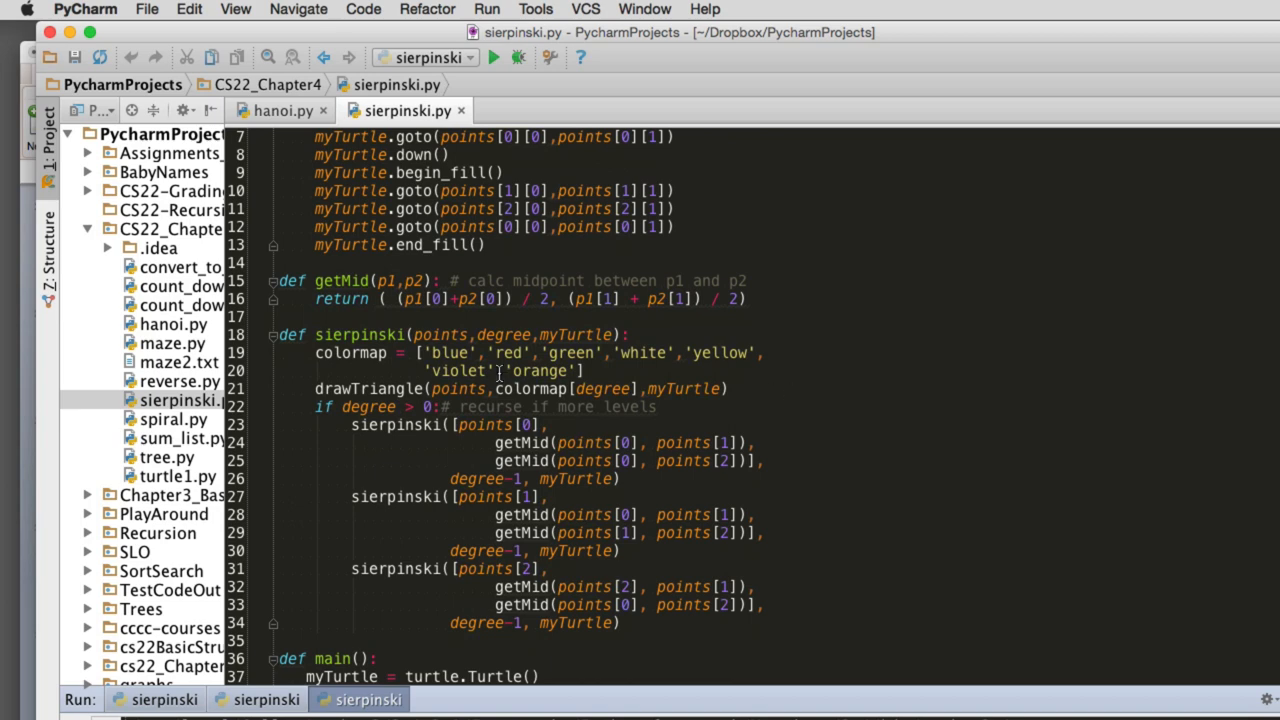
mouse_move(362, 352)
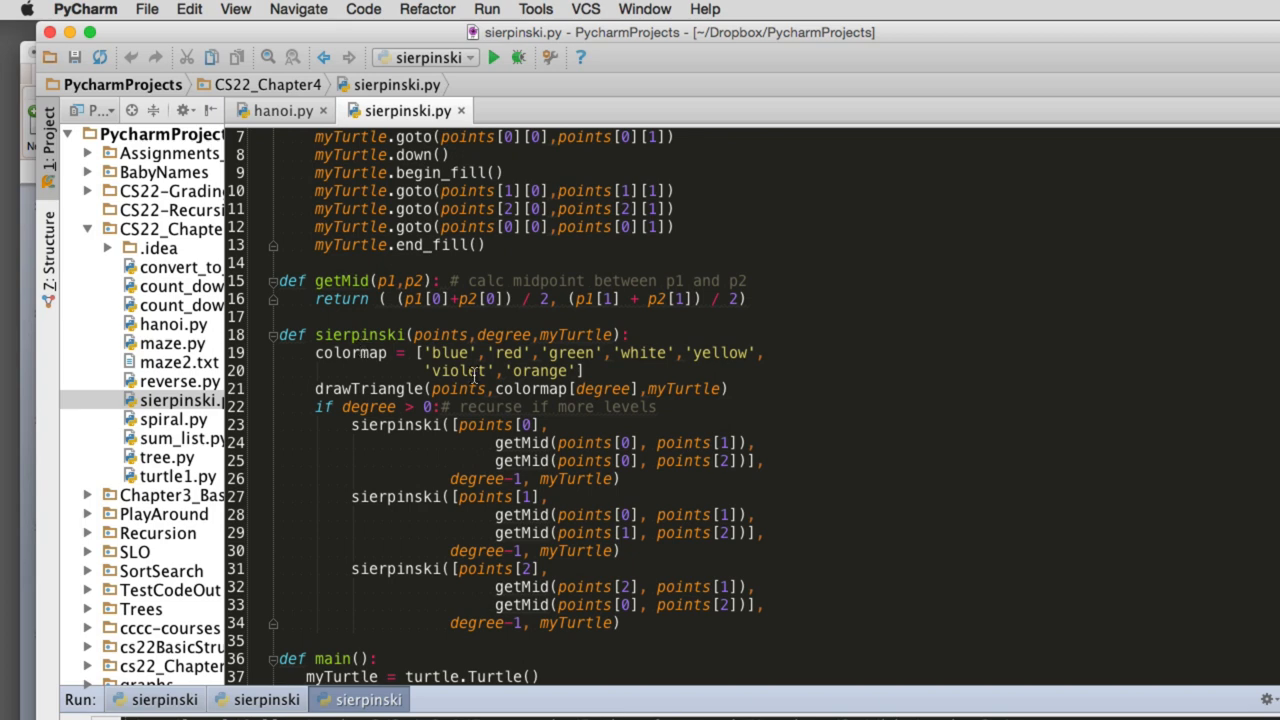
mouse_move(522, 442)
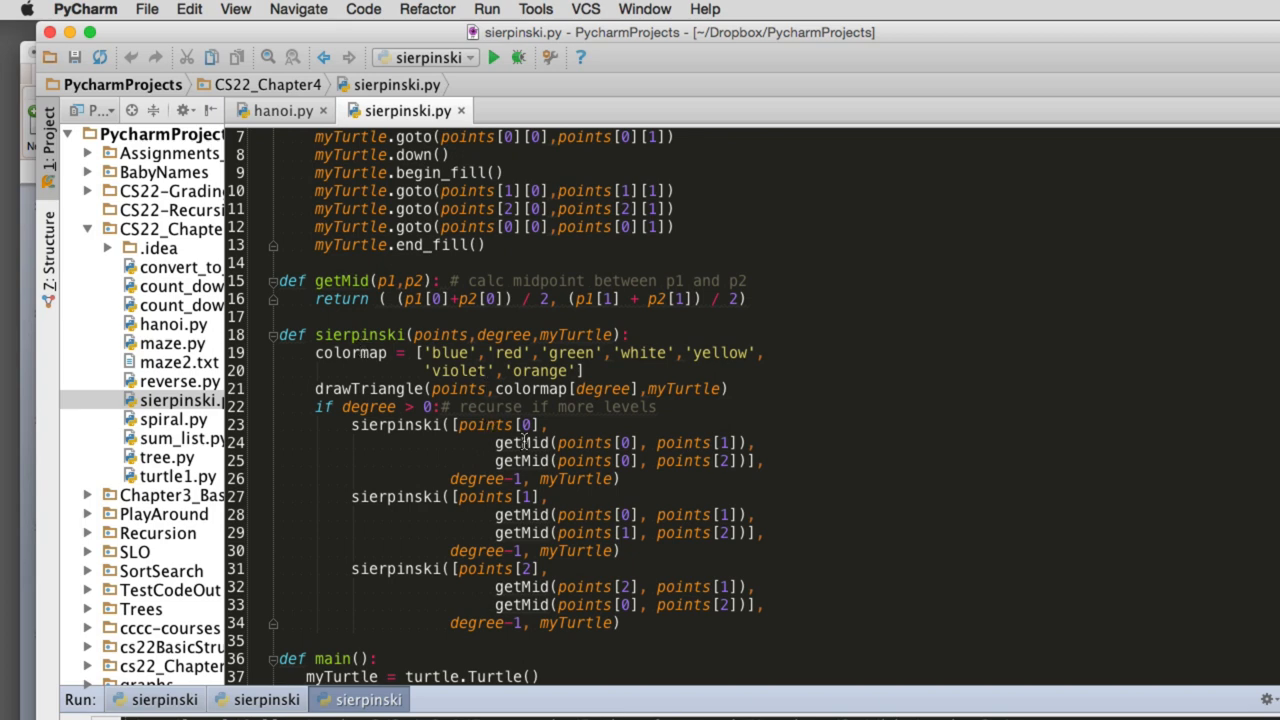
mouse_move(515, 352)
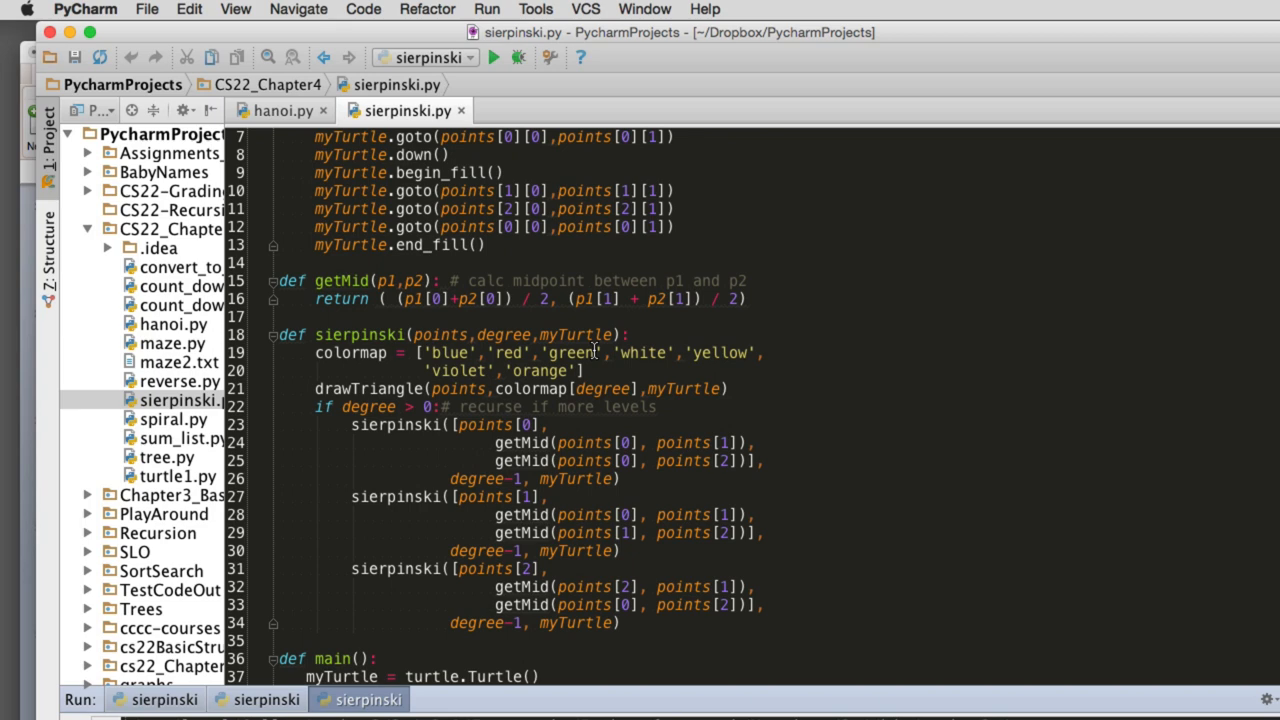
mouse_move(712, 352)
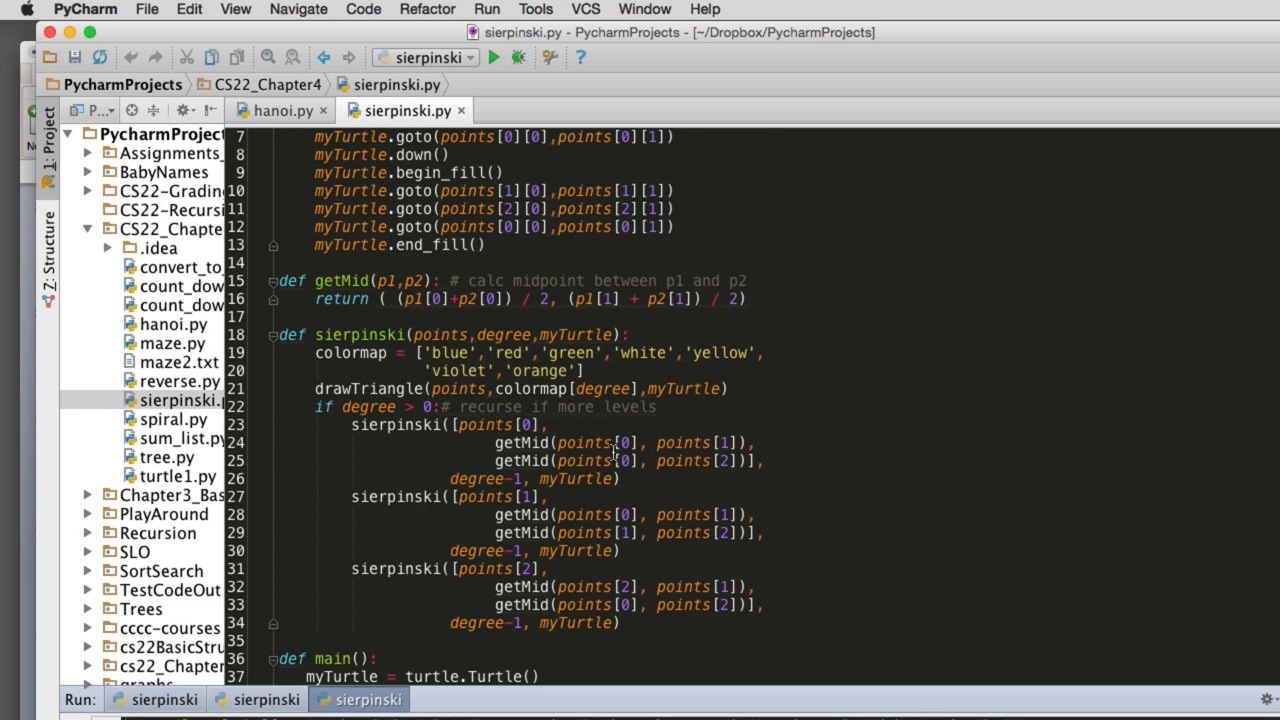
mouse_move(577, 437)
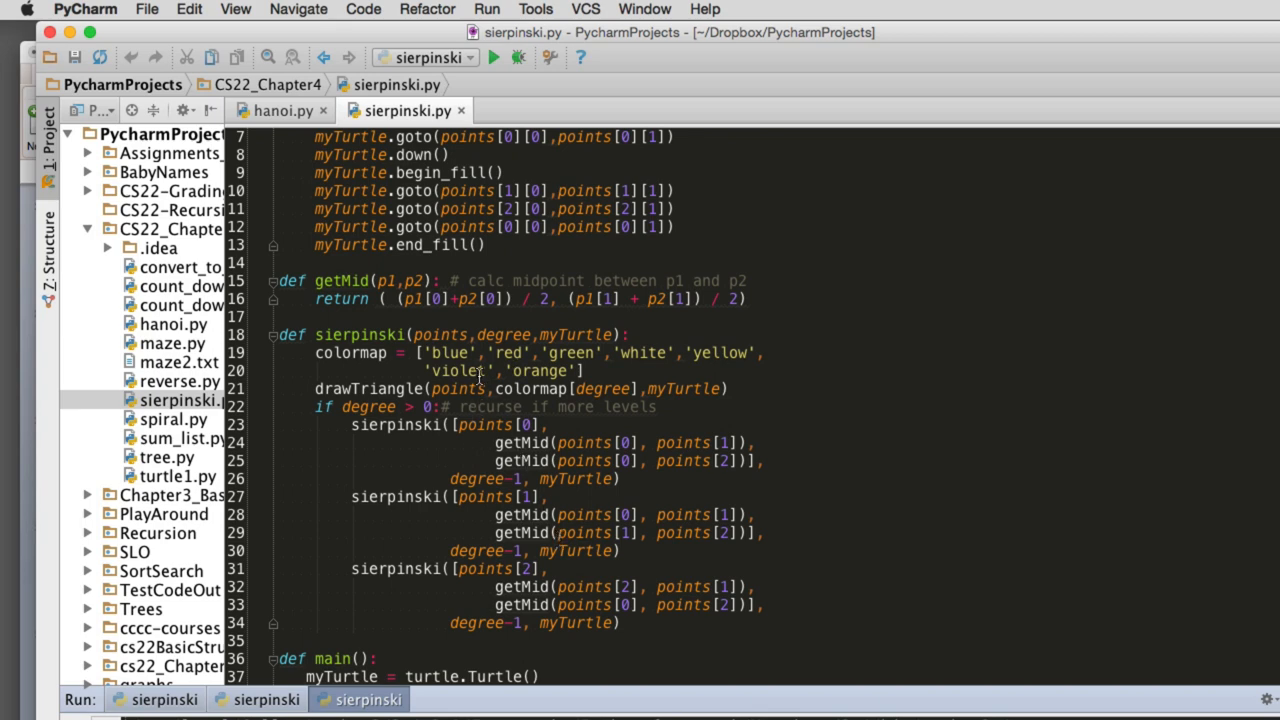
mouse_move(418, 440)
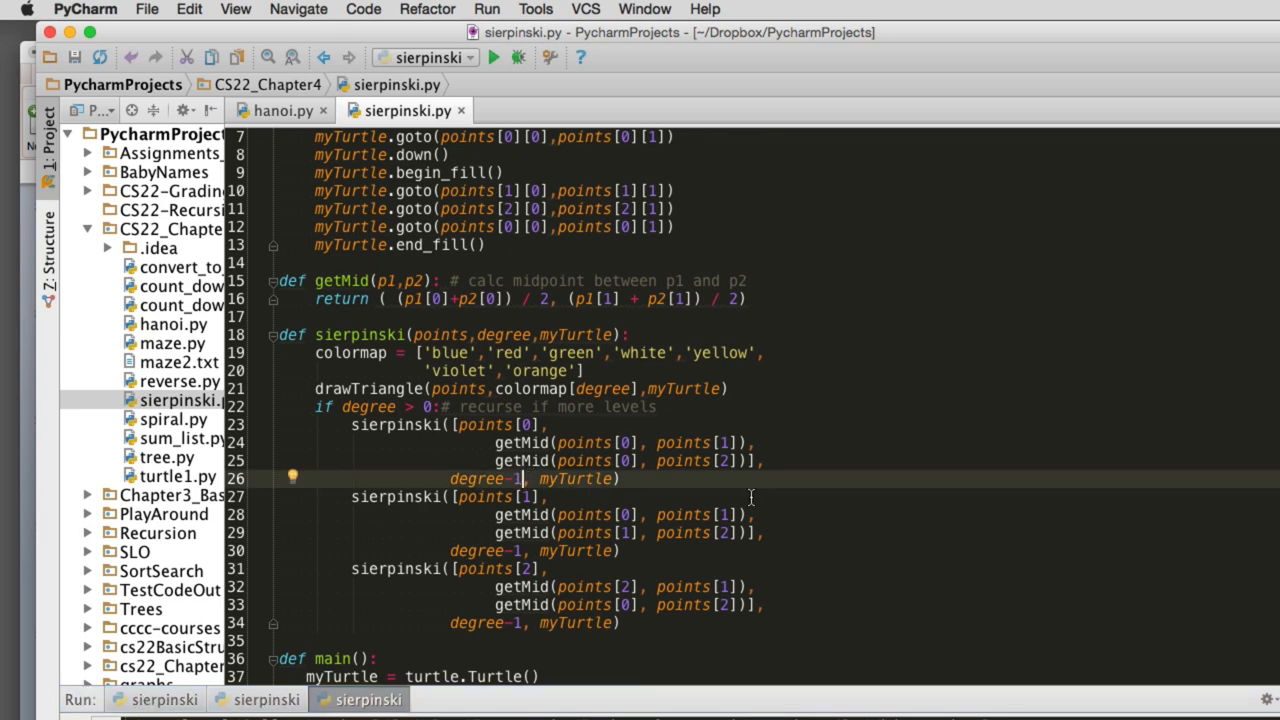
Scroll down to main() and run the script with Run 'sierpinski' from the editor context menu.
scroll("down", 3)
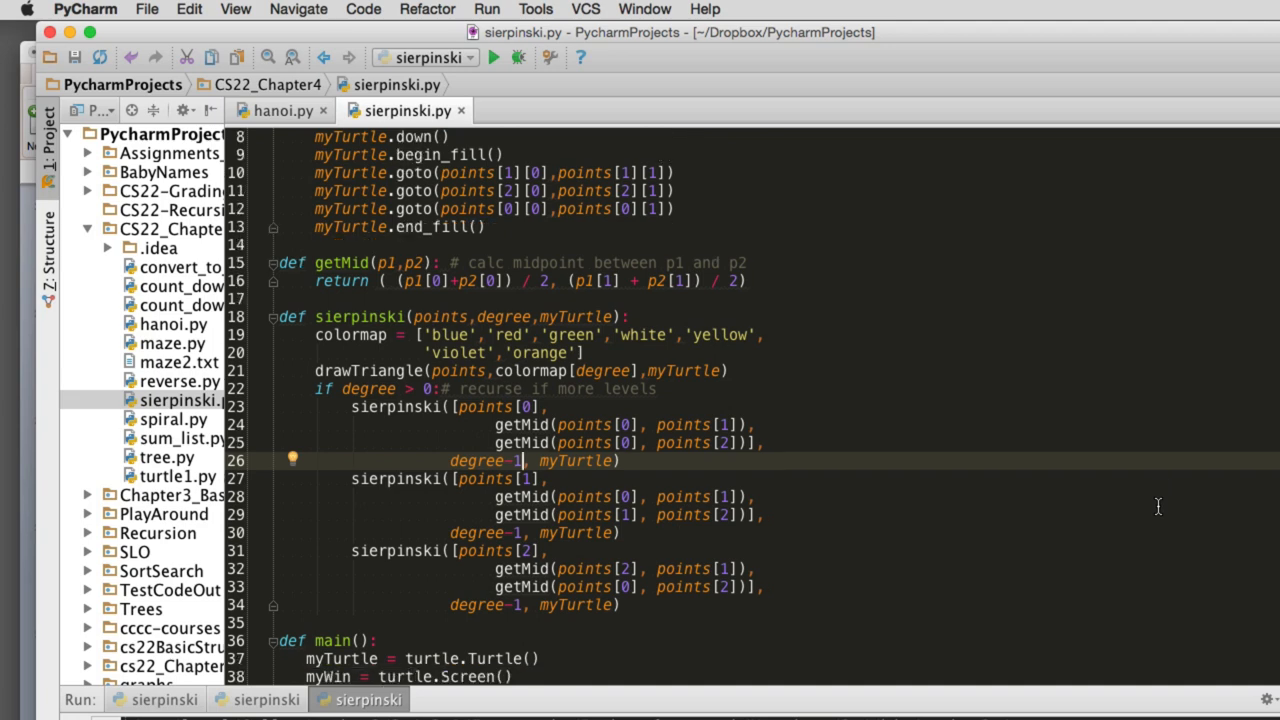
scroll("down", 3)
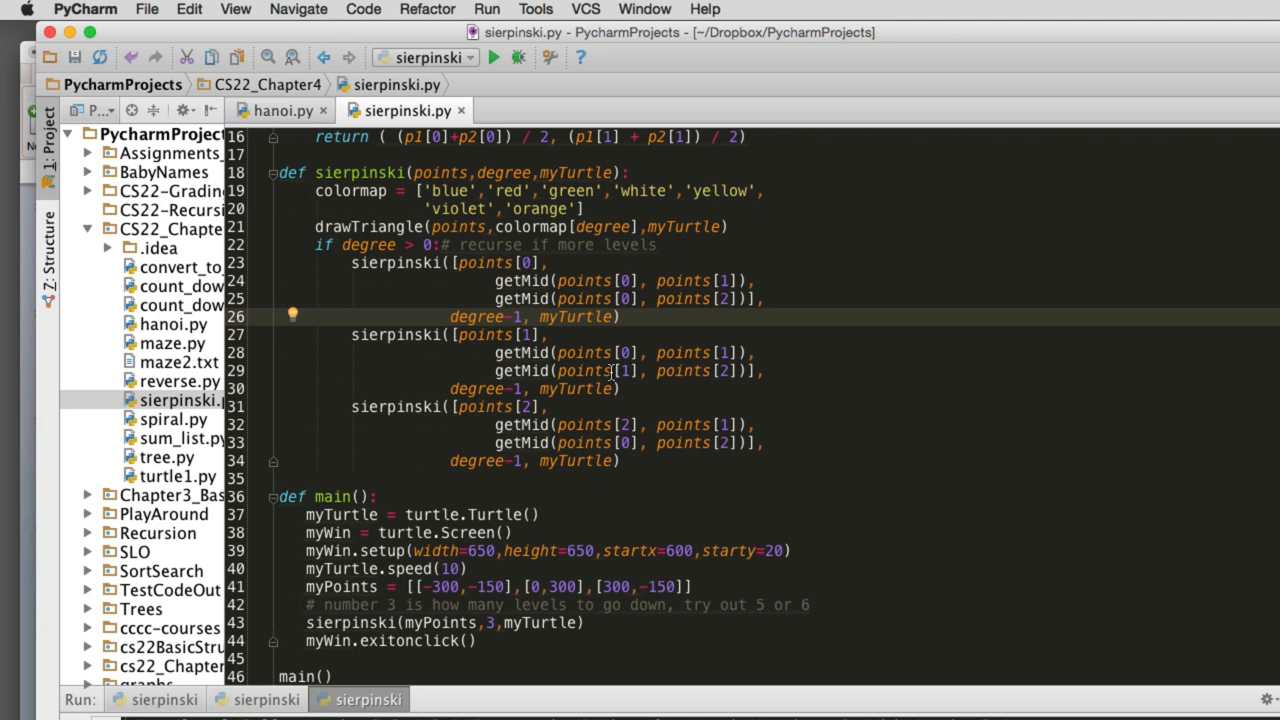
right_click(610, 370)
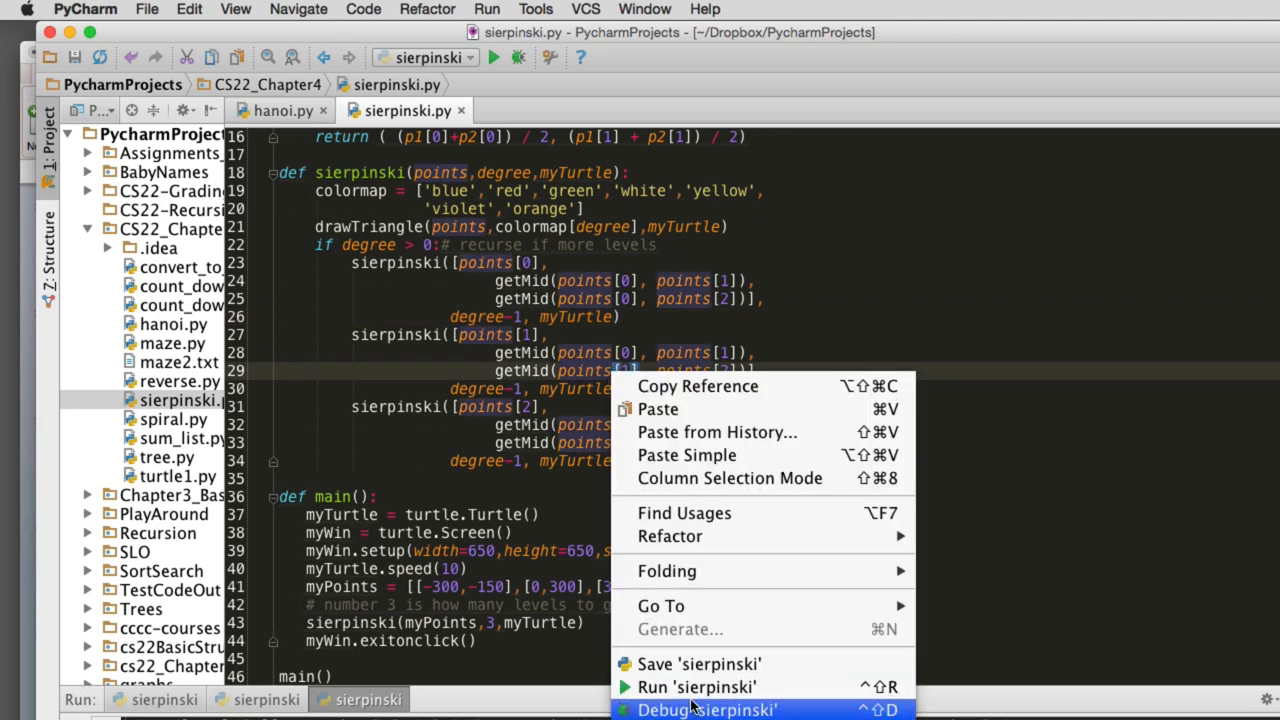
left_click(707, 686)
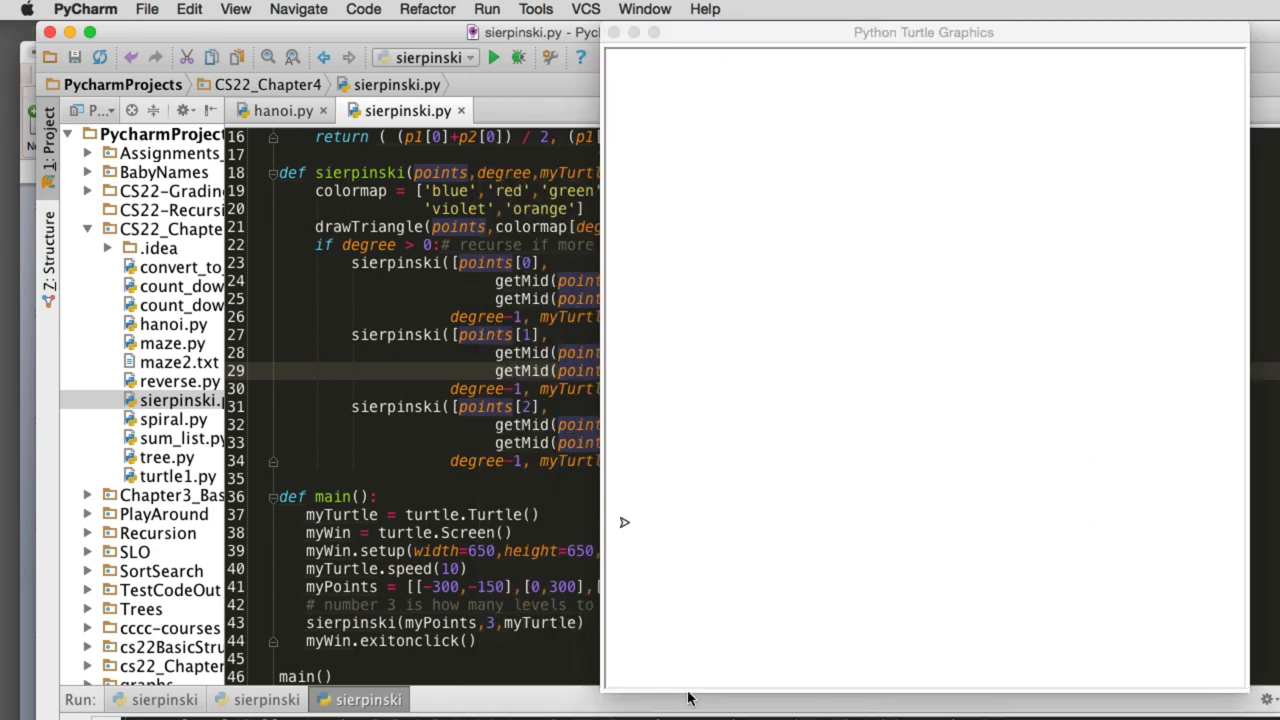
Watch the Turtle window finish the degree-3 blue, green and red Sierpinski triangle.
left_click(494, 57)
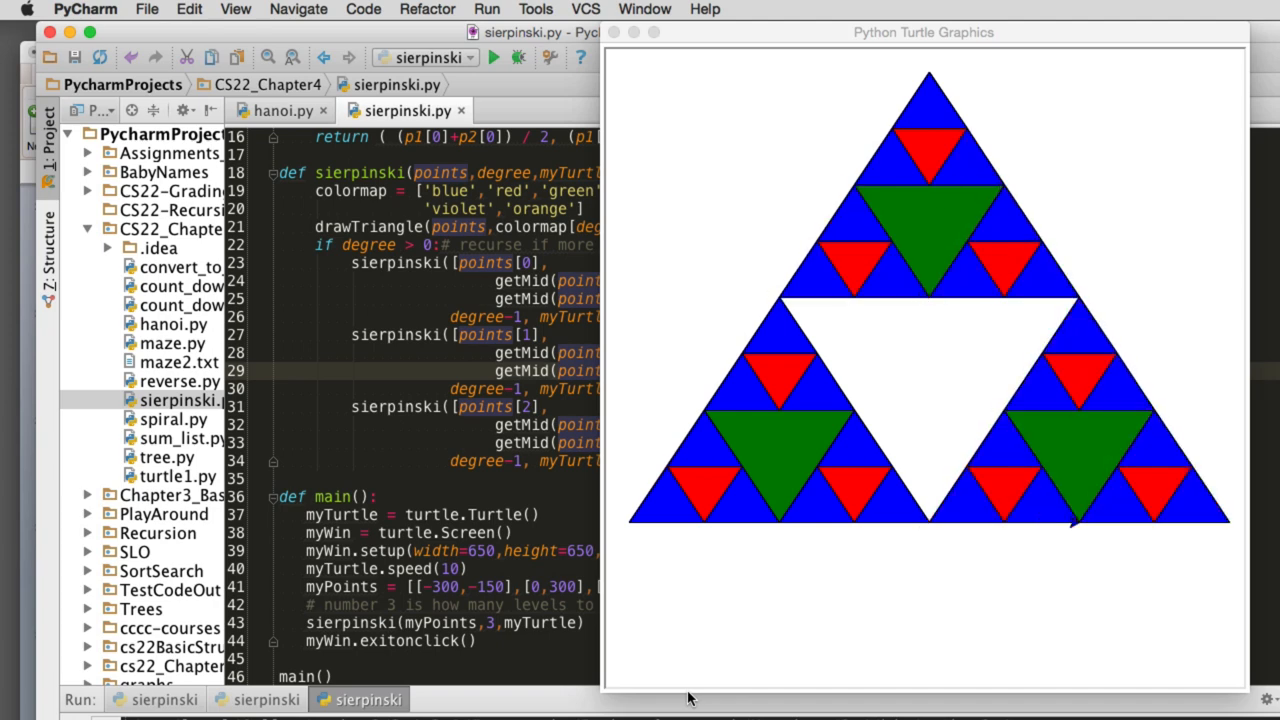
mouse_move(812, 432)
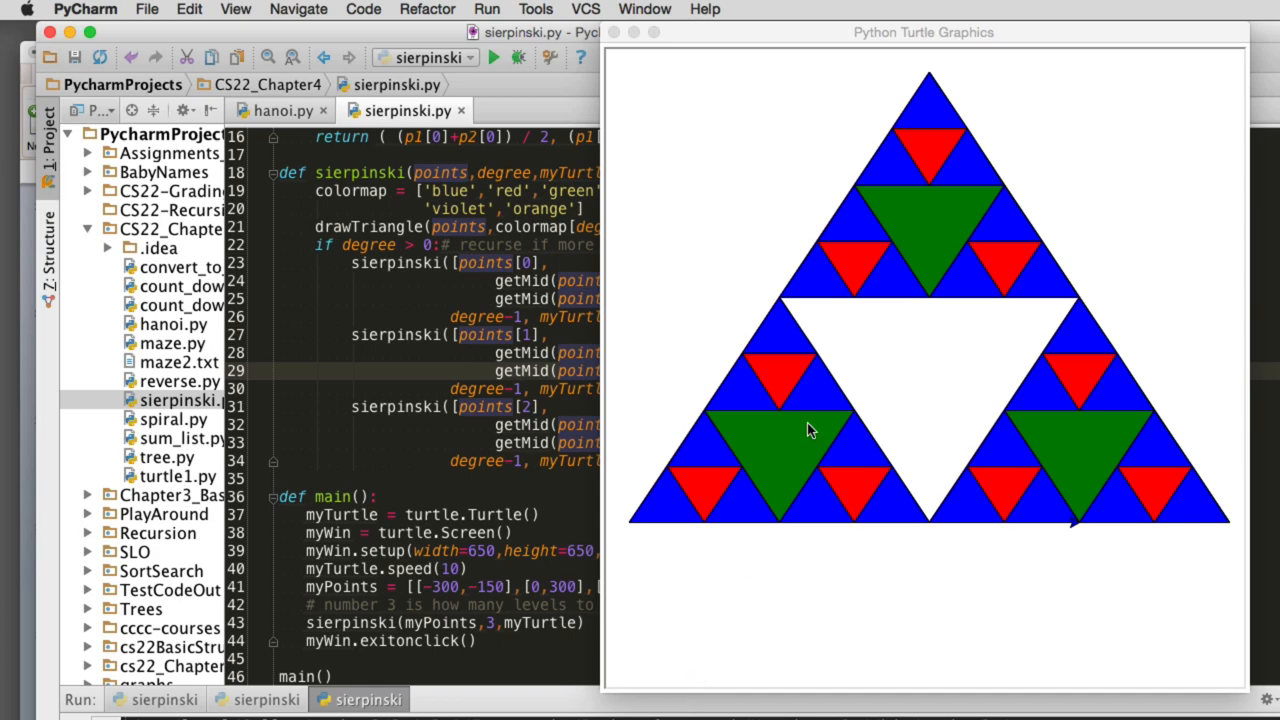
mouse_move(932, 211)
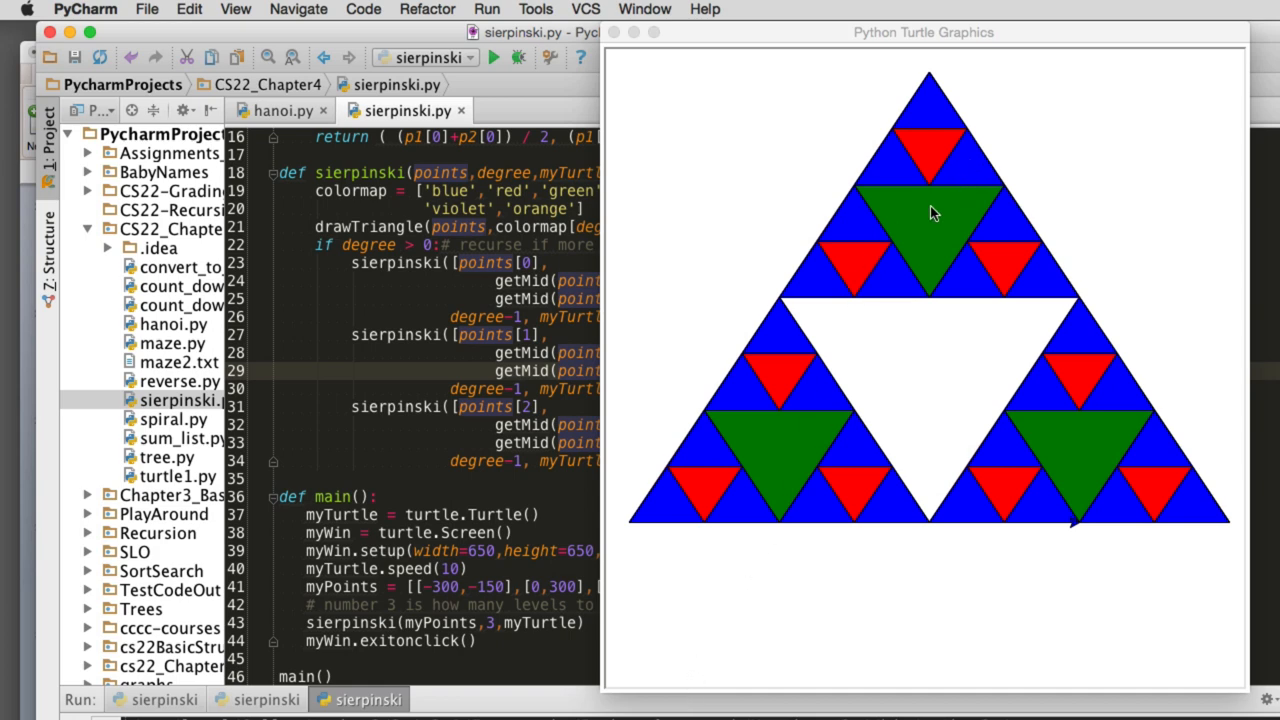
mouse_move(987, 456)
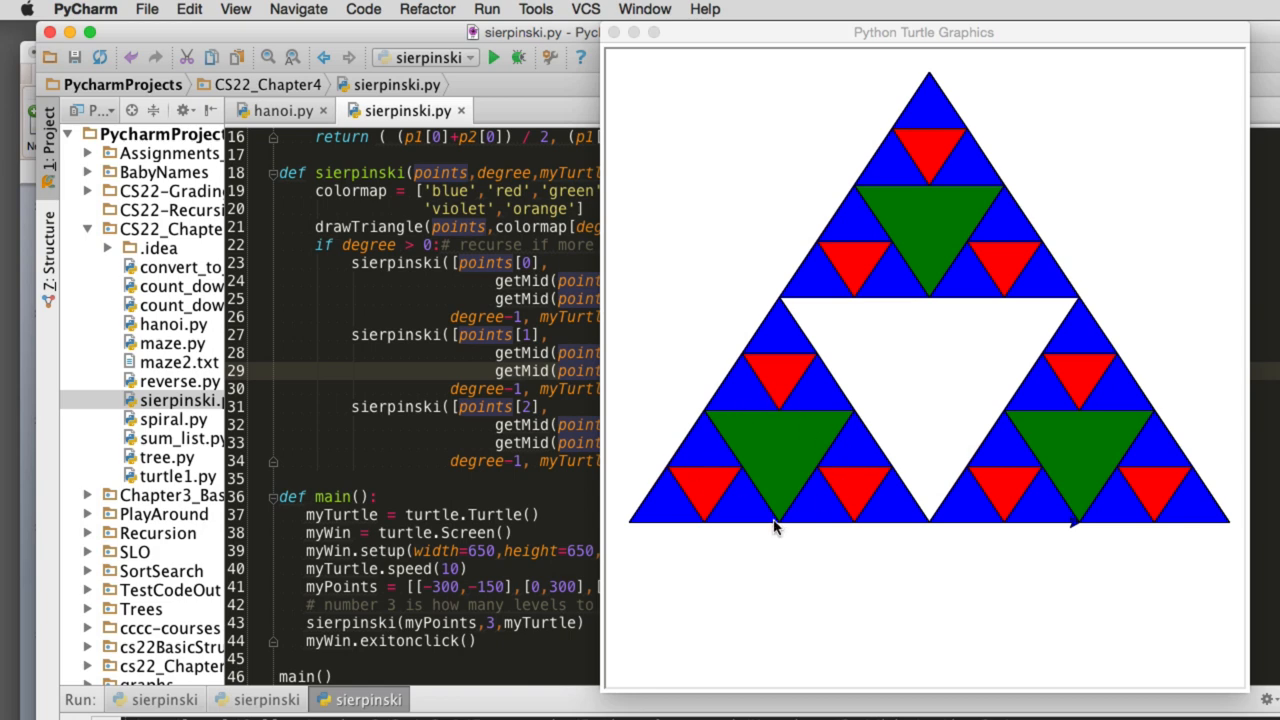
mouse_move(668, 530)
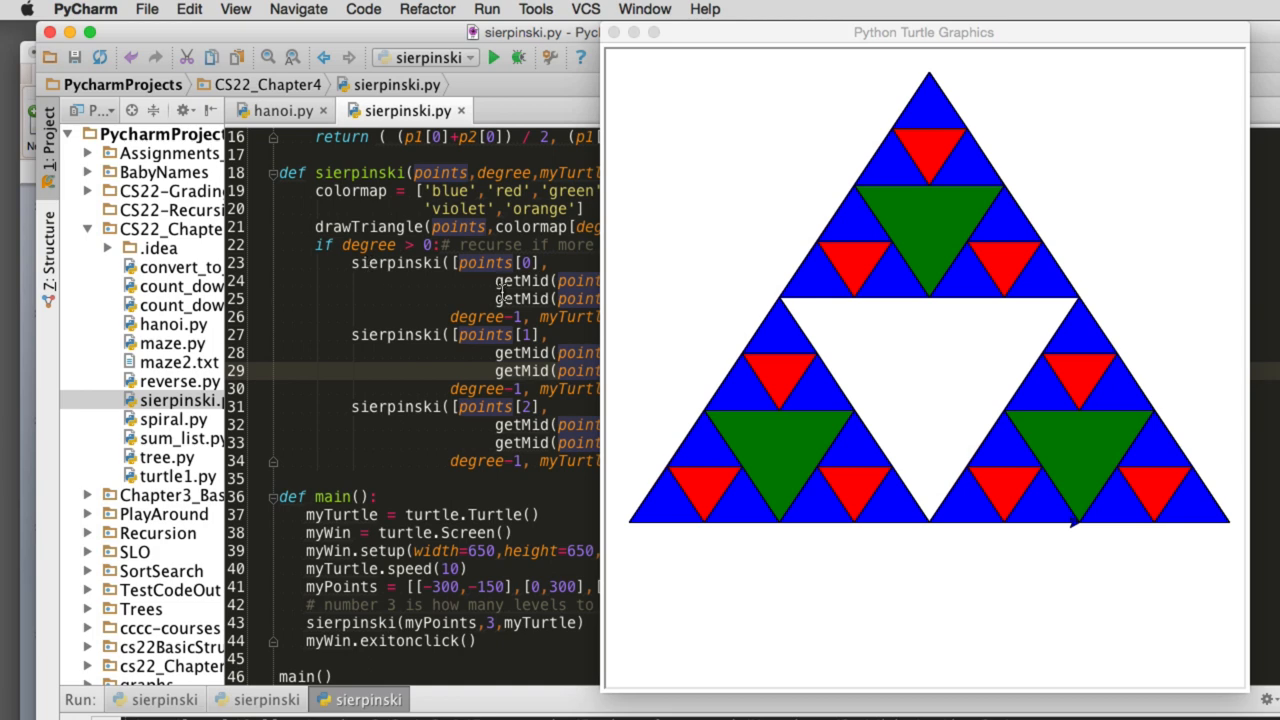
mouse_move(518, 295)
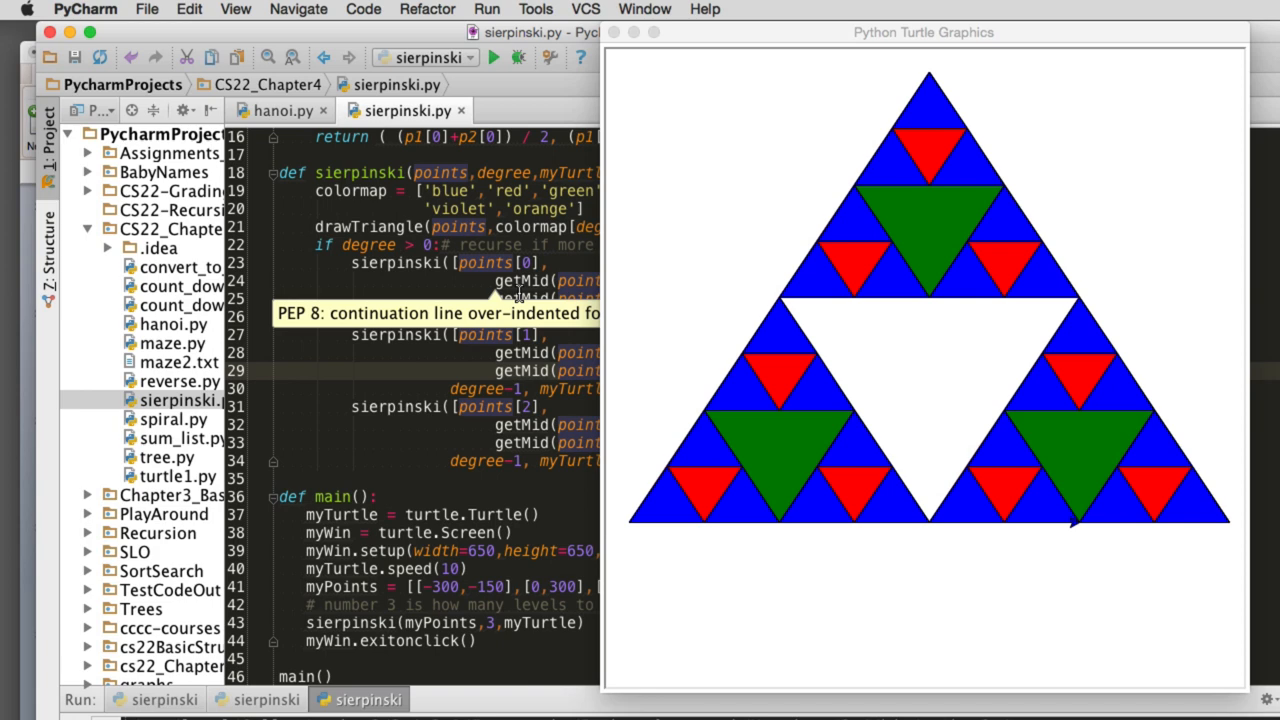
mouse_move(398, 263)
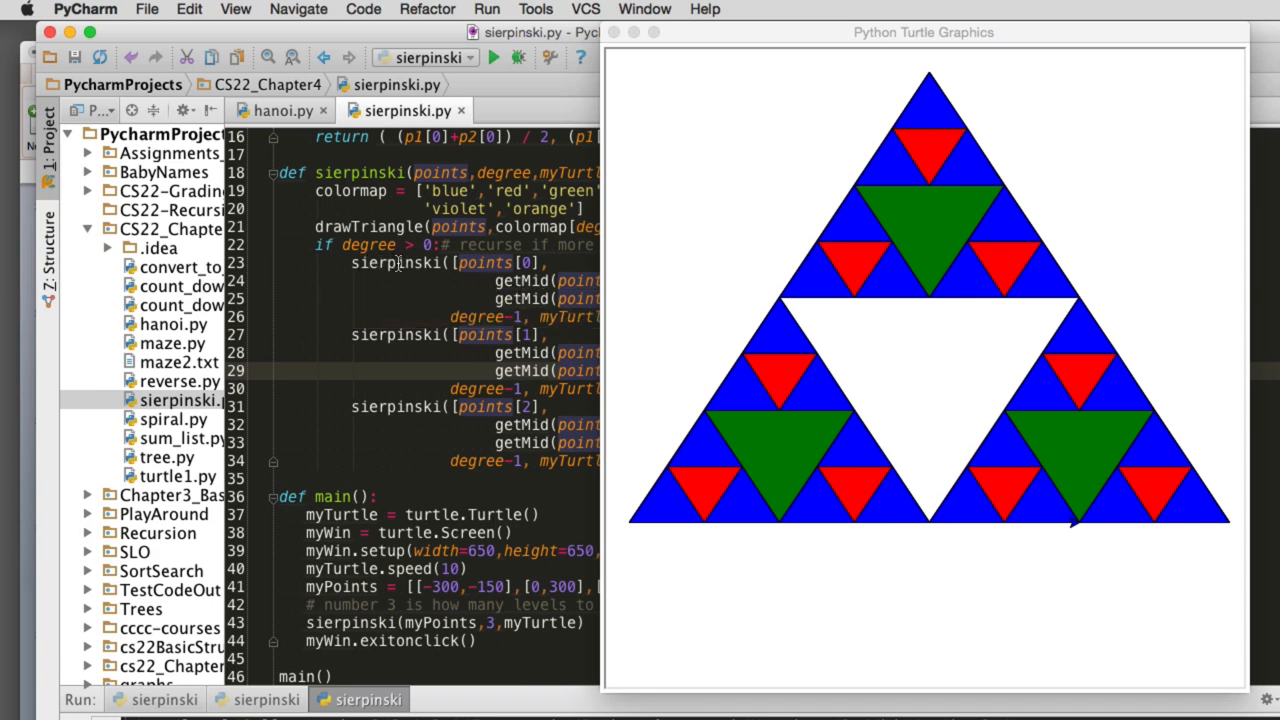
mouse_move(1005, 357)
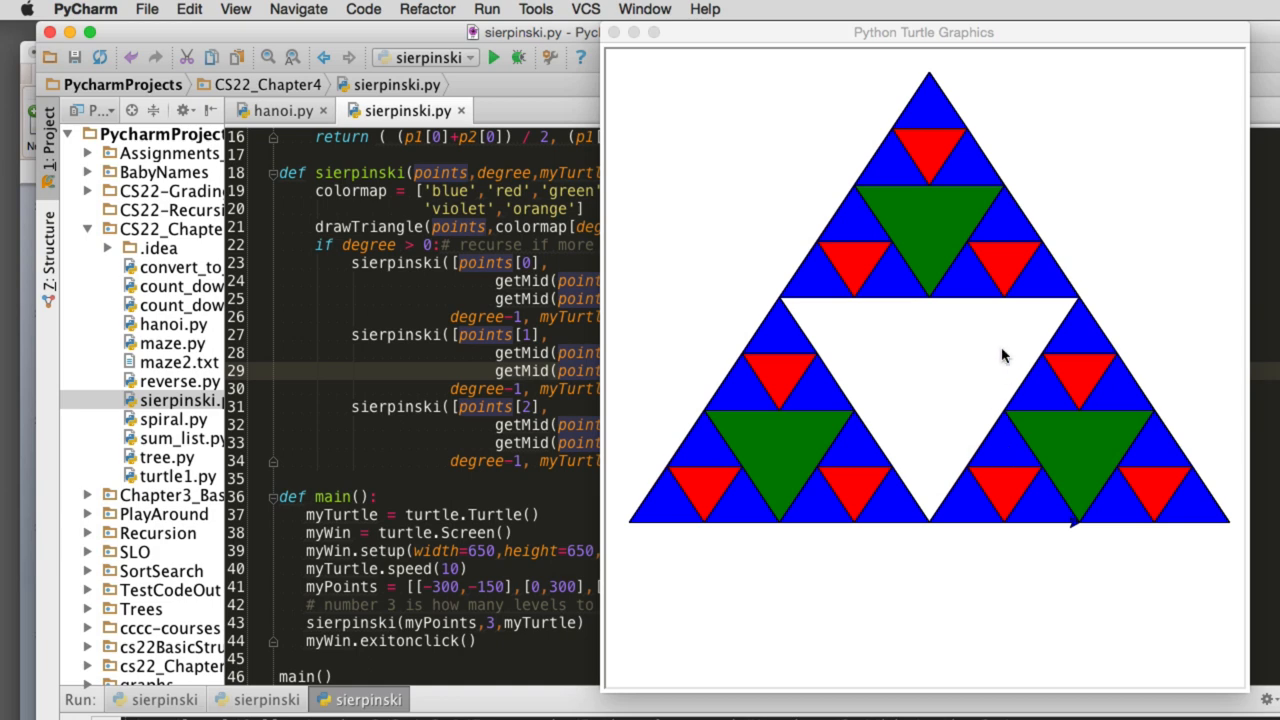
mouse_move(840, 448)
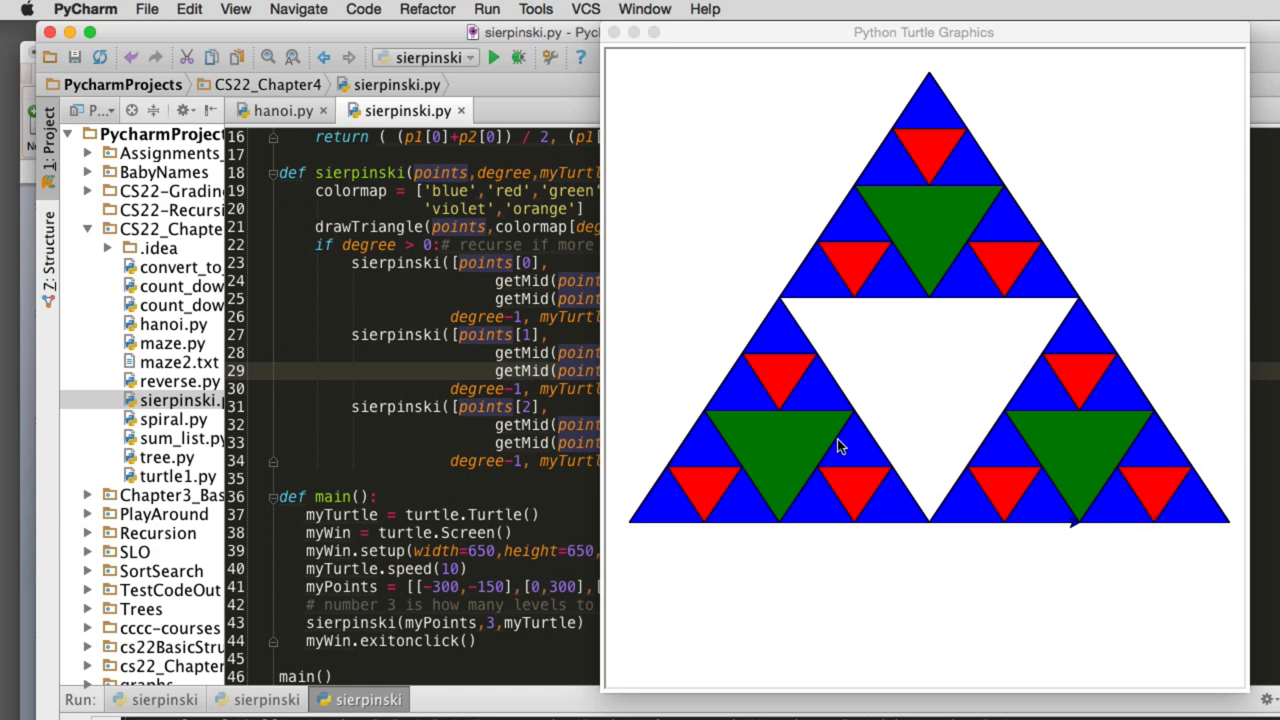
mouse_move(860, 270)
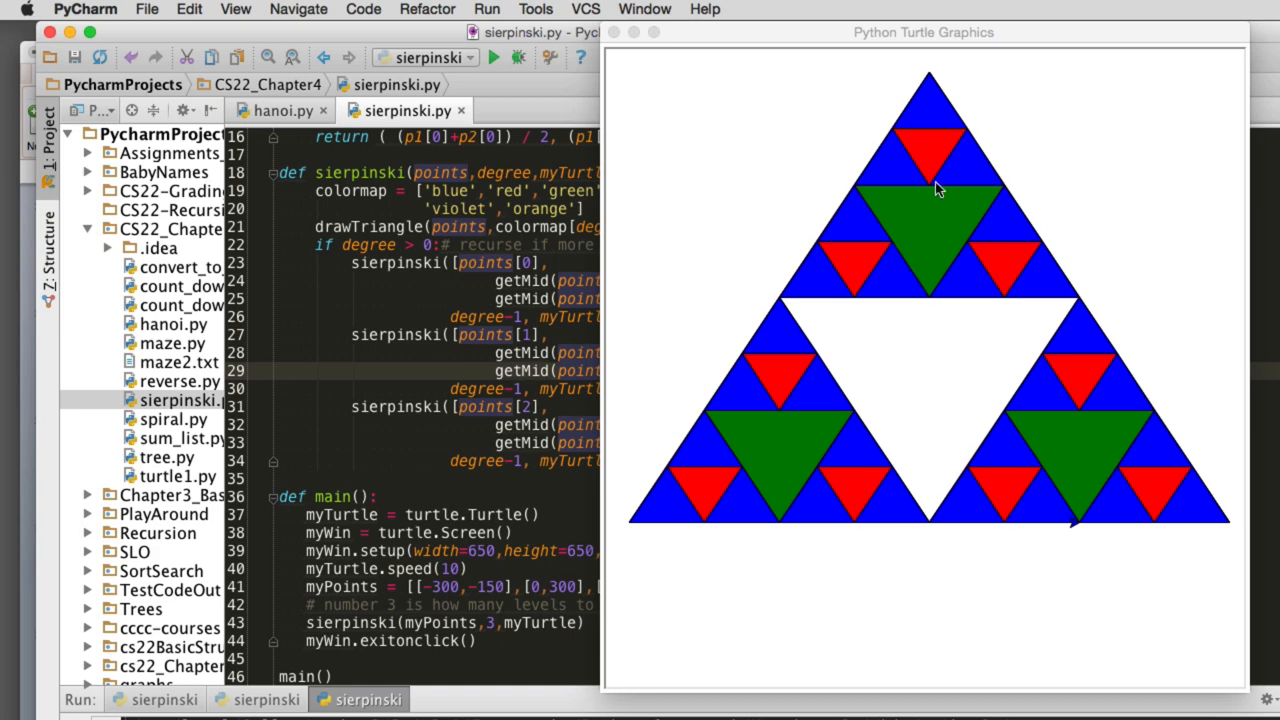
mouse_move(930, 285)
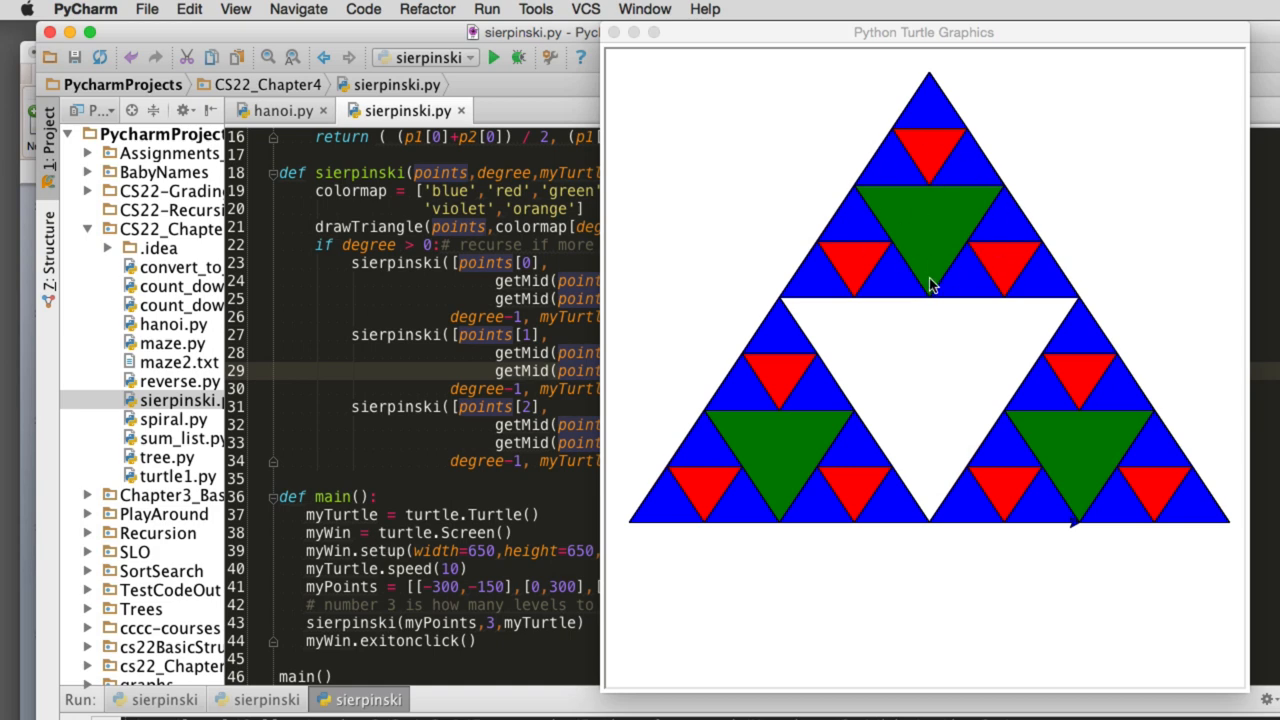